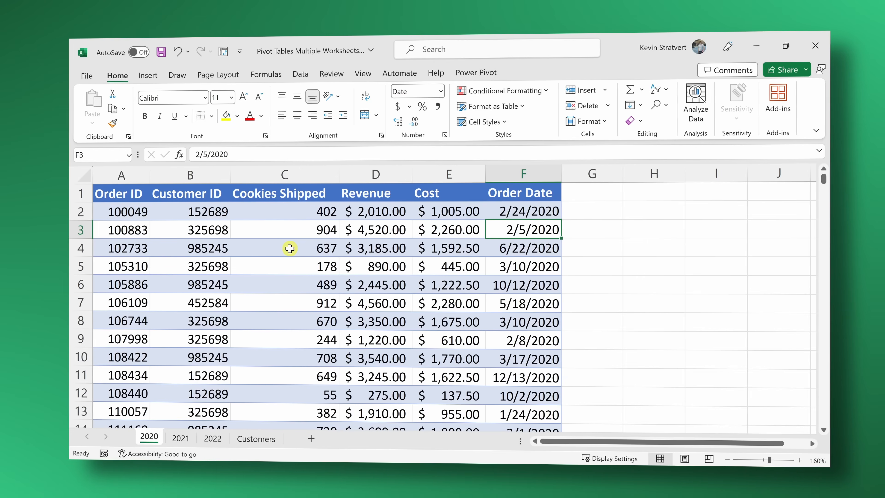
Look over the 2020, 2021 and 2022 order sheets without changing any data
left_click_drag(118, 193, 206, 229)
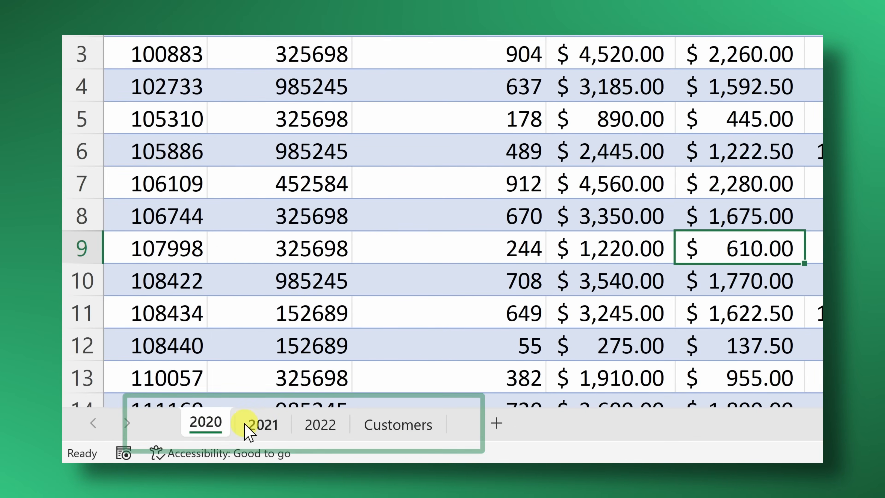
left_click(262, 424)
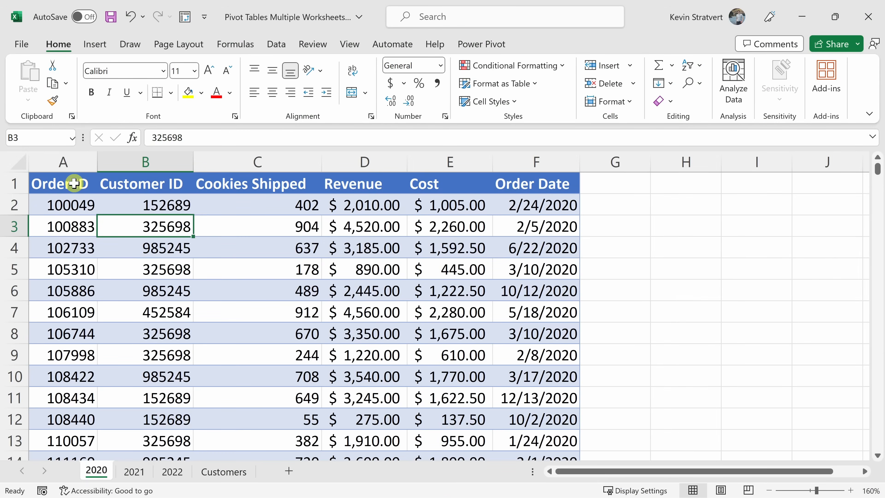
left_click_drag(59, 184, 534, 312)
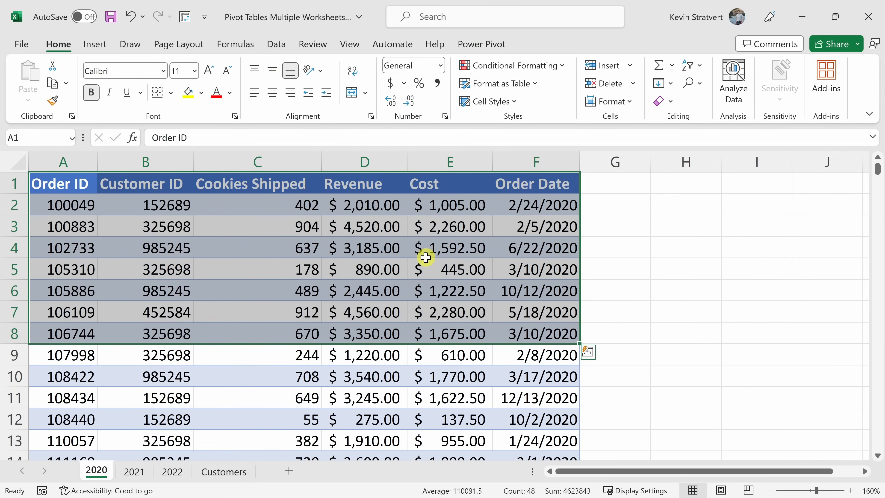
left_click(450, 248)
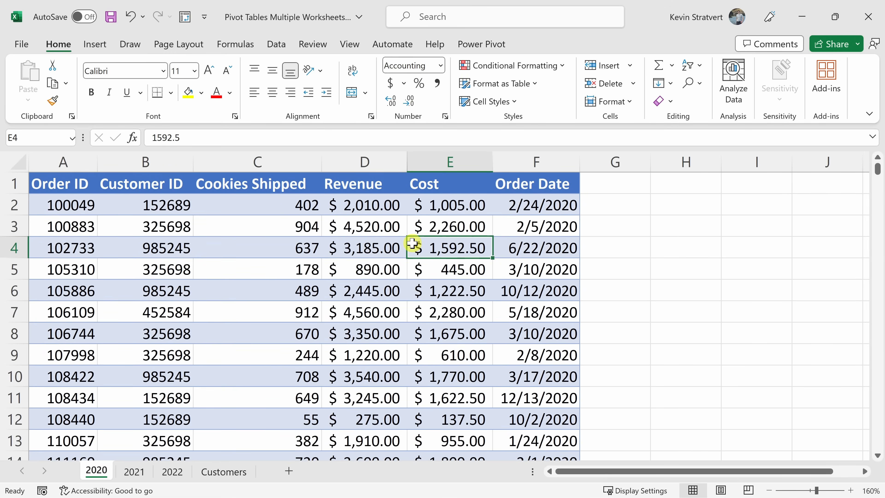
mouse_move(412, 244)
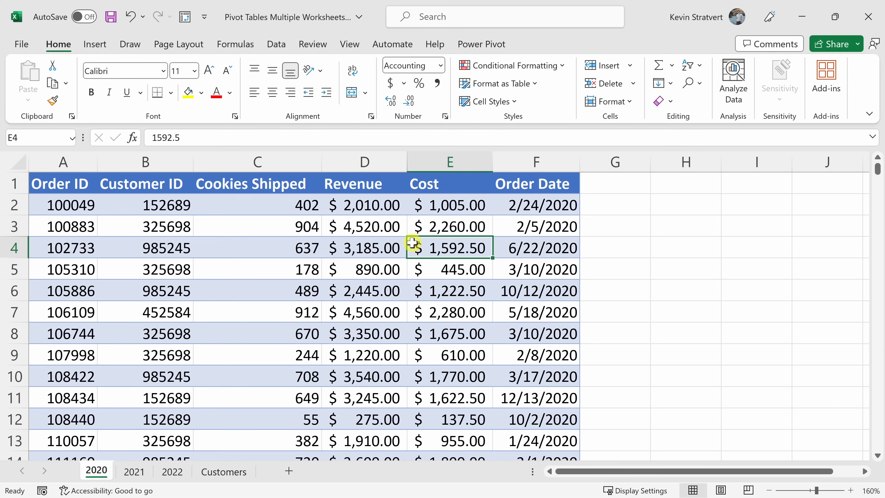
mouse_move(422, 259)
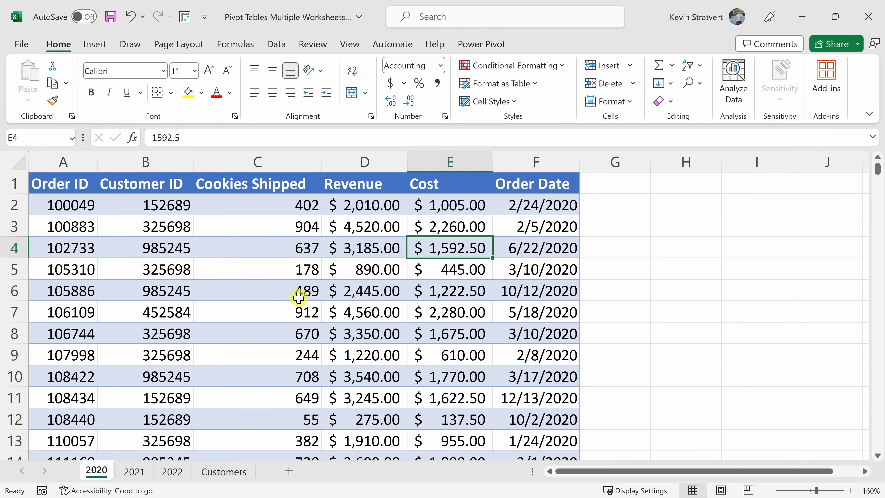
mouse_move(187, 231)
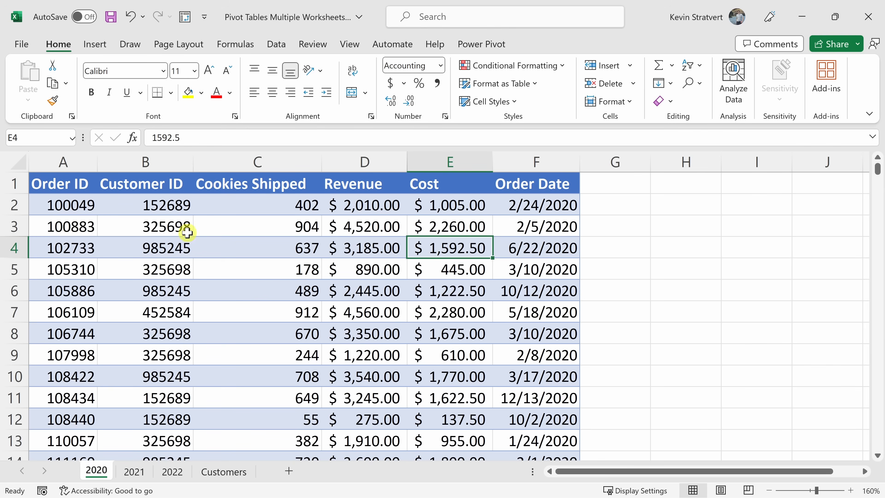
left_click_drag(63, 205, 166, 205)
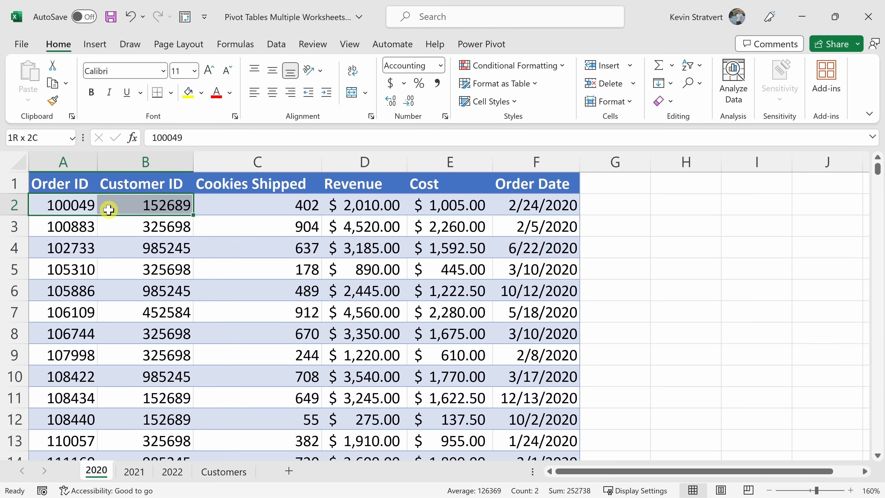
left_click_drag(109, 204, 491, 377)
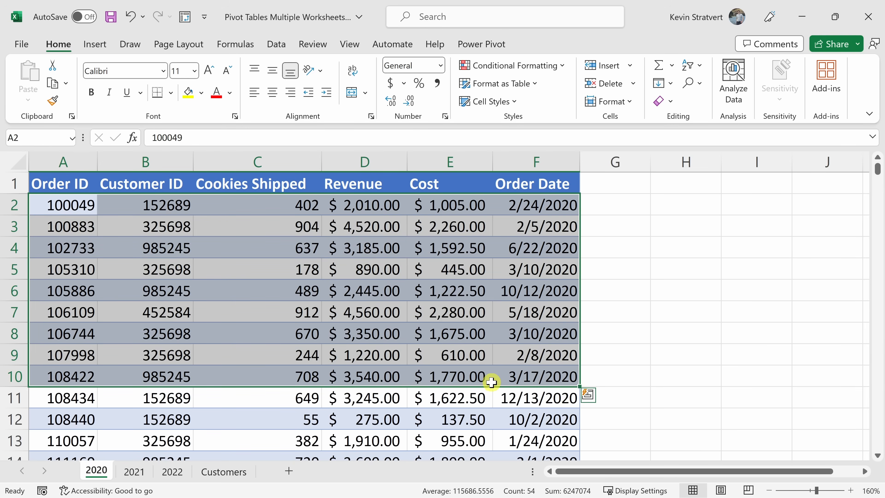
left_click(133, 471)
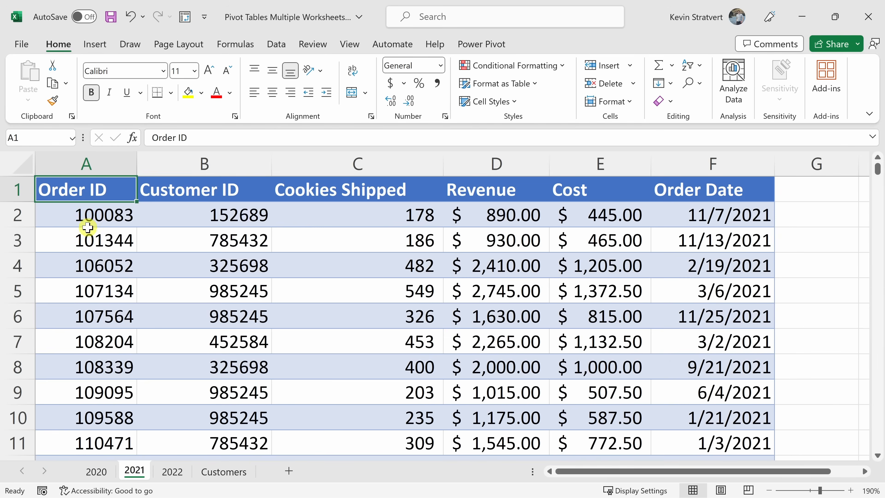
left_click(171, 471)
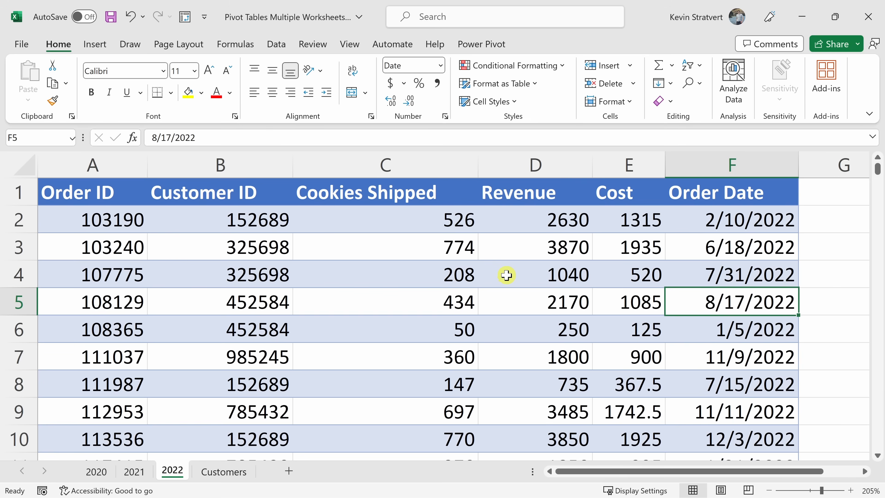
mouse_move(528, 276)
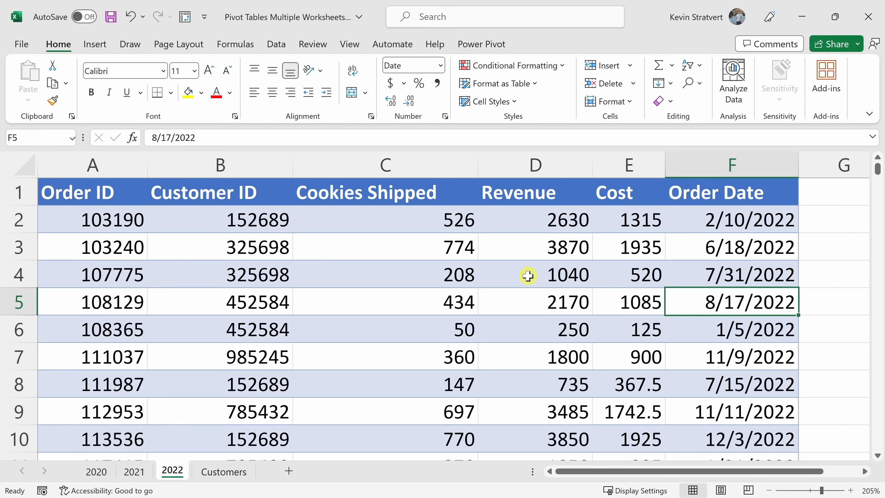
mouse_move(528, 274)
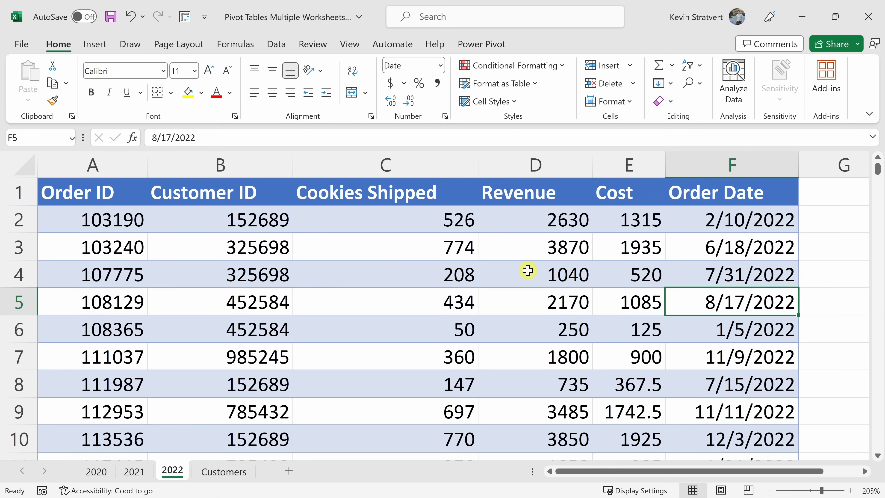
scroll("down", 3)
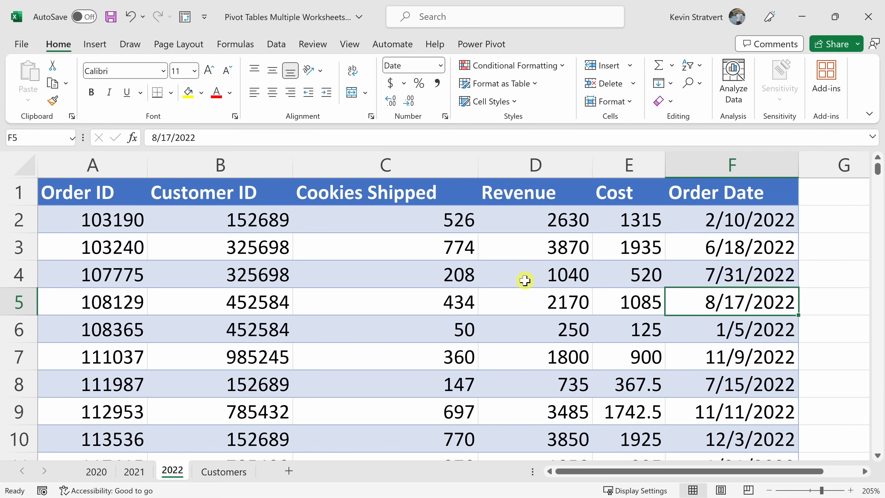
mouse_move(488, 269)
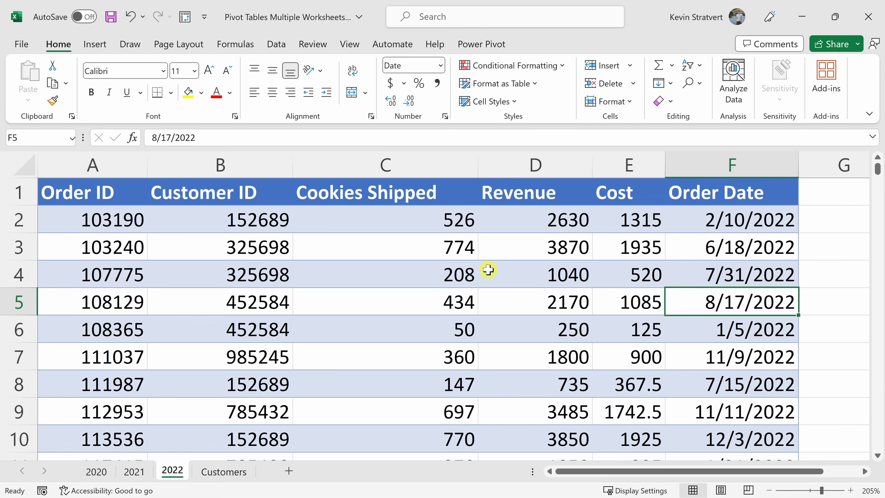
mouse_move(491, 261)
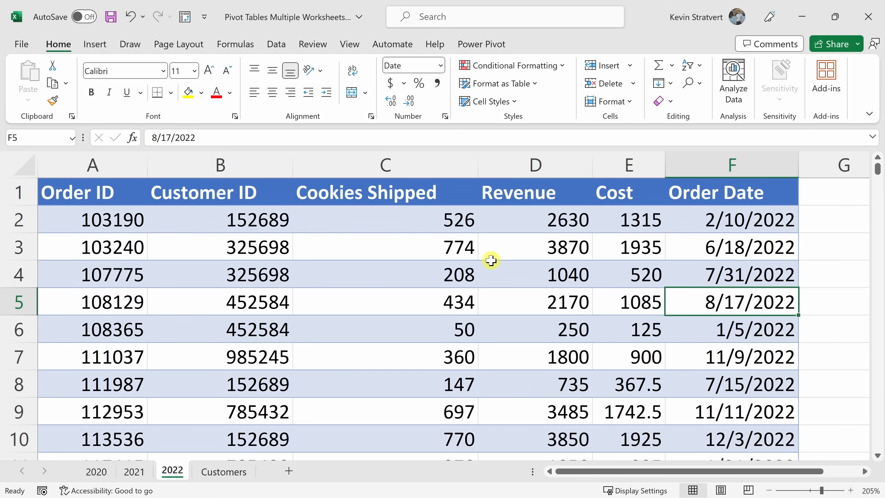
mouse_move(490, 255)
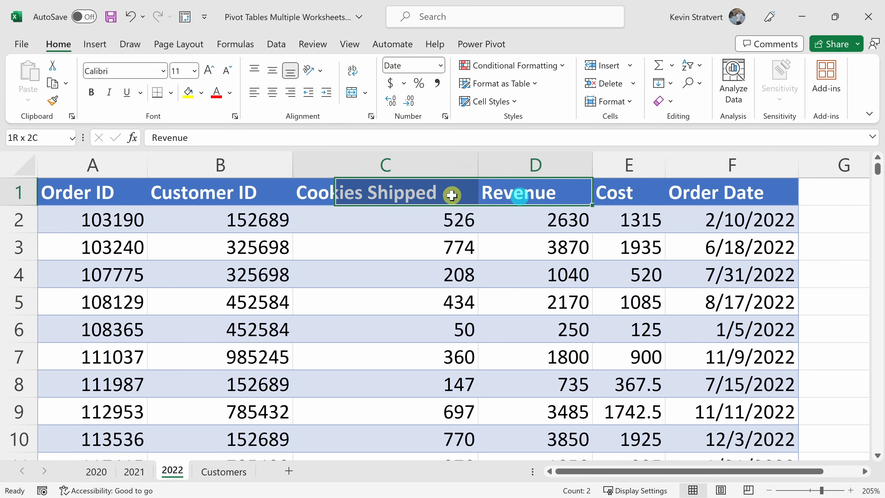
left_click(731, 193)
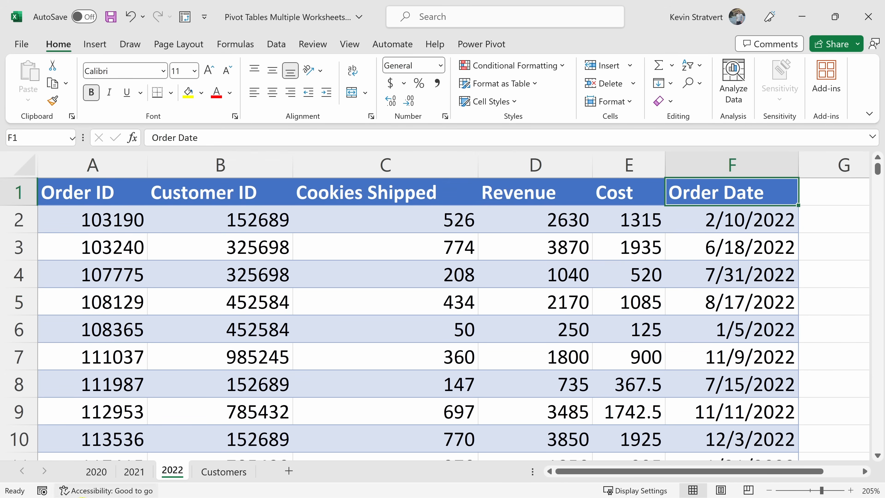
left_click(96, 471)
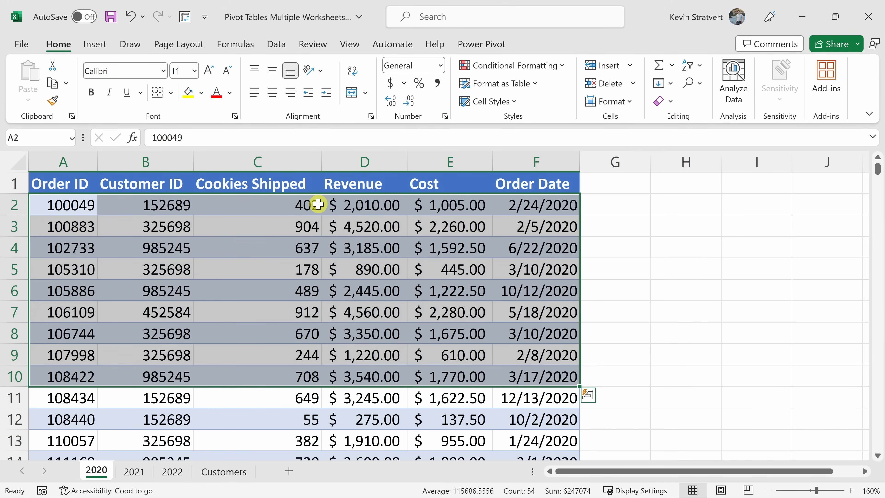
left_click(535, 376)
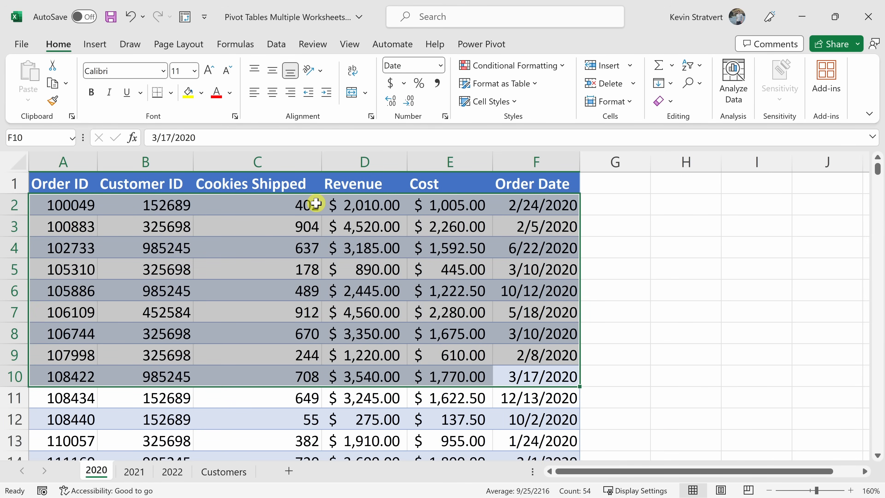
Switch the ribbon to the Data commands for importing and transforming data
left_click(276, 45)
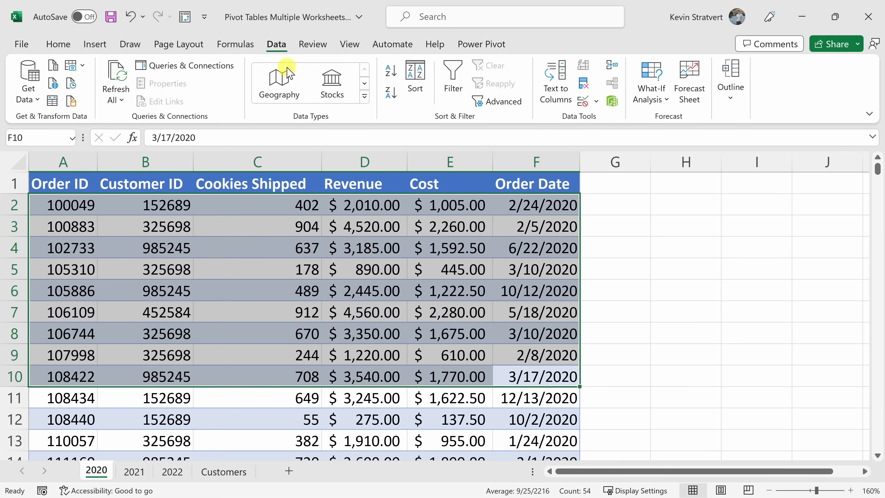
mouse_move(23, 120)
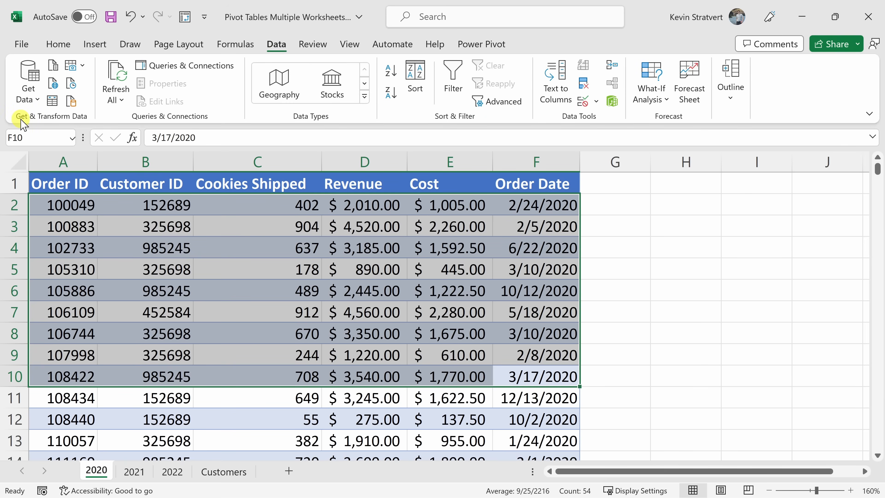
mouse_move(82, 120)
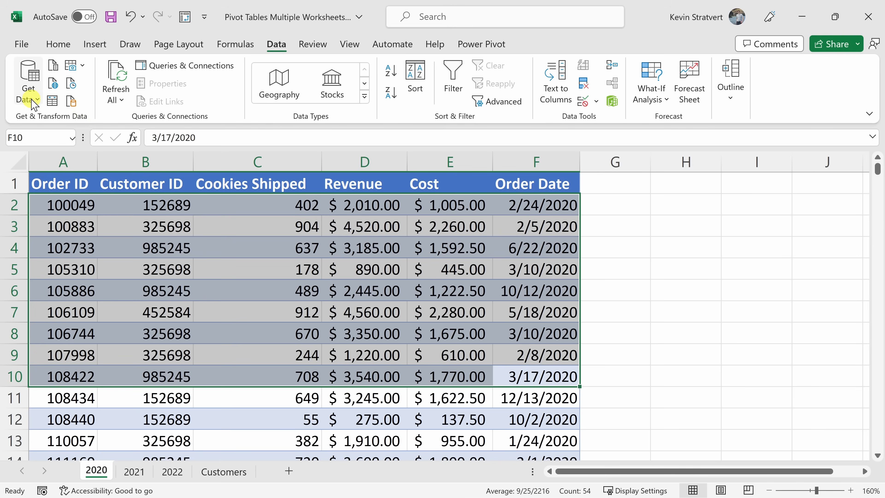
Show the Get Data list of import sources
left_click(28, 85)
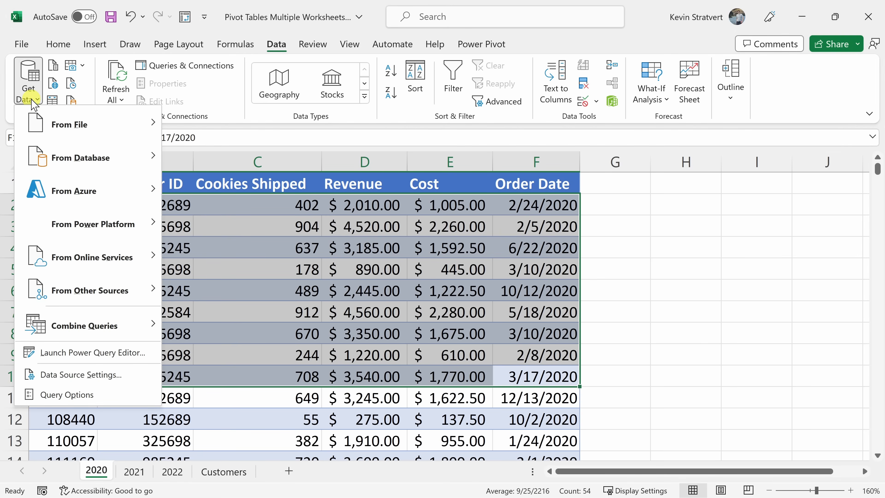
mouse_move(73, 290)
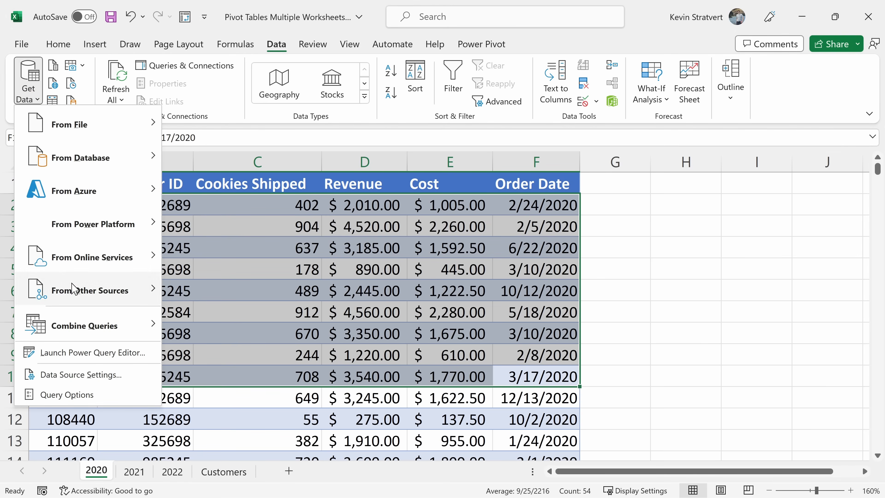
mouse_move(88, 360)
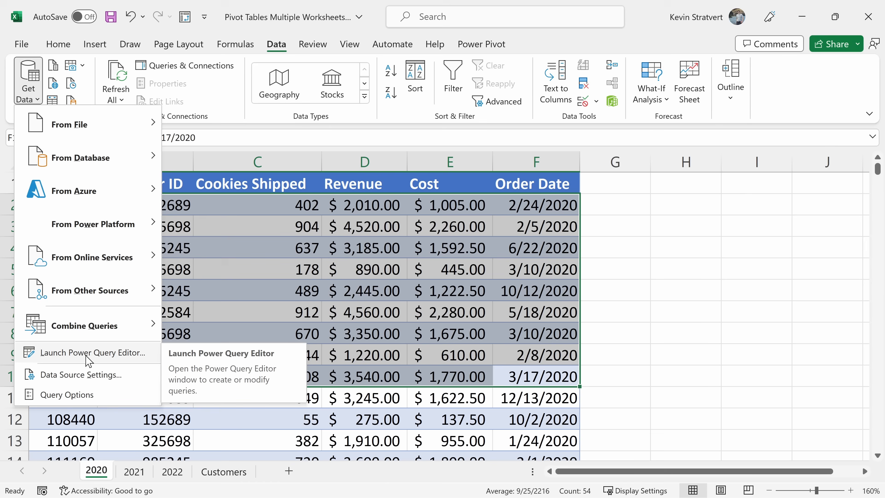
mouse_move(119, 360)
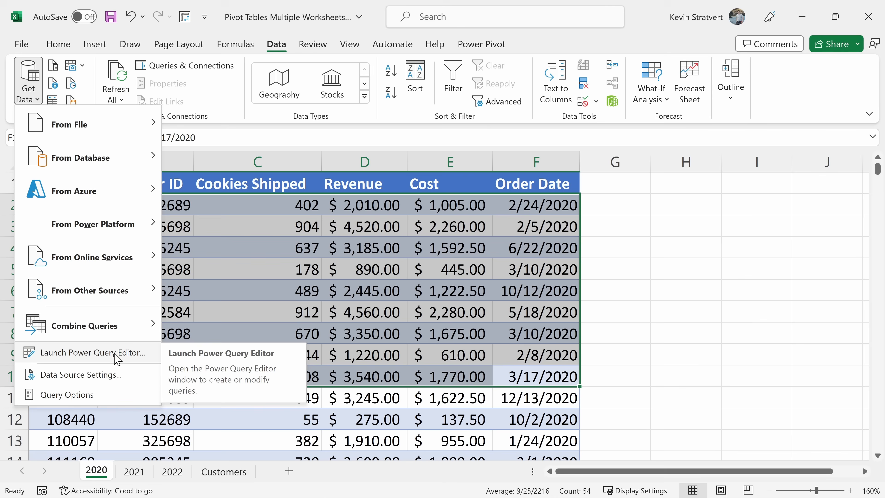
mouse_move(92, 357)
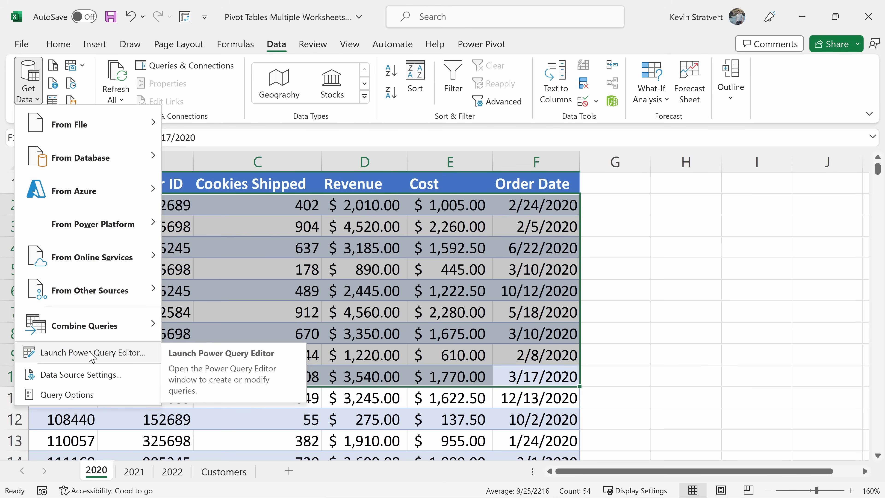
Launch a blank Power Query Editor with no queries
left_click(93, 353)
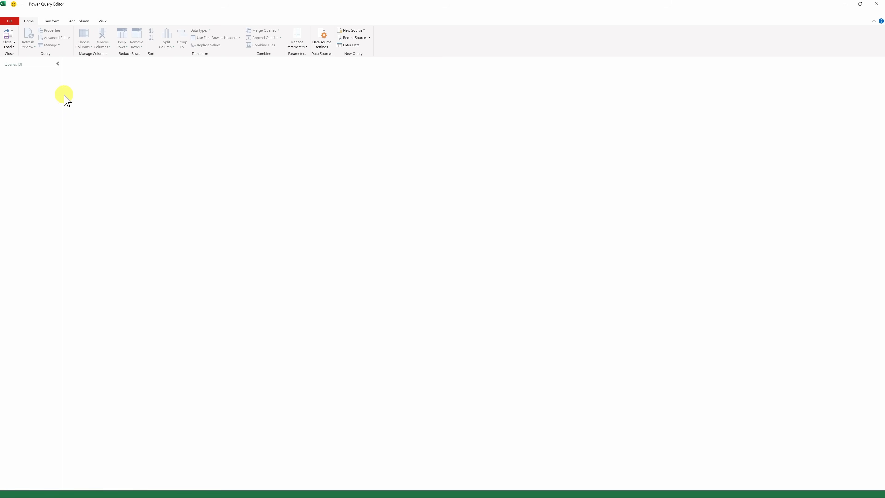
mouse_move(277, 123)
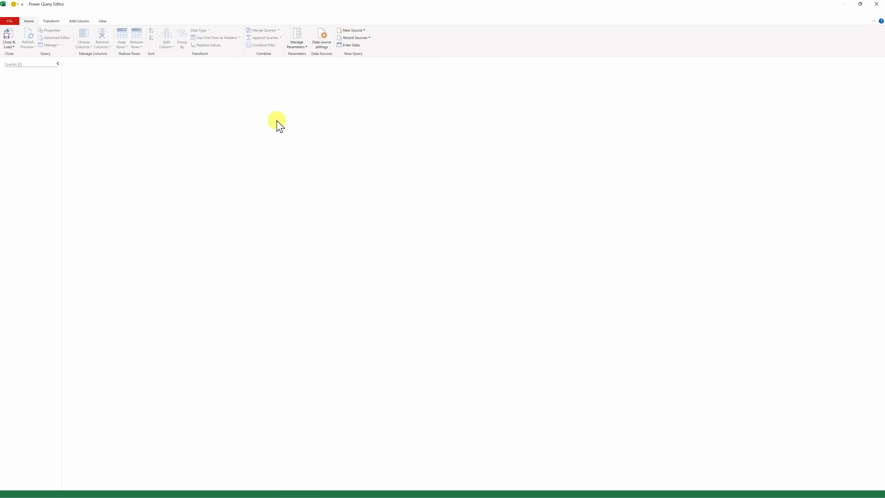
mouse_move(409, 104)
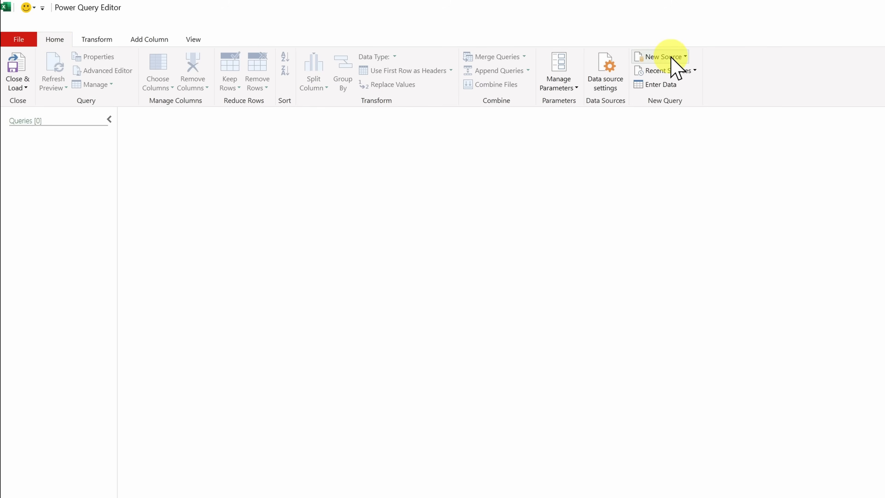
Show the New Source list of data origins in Power Query Editor
left_click(659, 56)
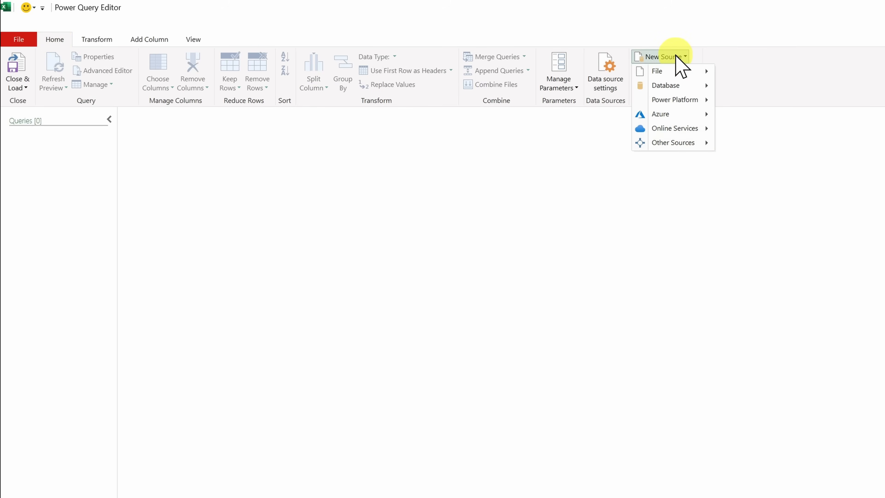
mouse_move(672, 70)
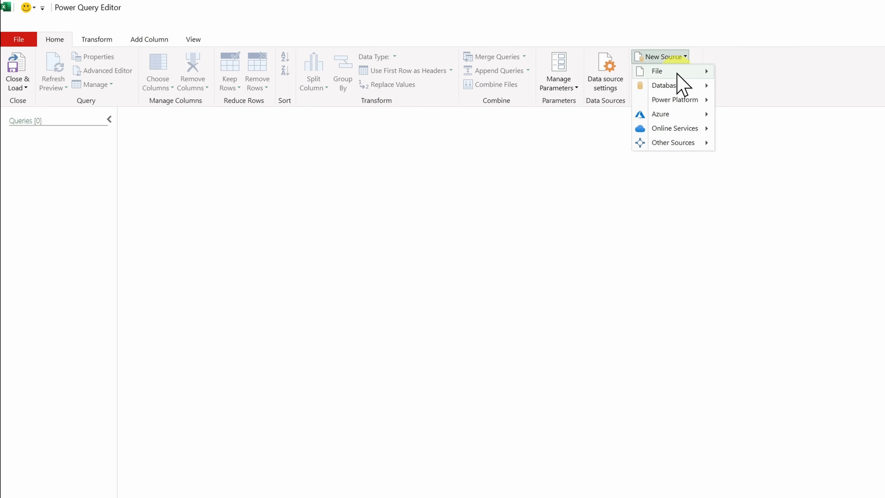
mouse_move(656, 70)
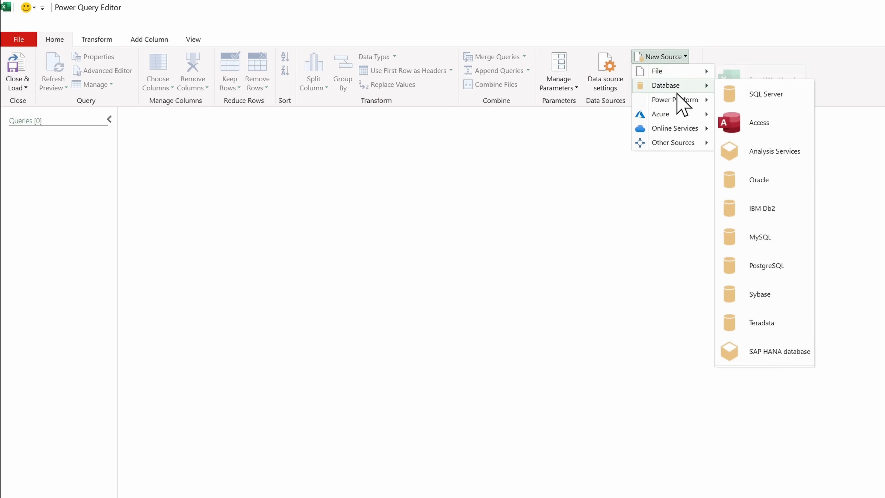
mouse_move(660, 113)
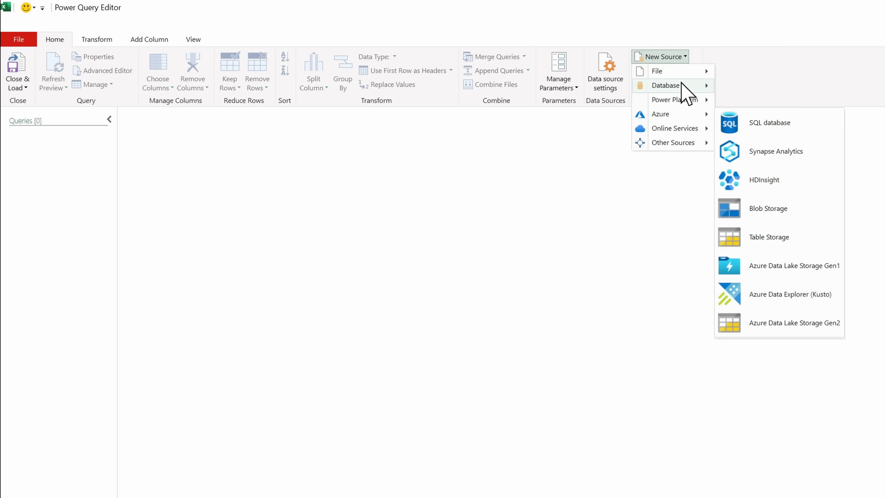
mouse_move(687, 113)
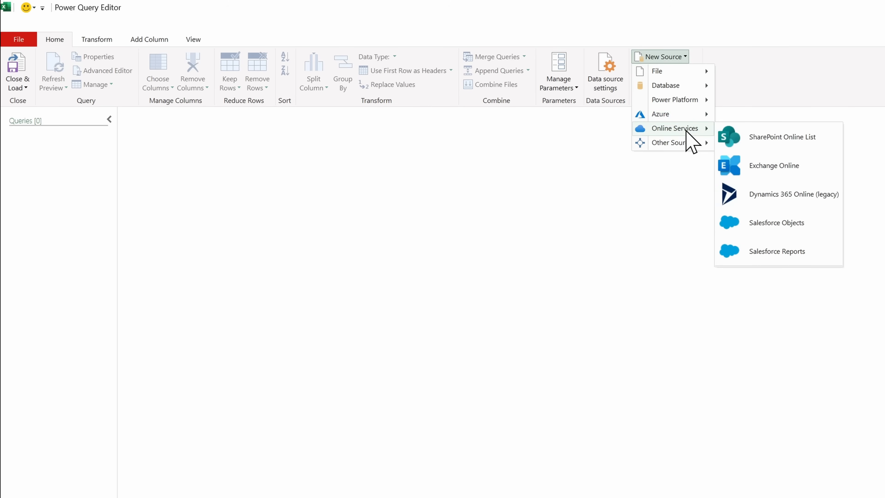
mouse_move(657, 71)
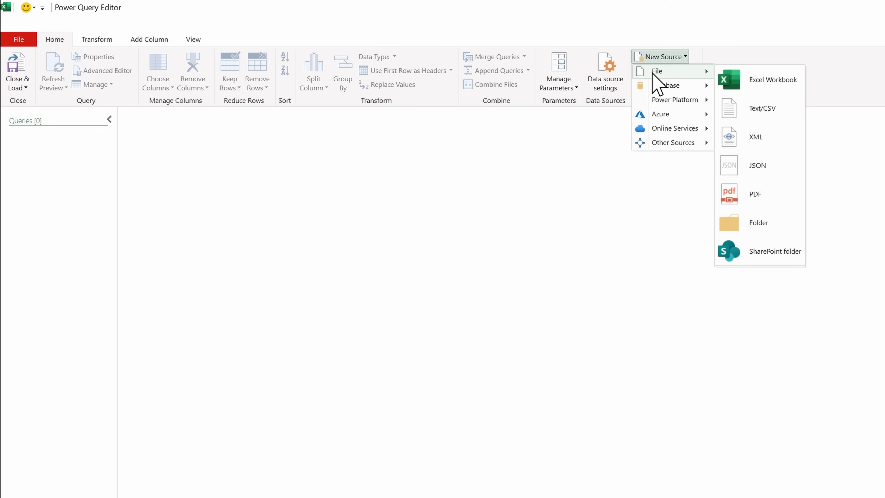
mouse_move(773, 79)
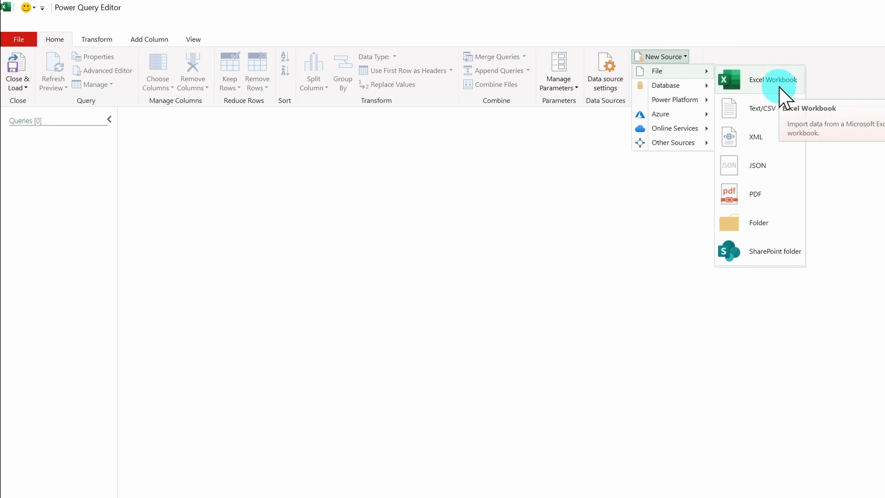
Choose Excel Workbook as source and select Pivot Tables Multiple Worksheets.xlsx
left_click(774, 79)
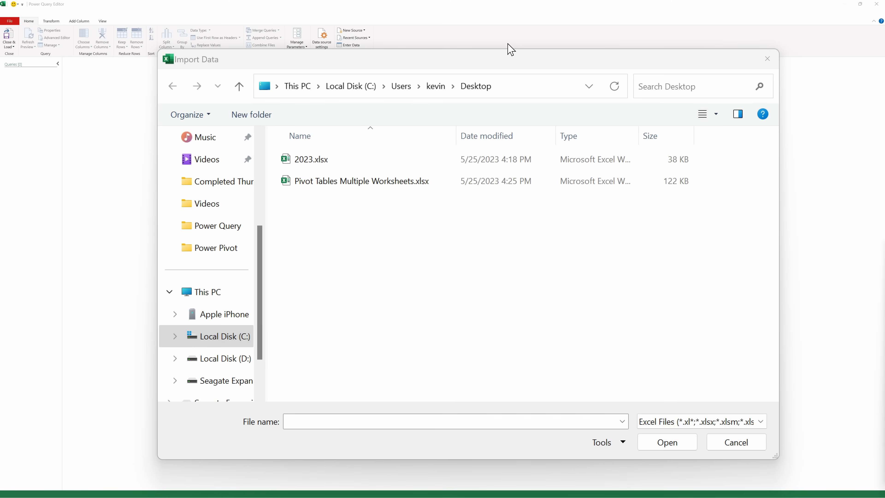
mouse_move(368, 199)
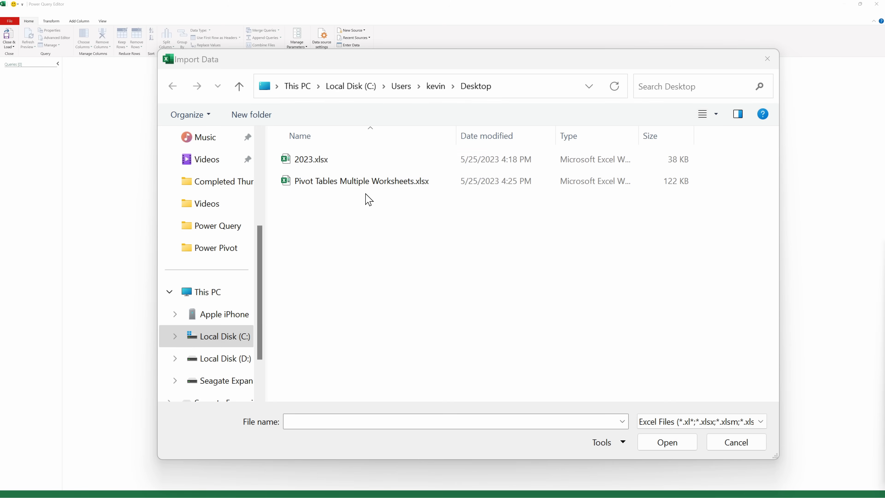
left_click(361, 181)
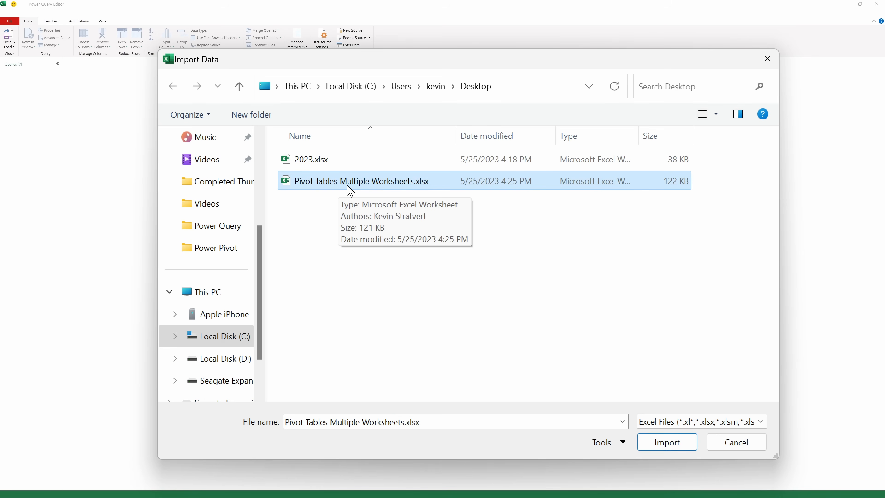
mouse_move(411, 192)
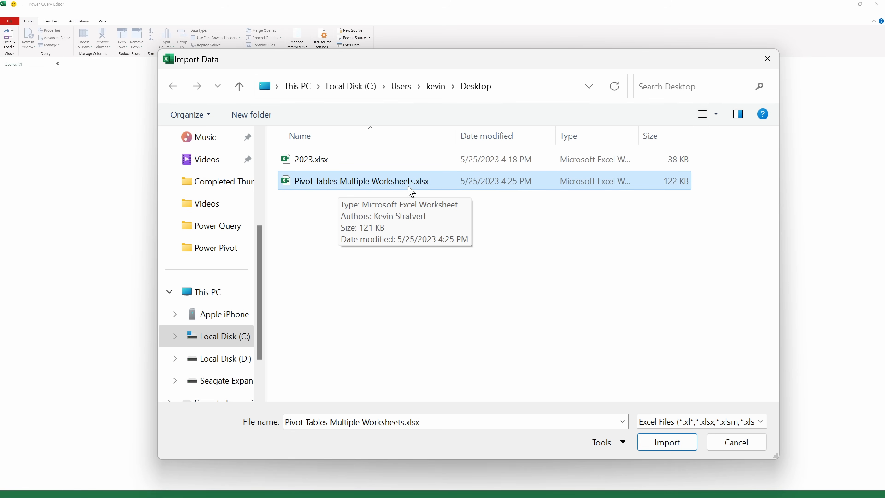
mouse_move(345, 193)
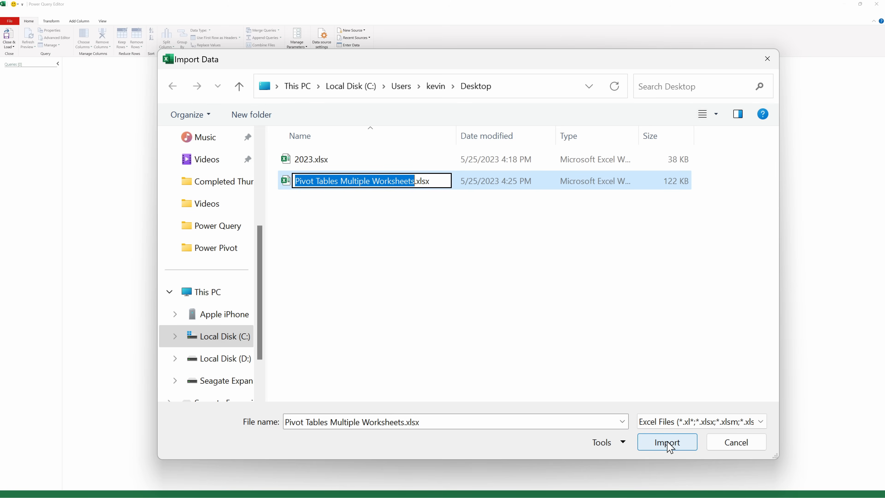
Import the workbook and preview its 2020, 2021 and 2022 tables in the Navigator
left_click(666, 442)
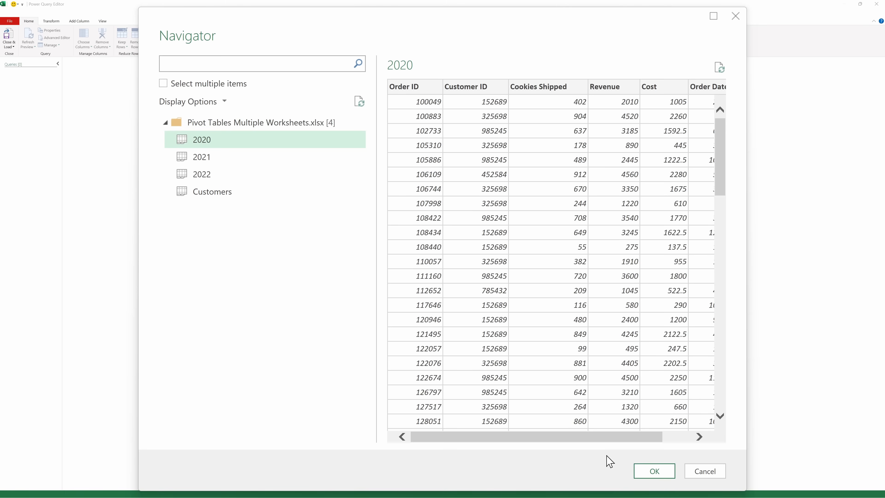
mouse_move(605, 456)
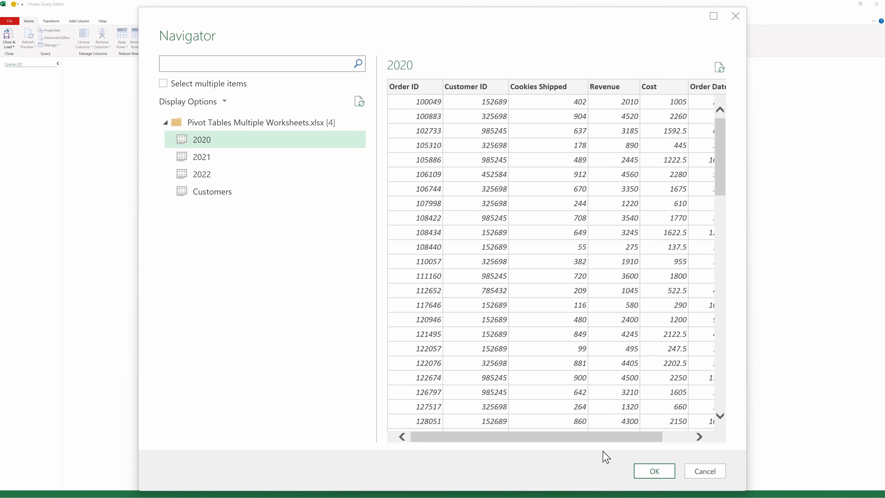
mouse_move(221, 145)
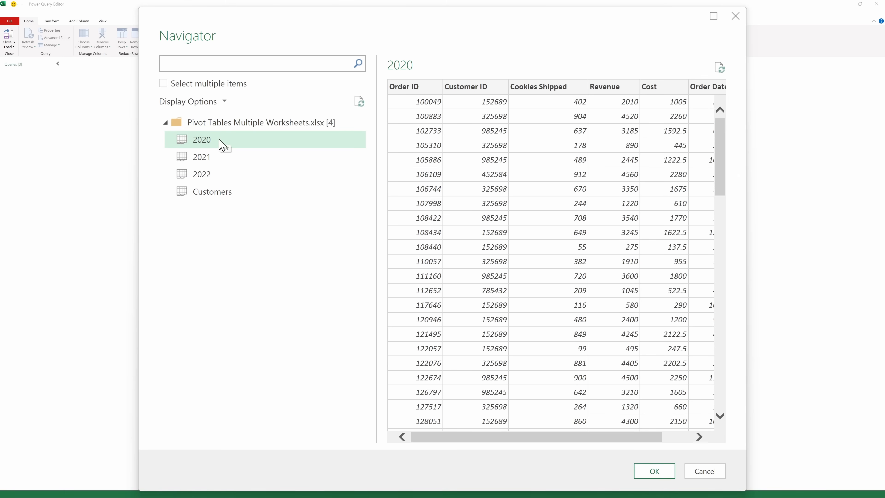
mouse_move(227, 136)
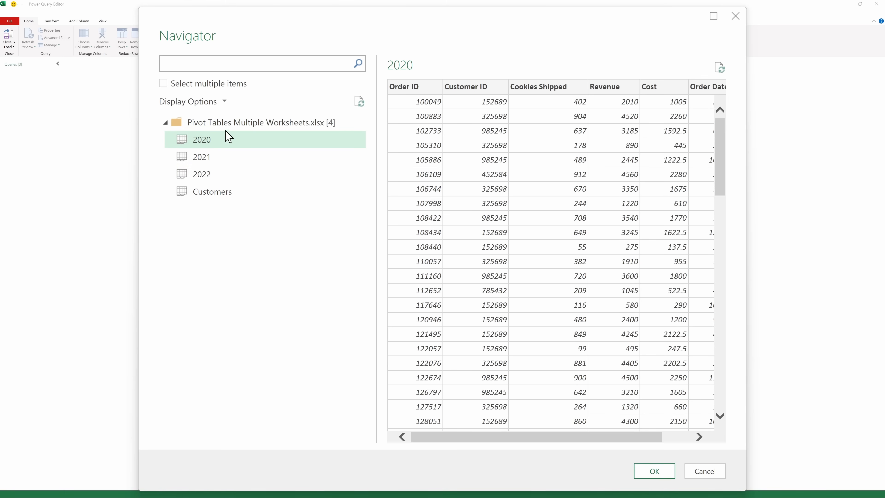
mouse_move(204, 153)
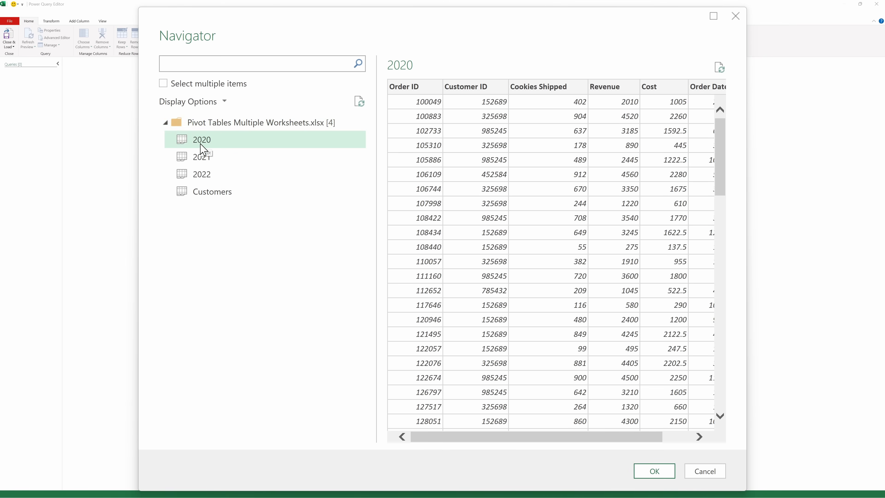
mouse_move(477, 142)
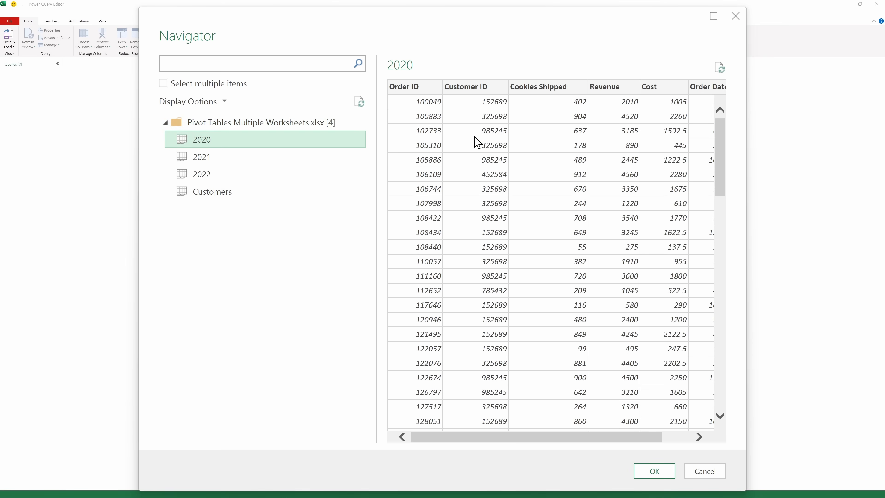
scroll("down", 3)
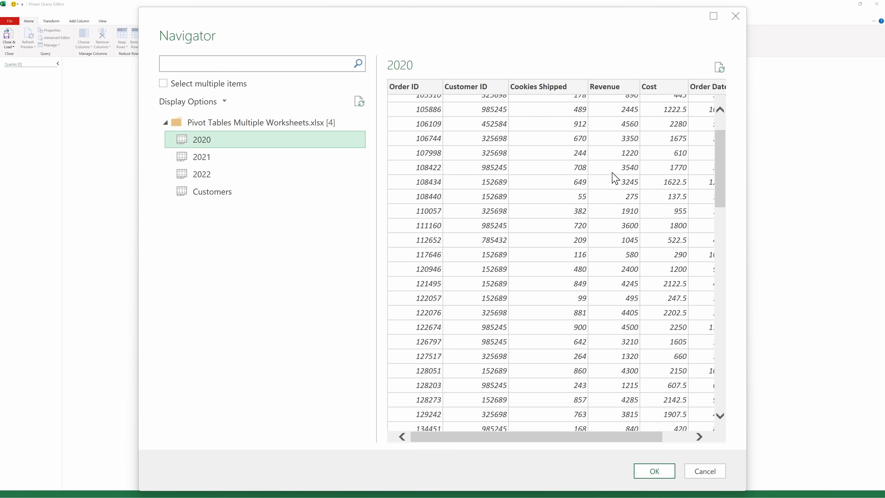
left_click(201, 156)
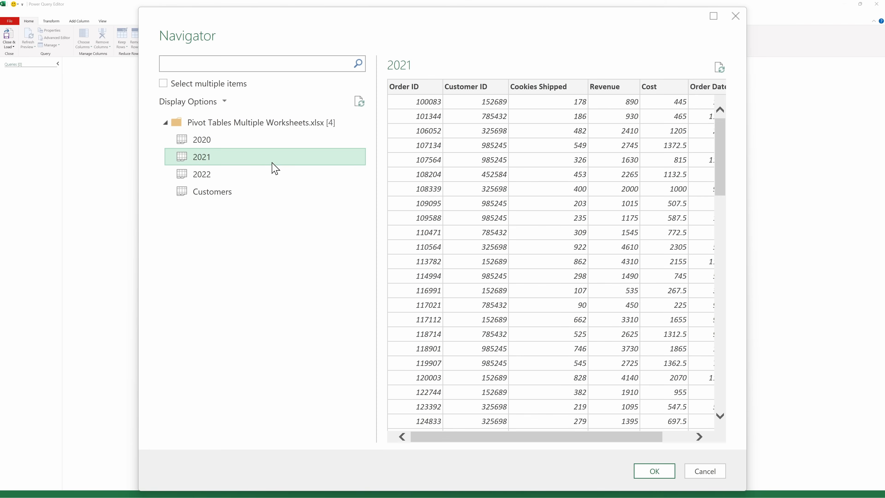
left_click(201, 173)
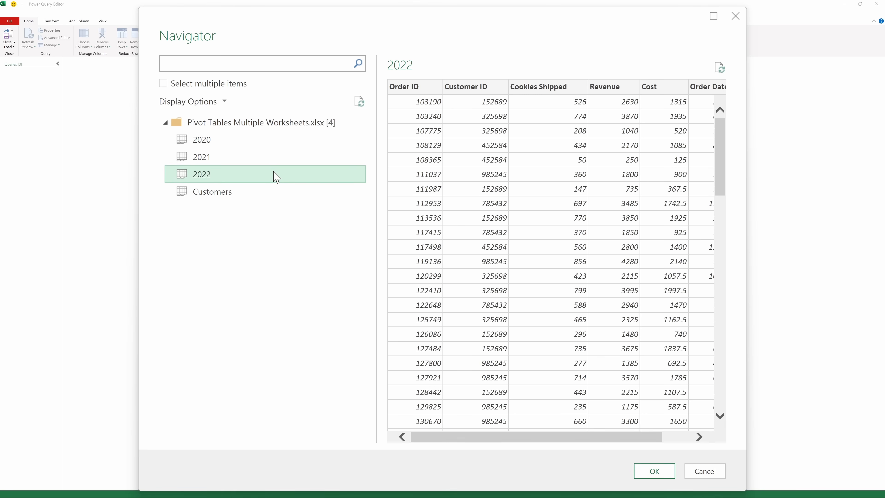
mouse_move(583, 170)
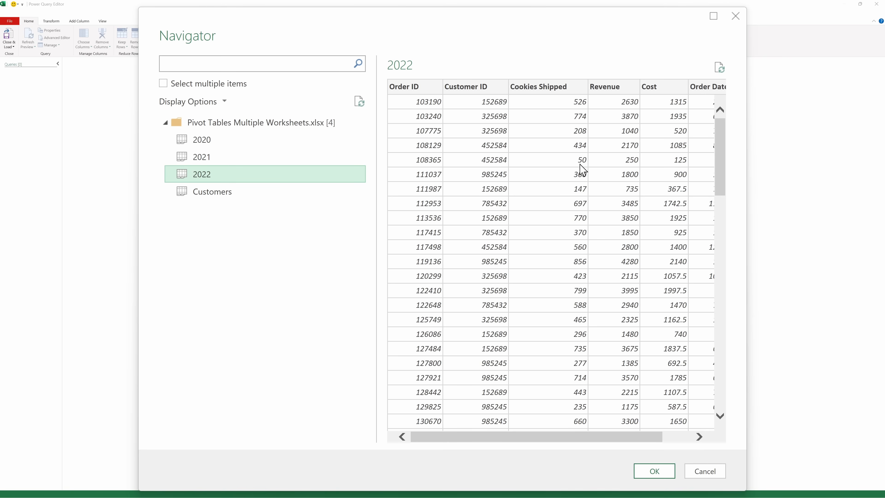
mouse_move(459, 129)
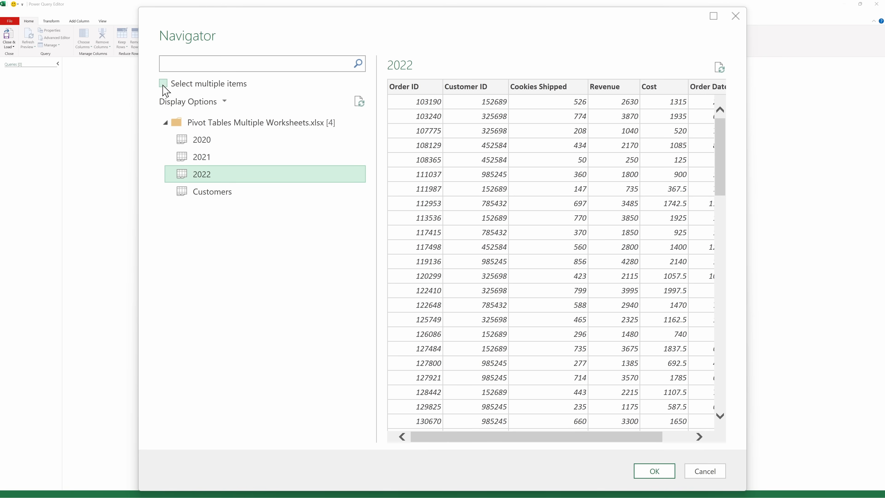
Select the 2020, 2021 and 2022 tables together and load them as three queries
left_click(163, 83)
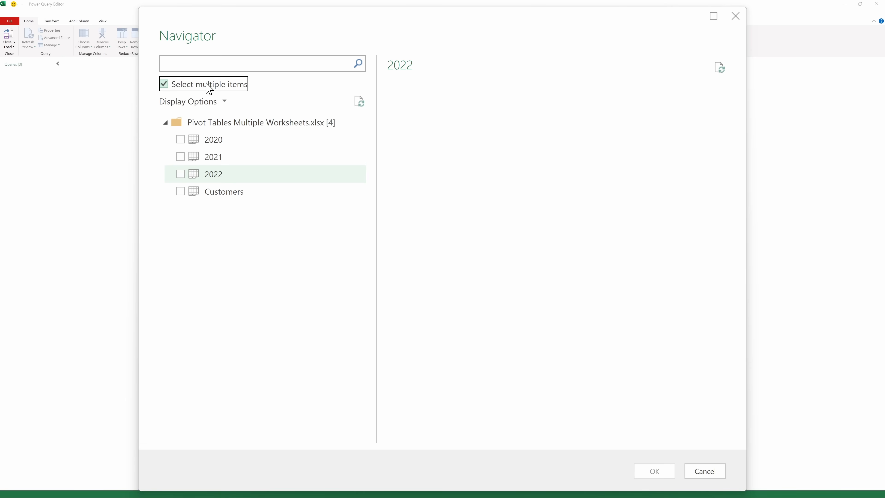
left_click(180, 139)
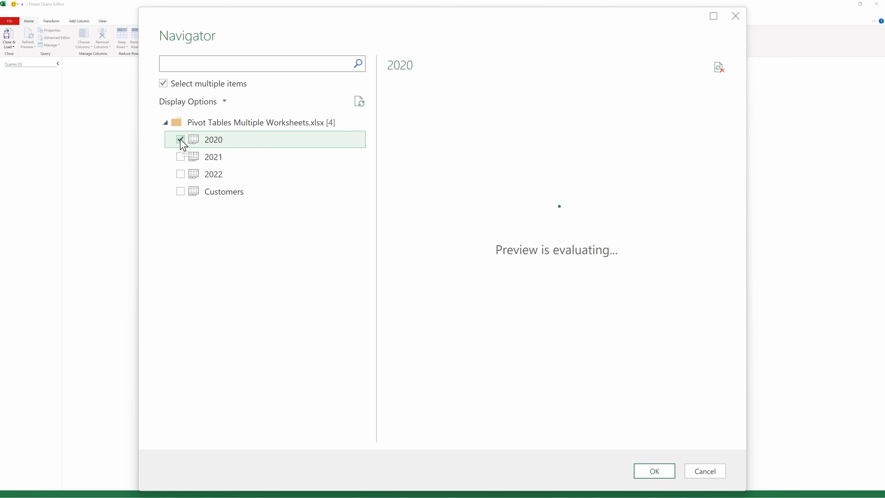
left_click(180, 157)
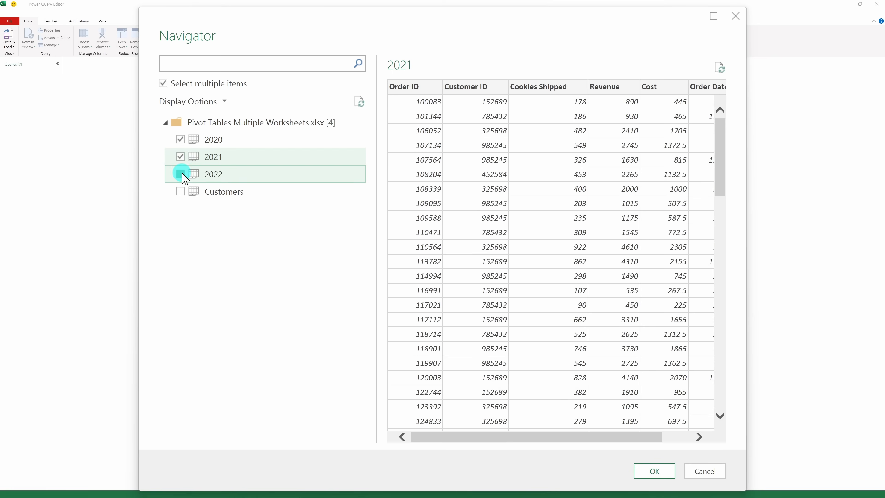
left_click(180, 174)
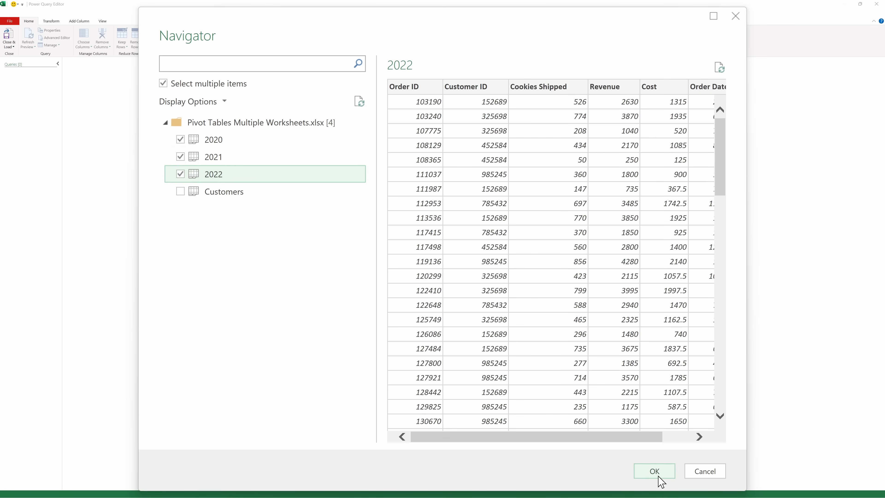
left_click(653, 470)
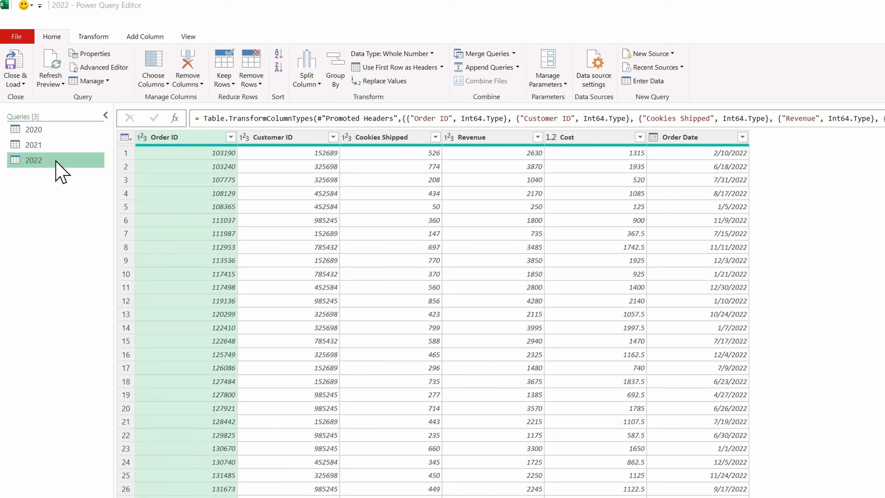
mouse_move(224, 178)
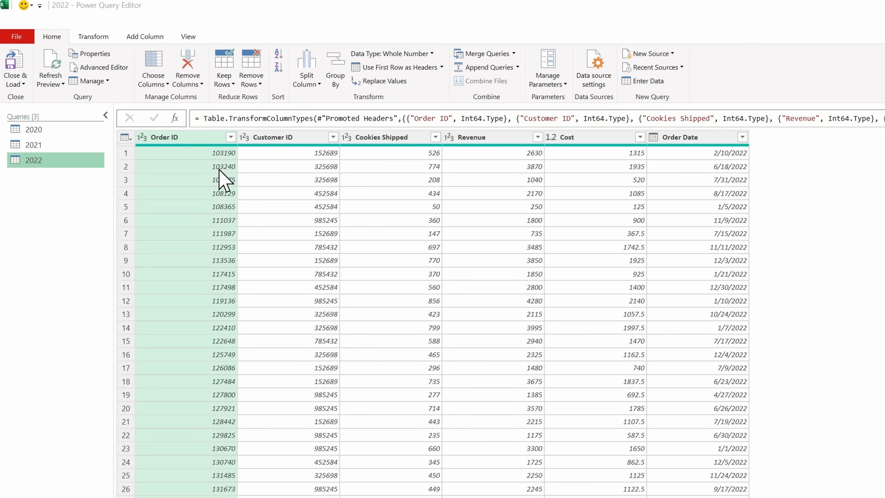
Show the New Source file options again in Power Query Editor
left_click(651, 53)
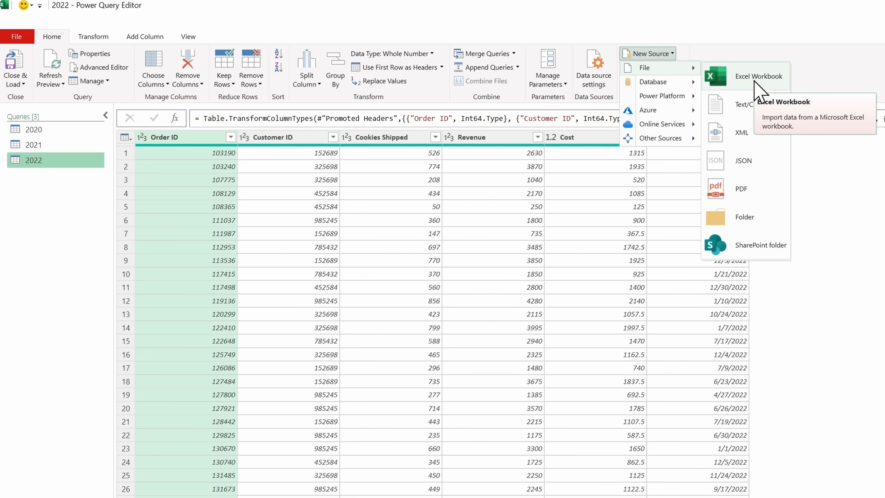
Import the 2023 sheet from 2023.xlsx as a fourth query named 2023
left_click(759, 76)
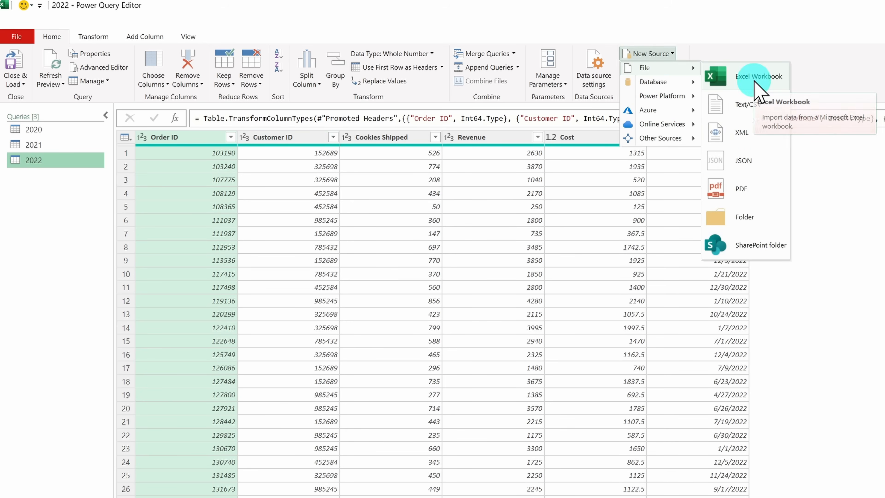
left_click(759, 76)
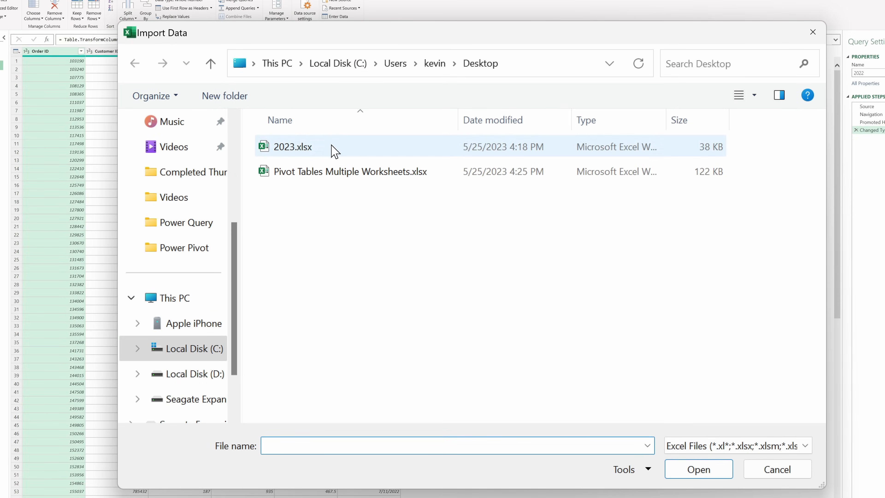
left_click(293, 146)
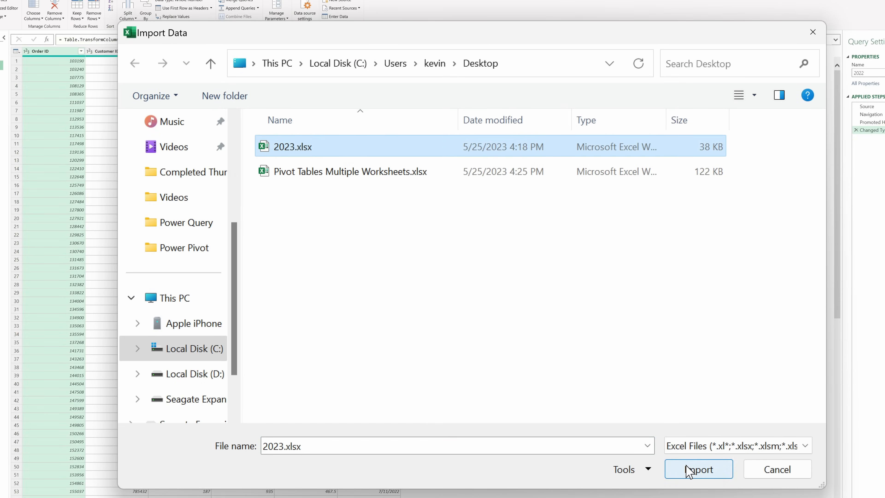
left_click(698, 470)
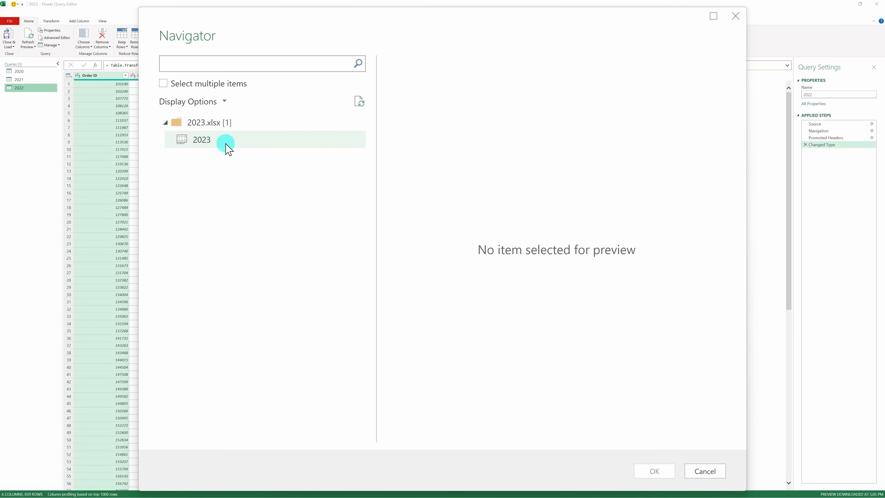
left_click(202, 139)
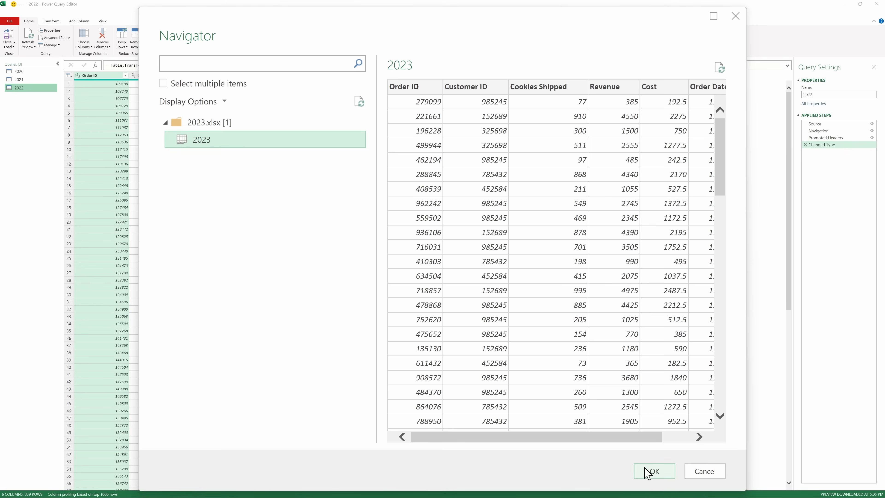
left_click(654, 470)
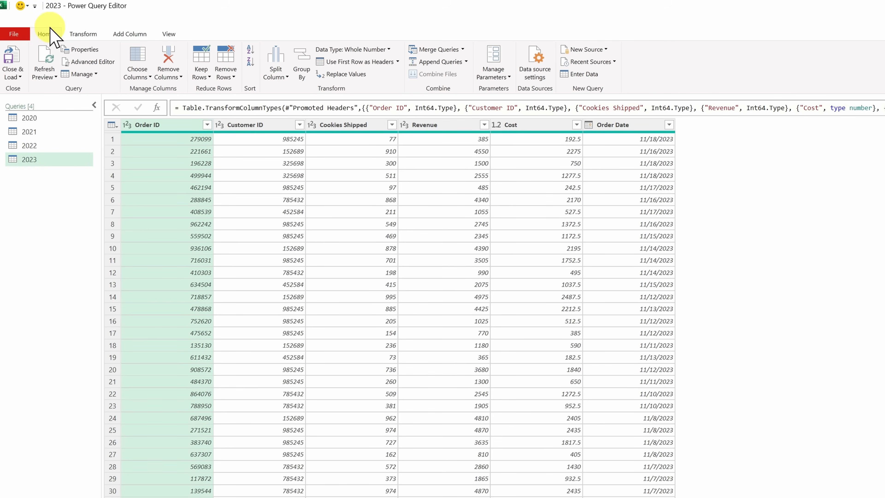
mouse_move(201, 64)
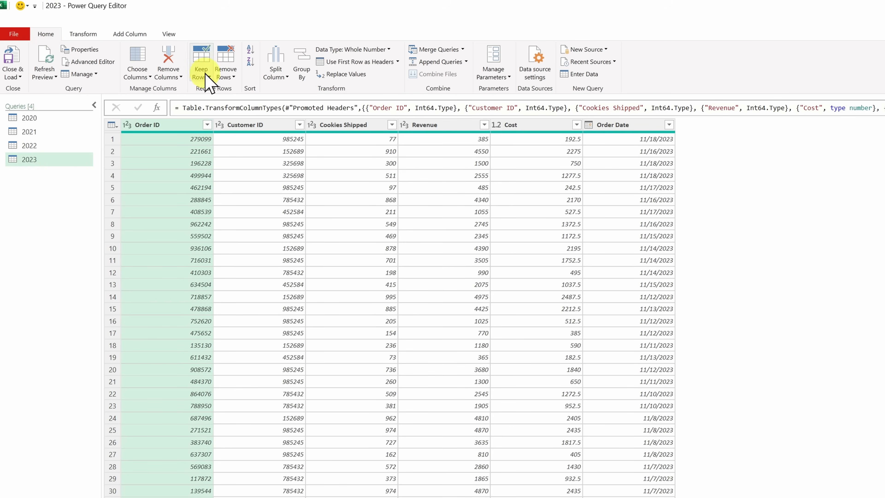
mouse_move(445, 61)
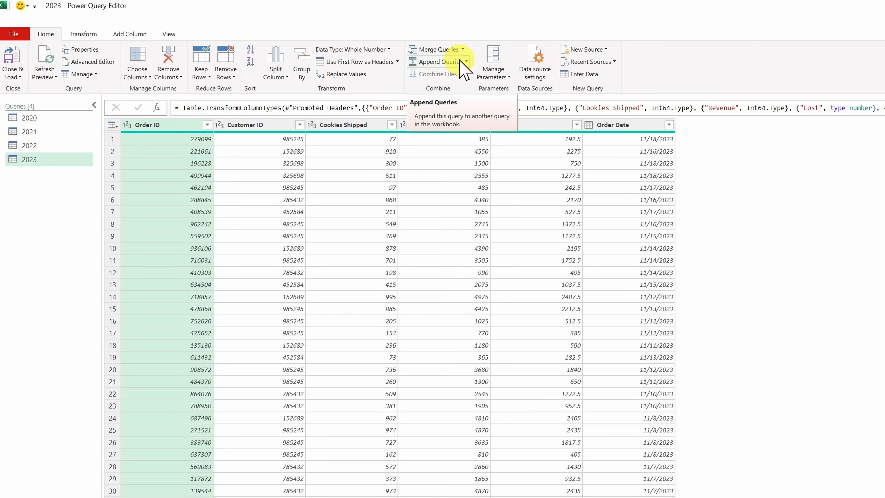
Start Append Queries as New, with 2023 as the first table
left_click(466, 61)
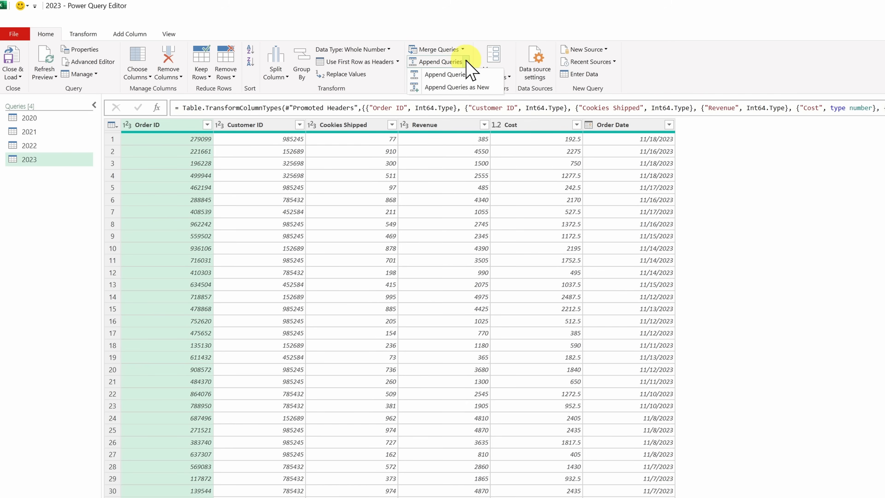
mouse_move(463, 91)
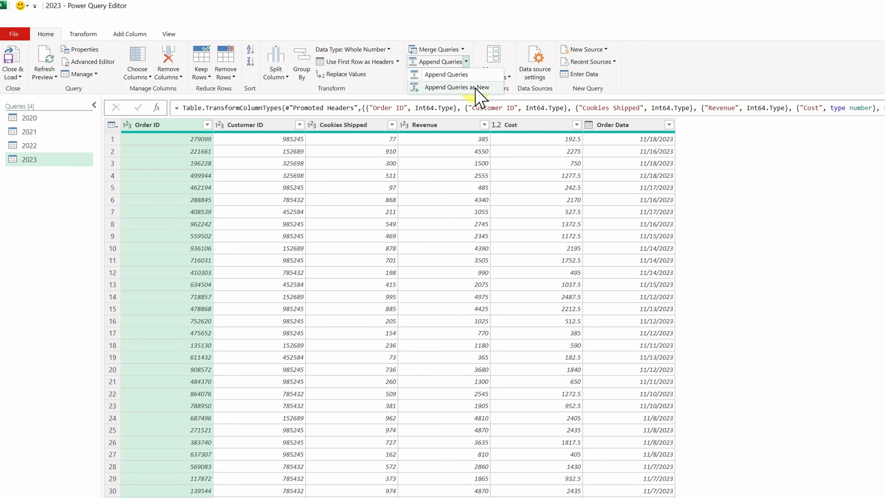
left_click(445, 73)
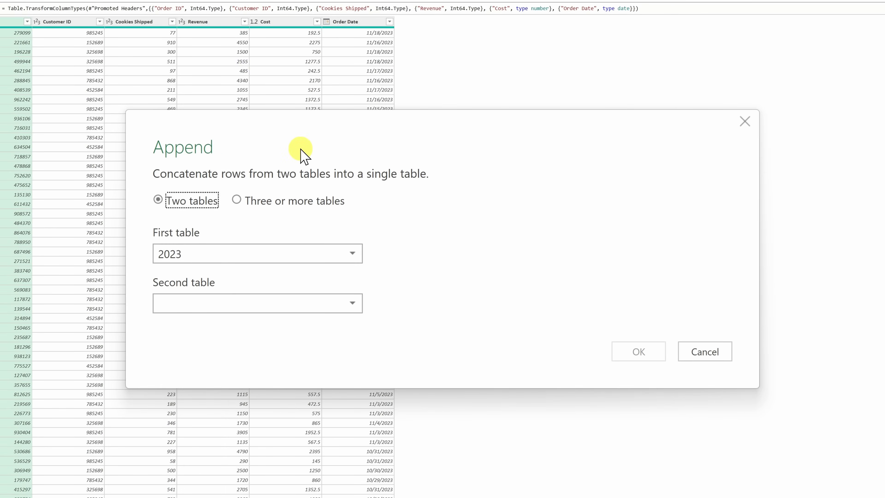
mouse_move(267, 159)
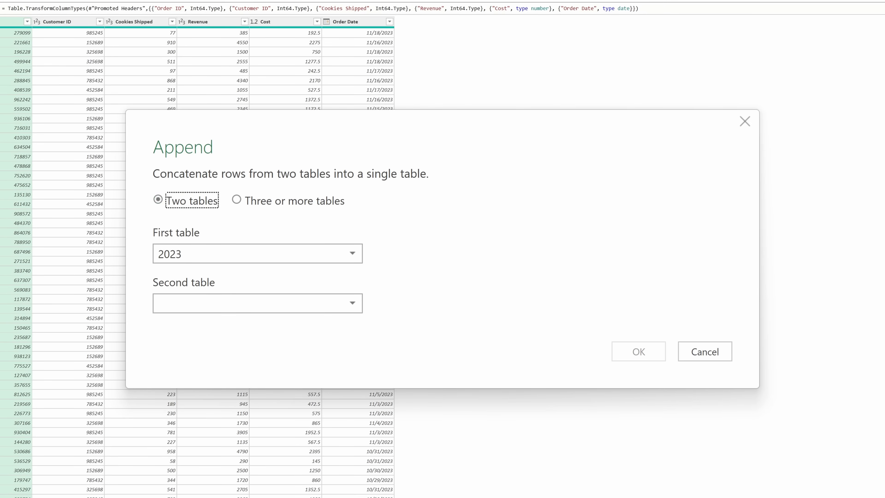
Switch to appending three or more tables and add 2020, 2021 and 2022 to the list
left_click(236, 200)
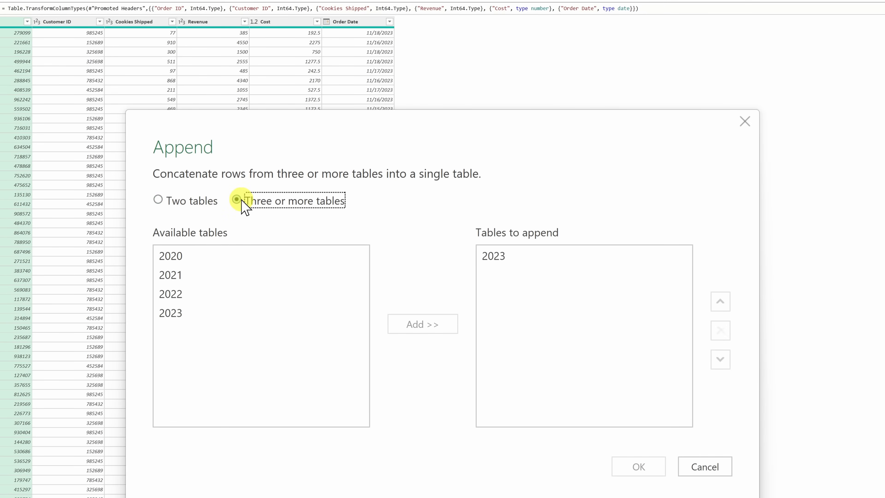
left_click(493, 256)
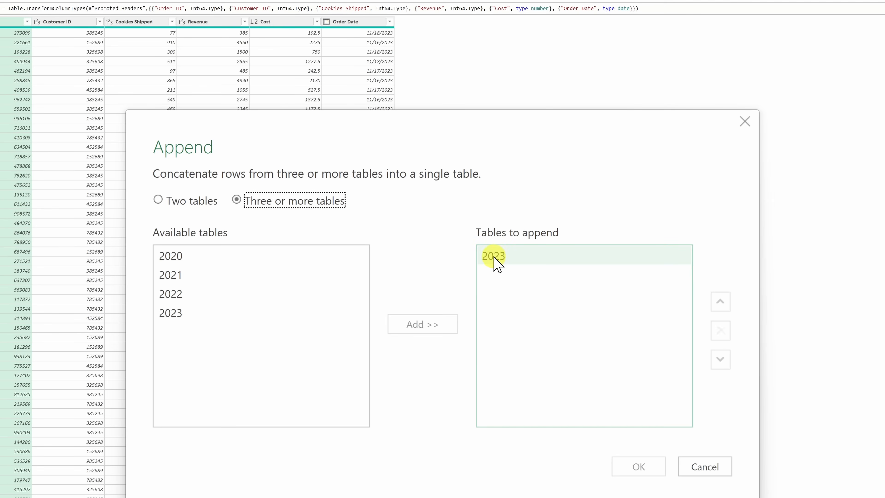
left_click(171, 256)
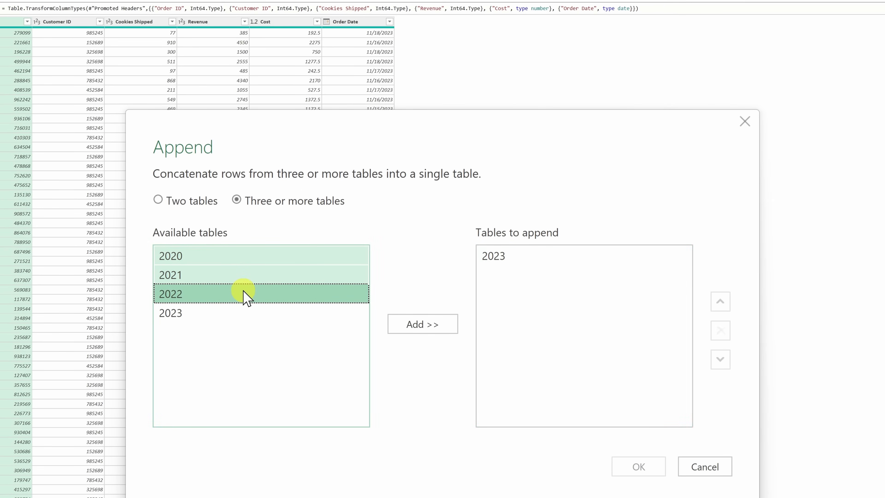
left_click(422, 324)
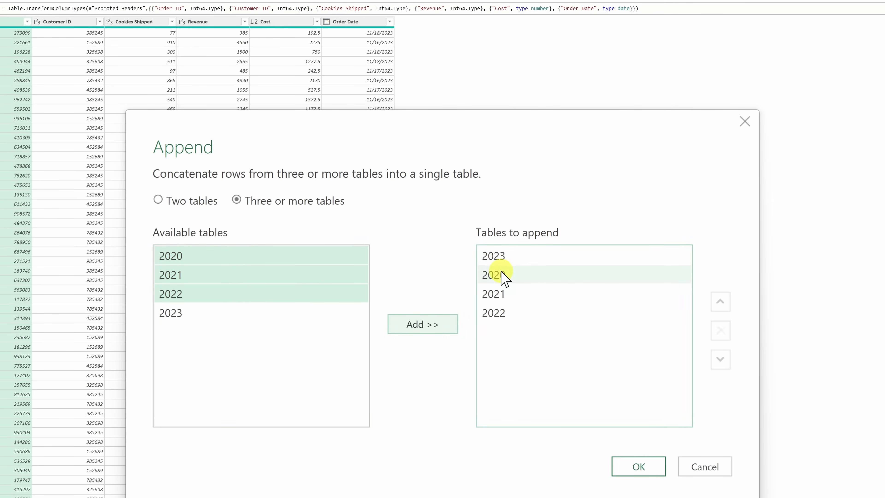
Move 2023 to the bottom of the order and create the combined Append1 query
left_click(493, 255)
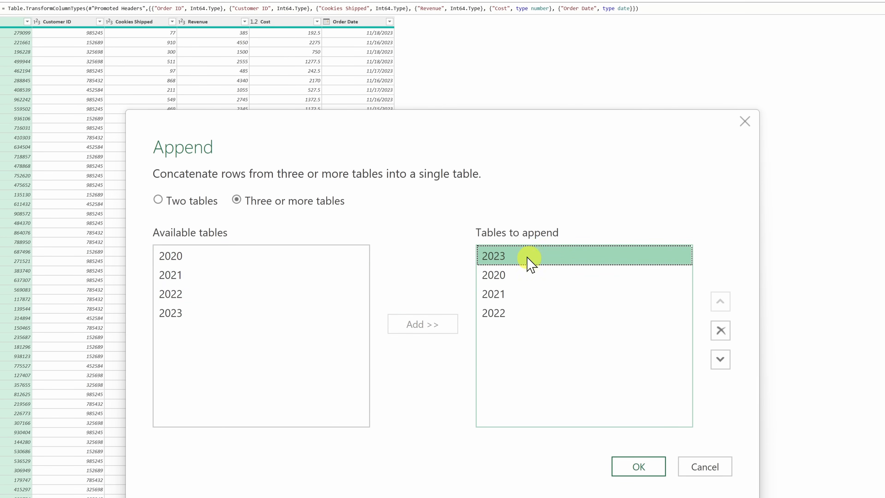
left_click(720, 359)
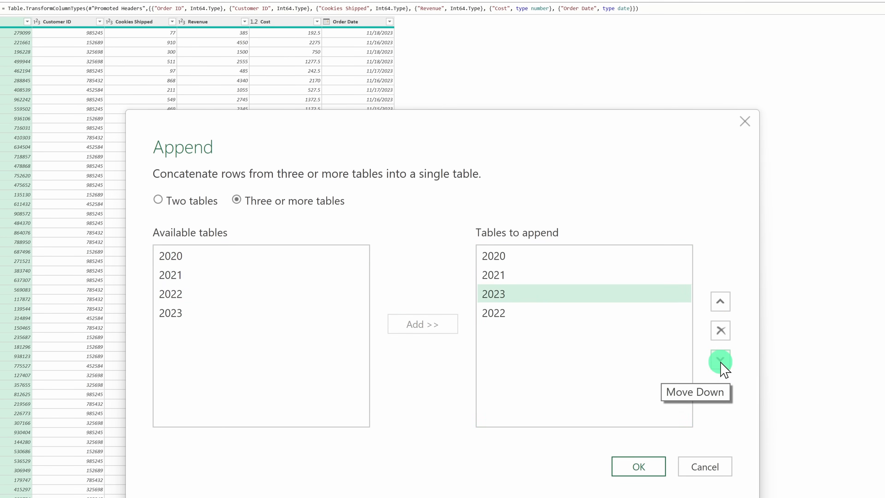
left_click(720, 360)
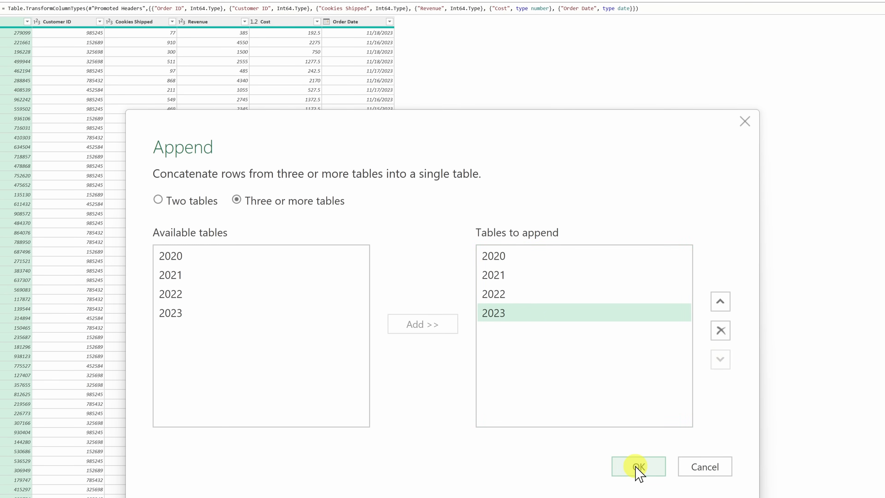
left_click(638, 466)
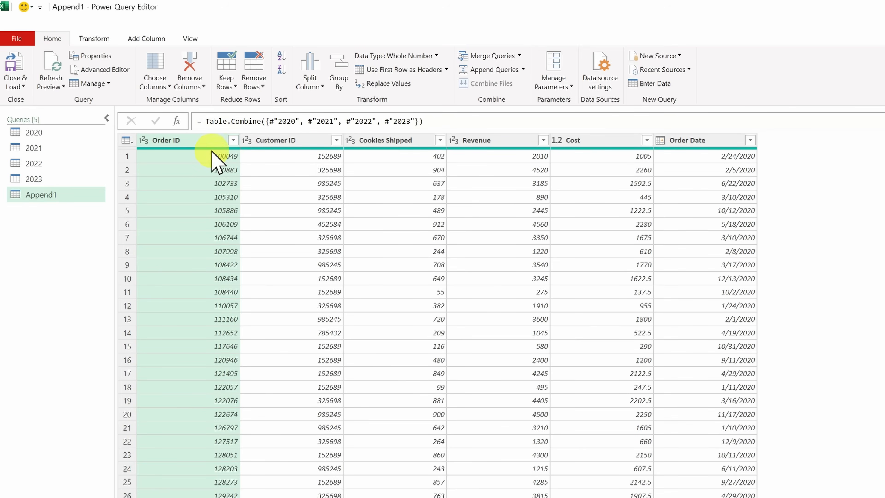
mouse_move(468, 458)
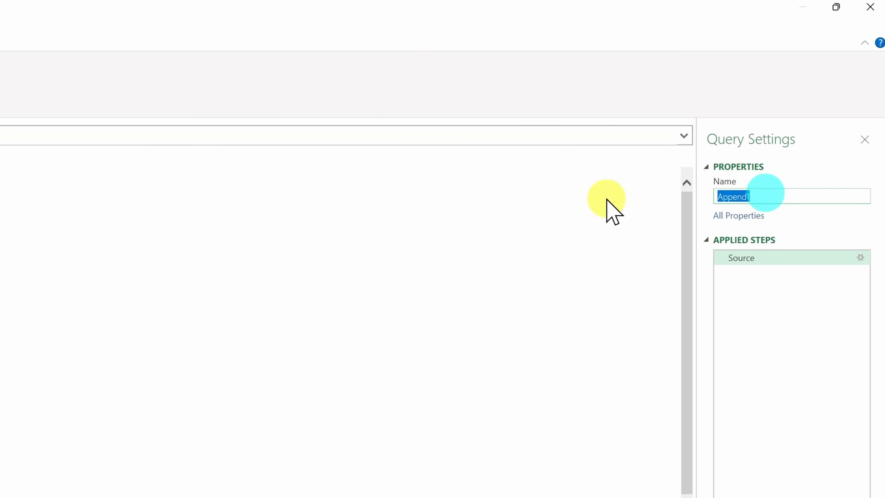
Rename the combined query to All years in Query Settings
type("All year")
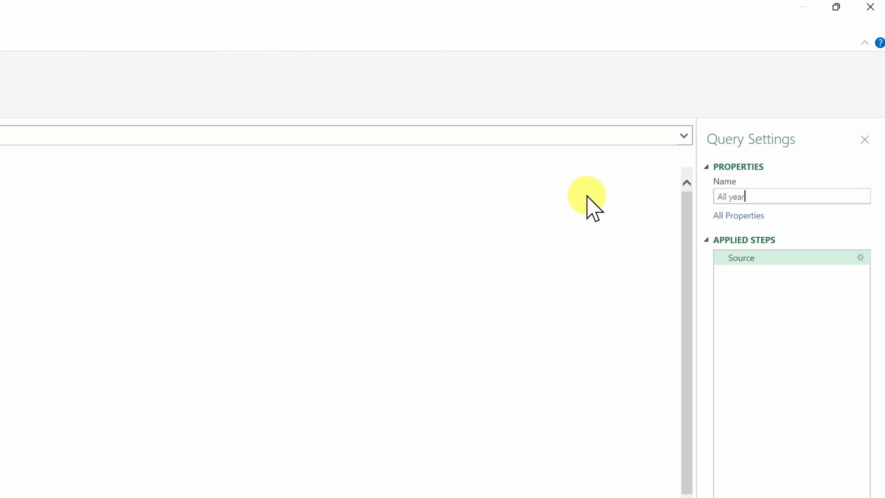
type("s")
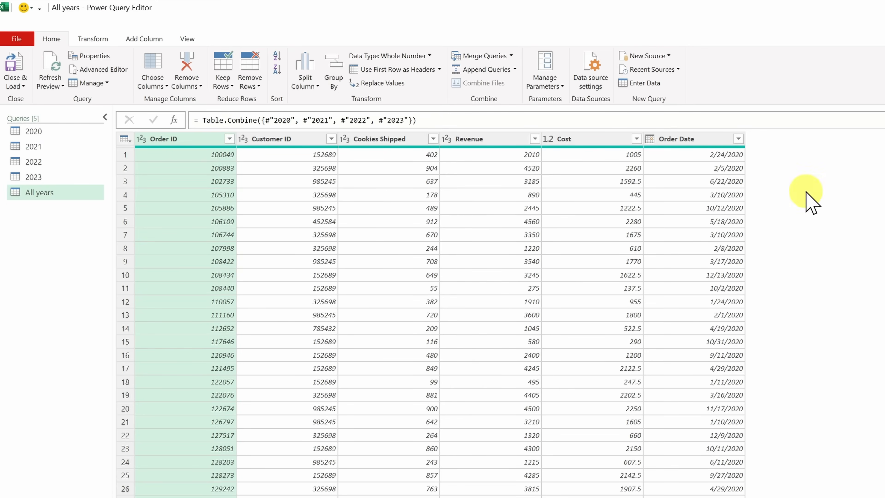
mouse_move(471, 269)
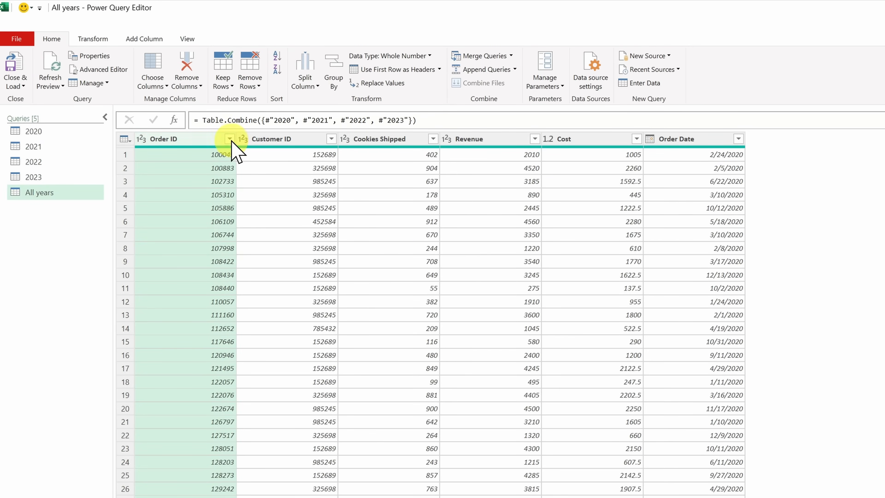
left_click(229, 139)
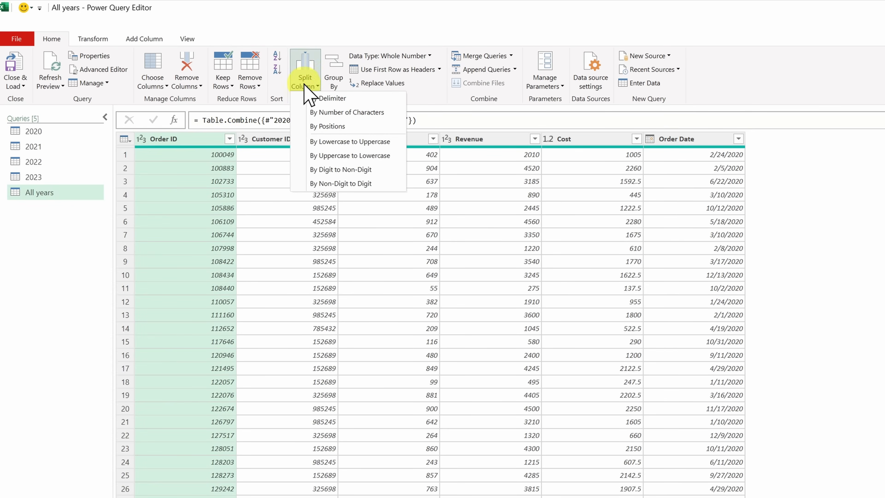
left_click(564, 138)
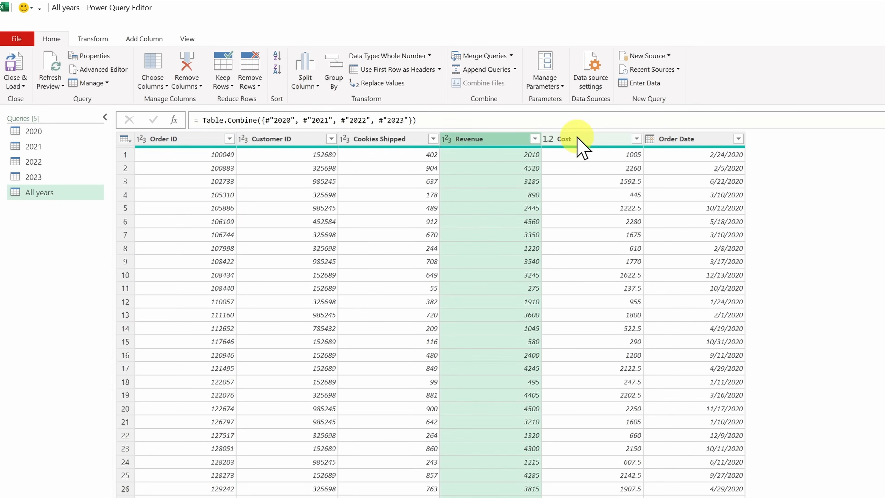
right_click(564, 139)
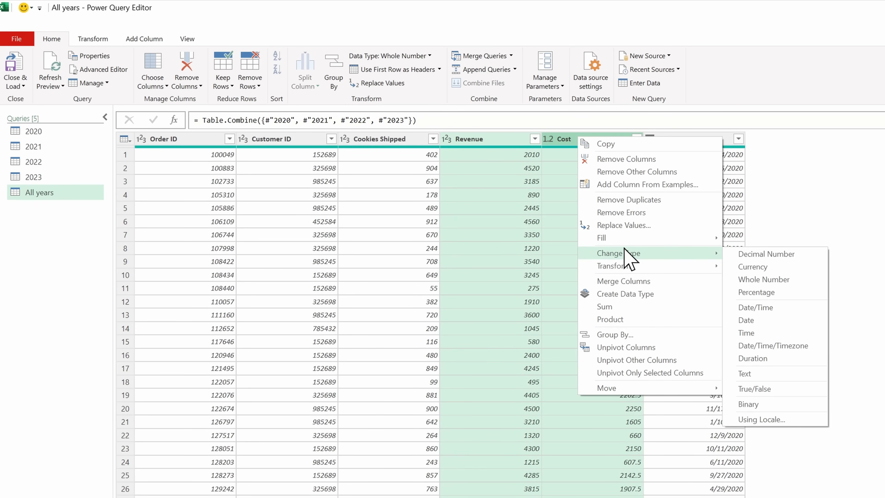
left_click(752, 266)
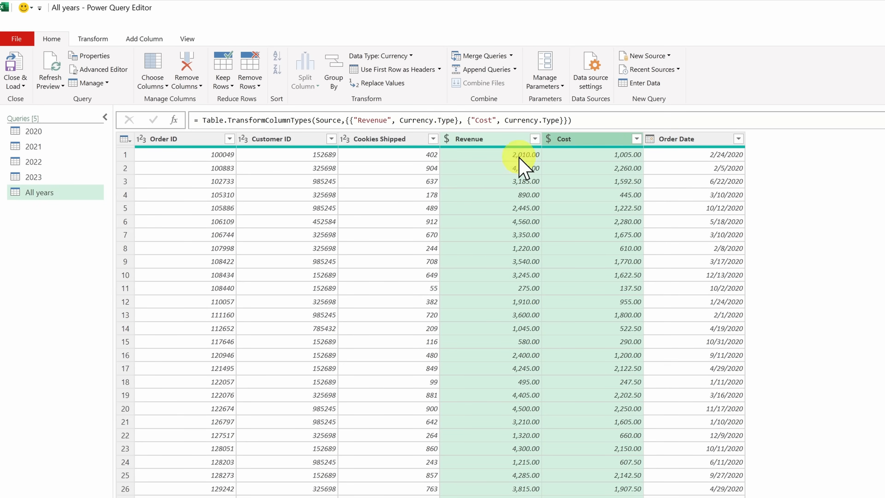
mouse_move(744, 440)
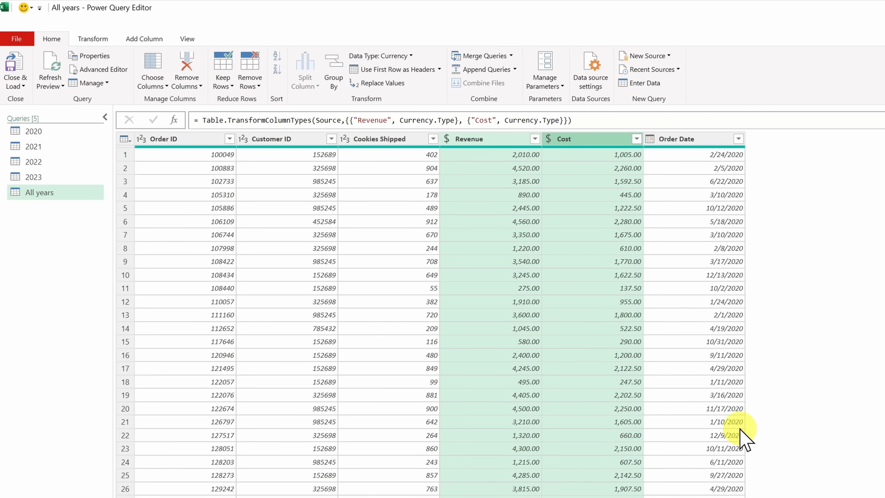
mouse_move(815, 316)
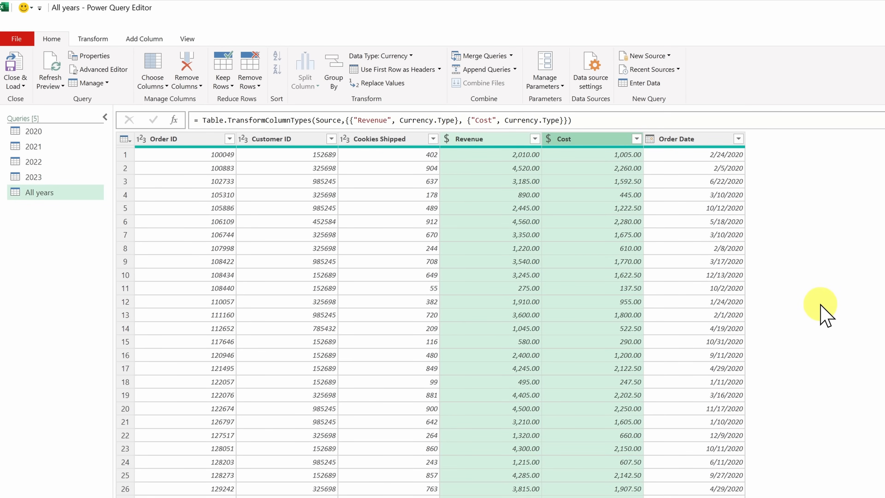
mouse_move(824, 291)
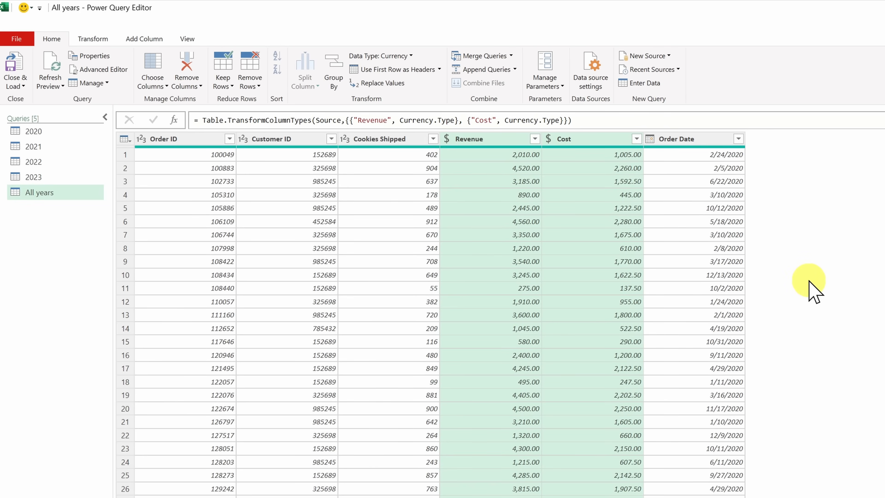
mouse_move(830, 277)
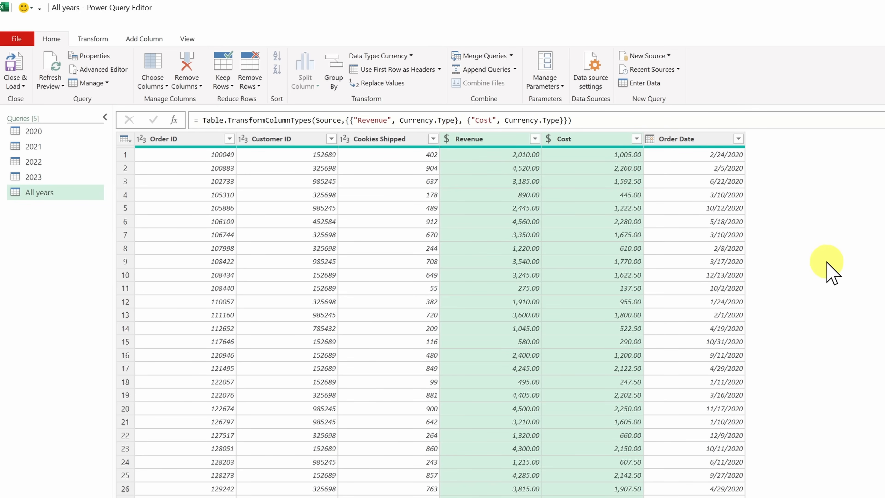
mouse_move(781, 277)
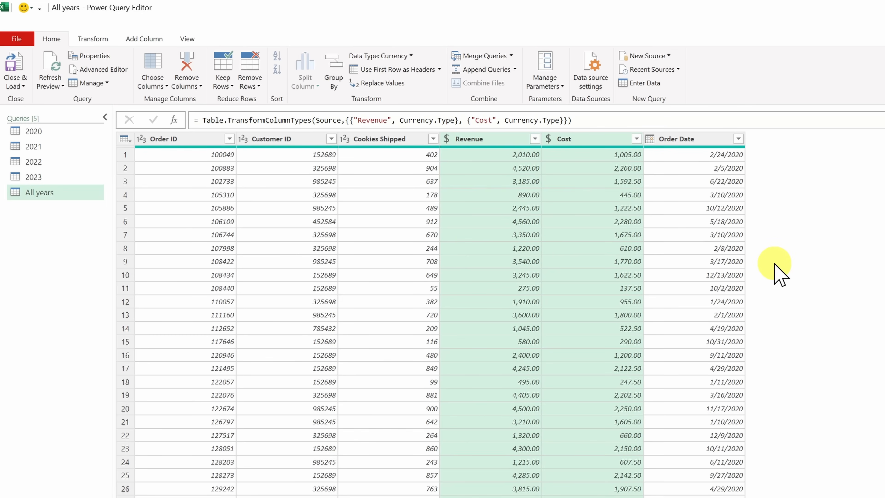
mouse_move(776, 262)
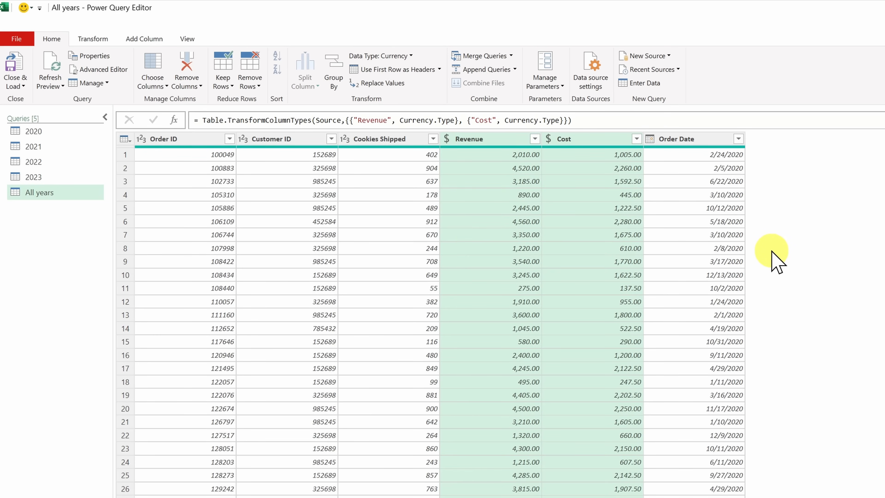
mouse_move(466, 271)
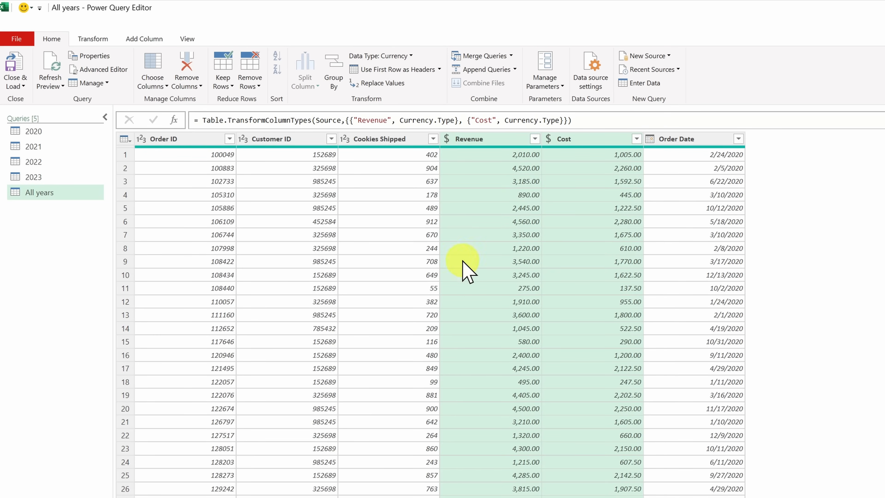
mouse_move(432, 254)
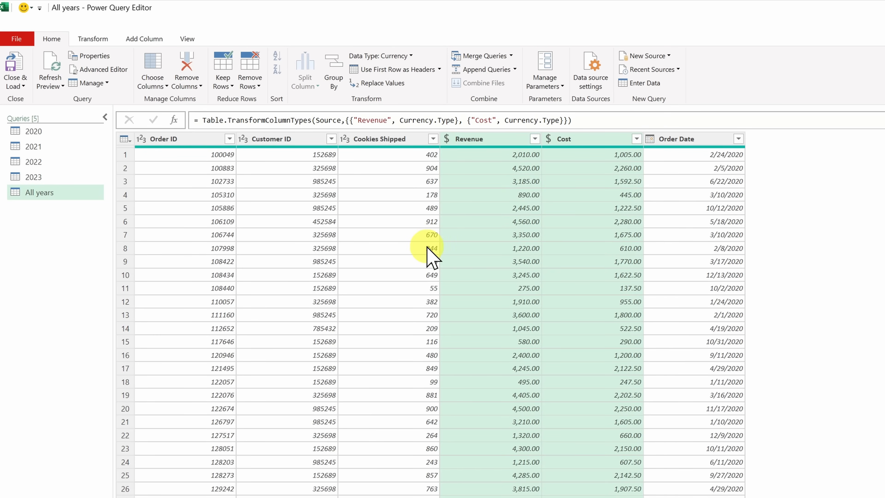
mouse_move(124, 205)
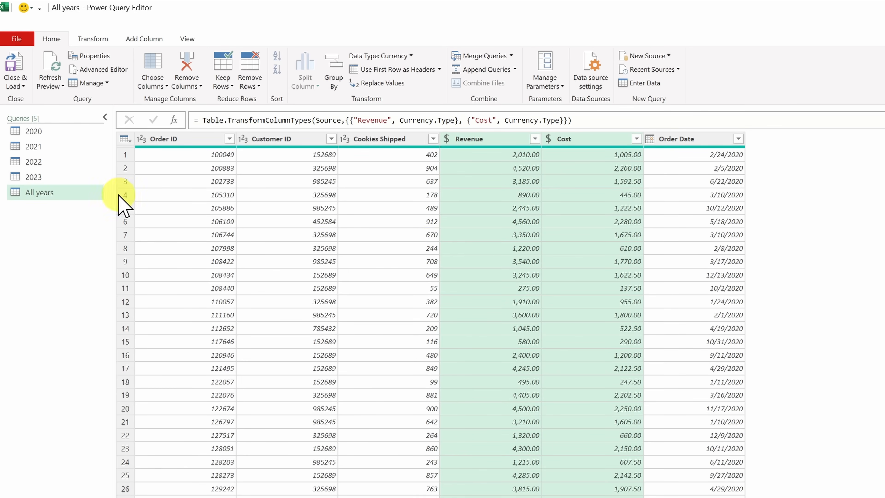
Close & Load To a PivotTable Report on a new worksheet from the All years data
left_click(16, 70)
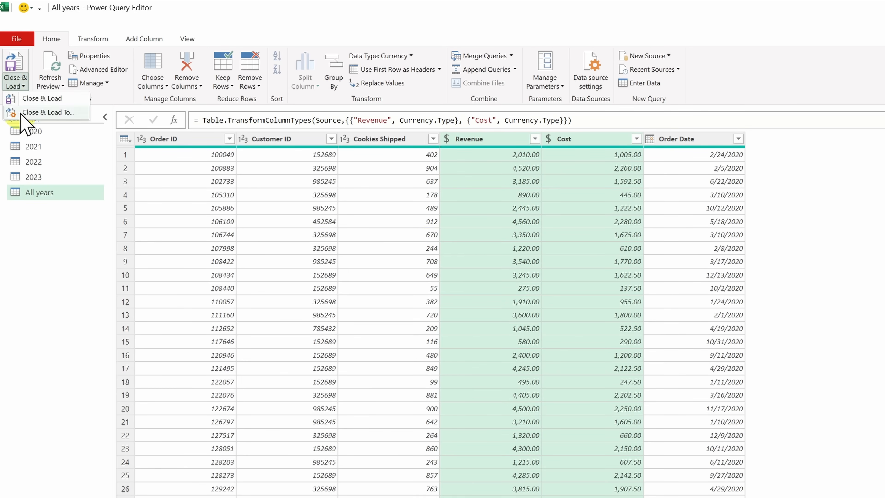
mouse_move(47, 112)
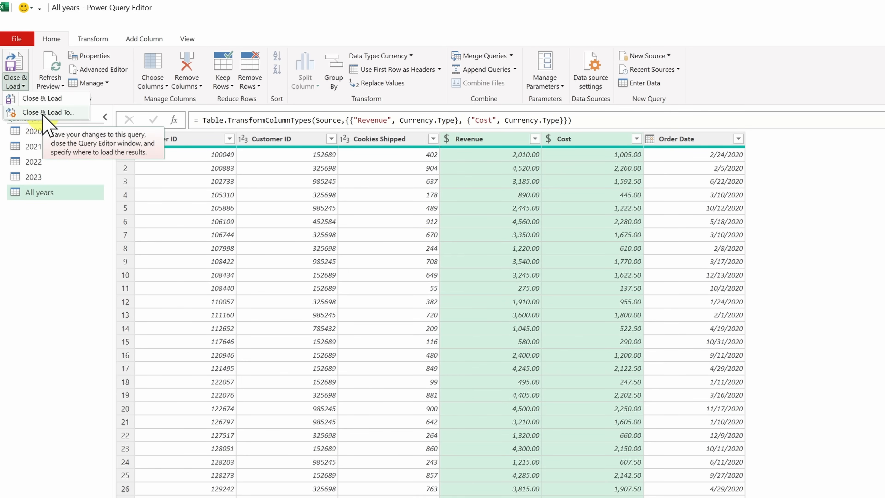
left_click(48, 112)
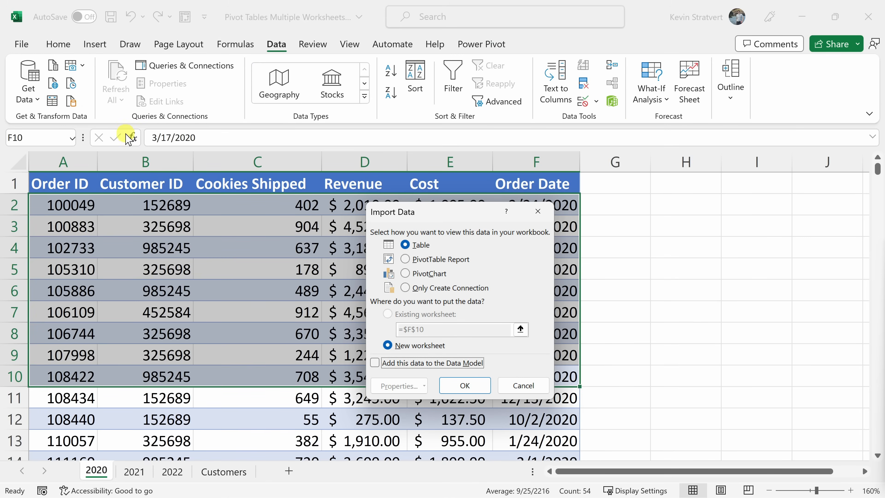
mouse_move(383, 224)
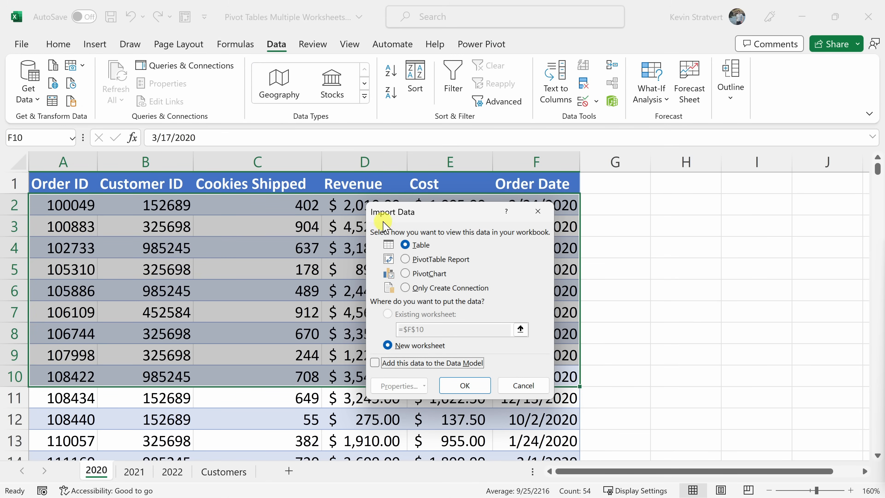
mouse_move(410, 244)
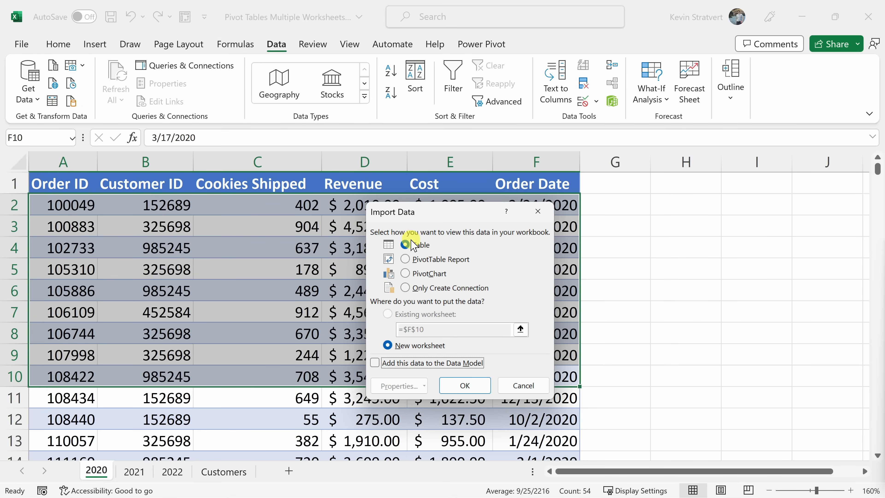
left_click(405, 244)
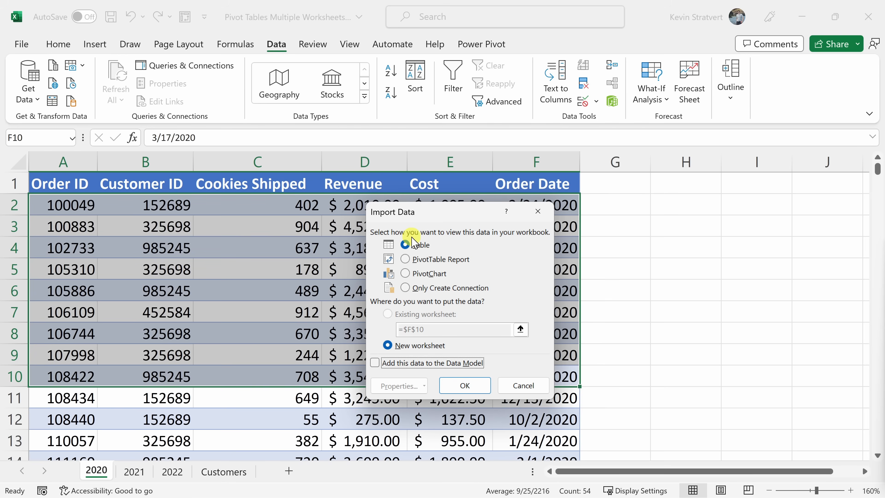
mouse_move(405, 259)
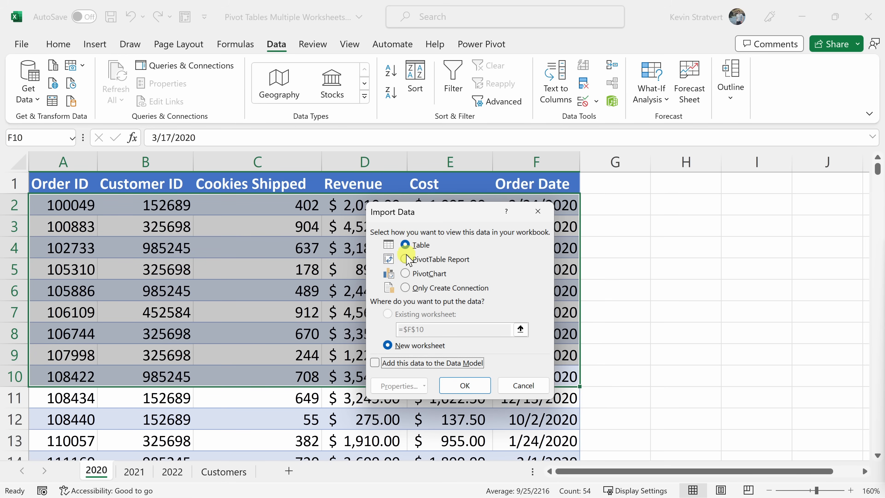
left_click(405, 259)
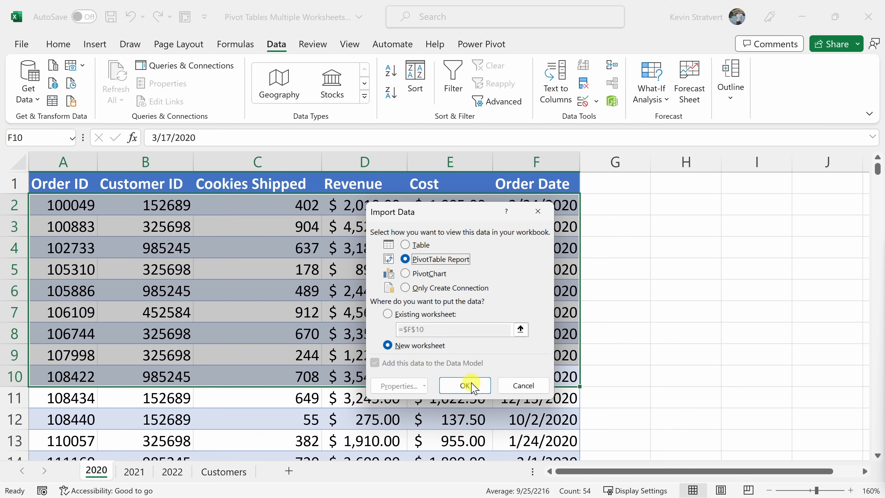
left_click(464, 385)
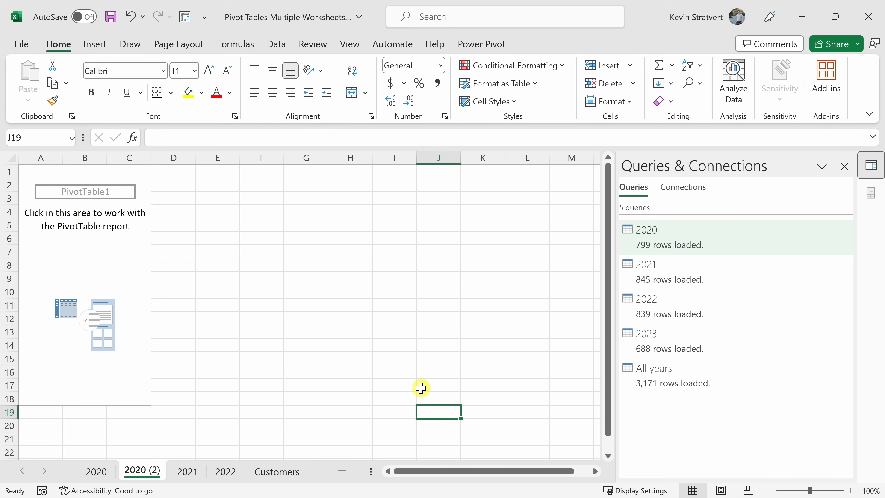
mouse_move(143, 477)
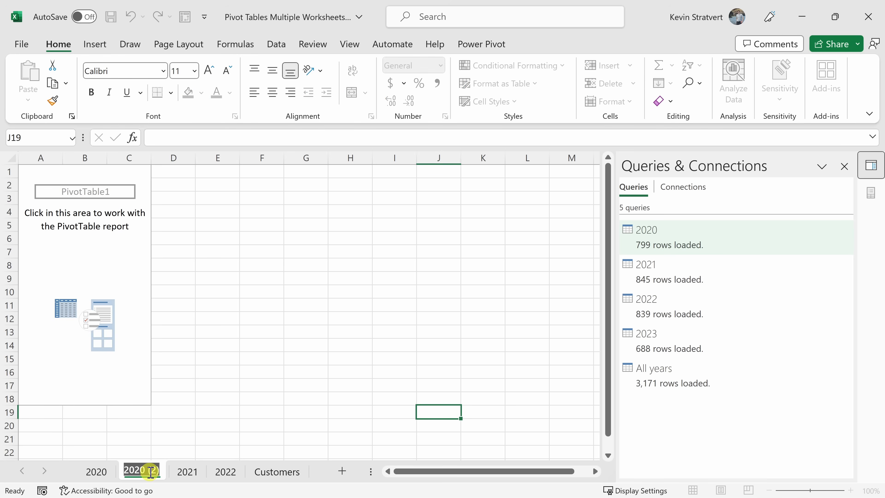
Rename the new PivotTable sheet to All years pivot
type("All years pivot")
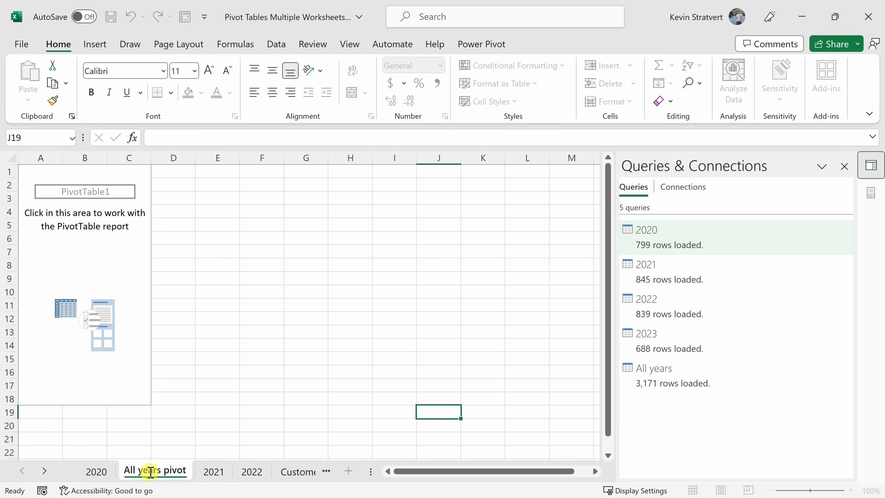
left_click(155, 470)
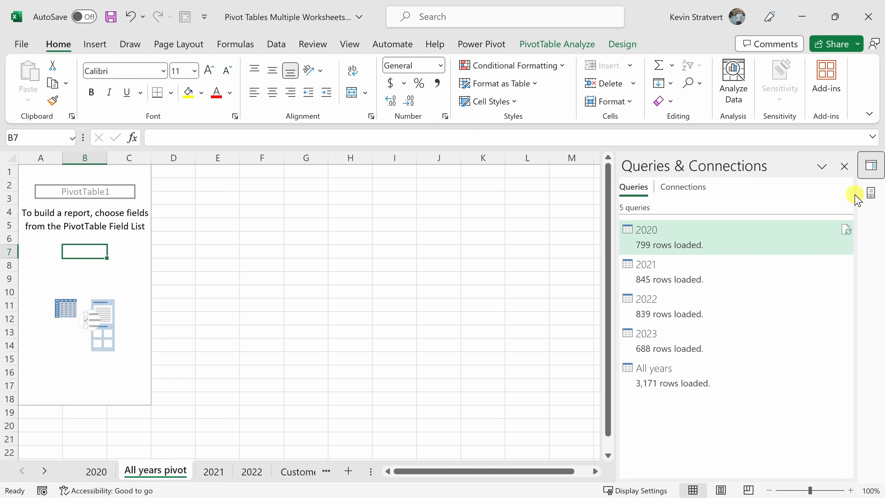
mouse_move(870, 194)
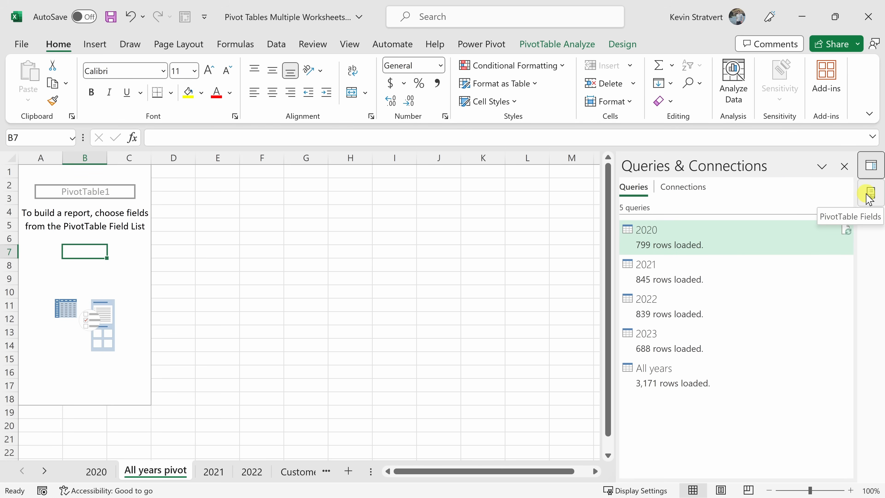
Show the PivotTable Fields pane for all queries and expand the All years table's fields
left_click(869, 194)
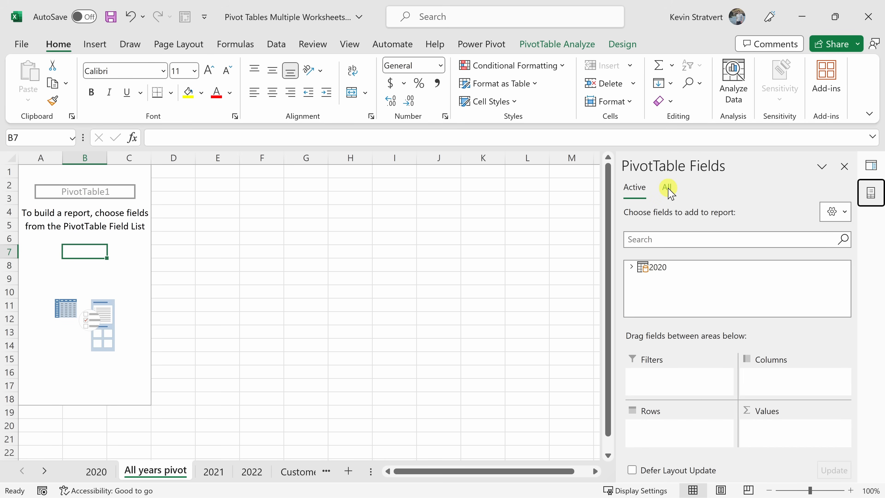
left_click(666, 188)
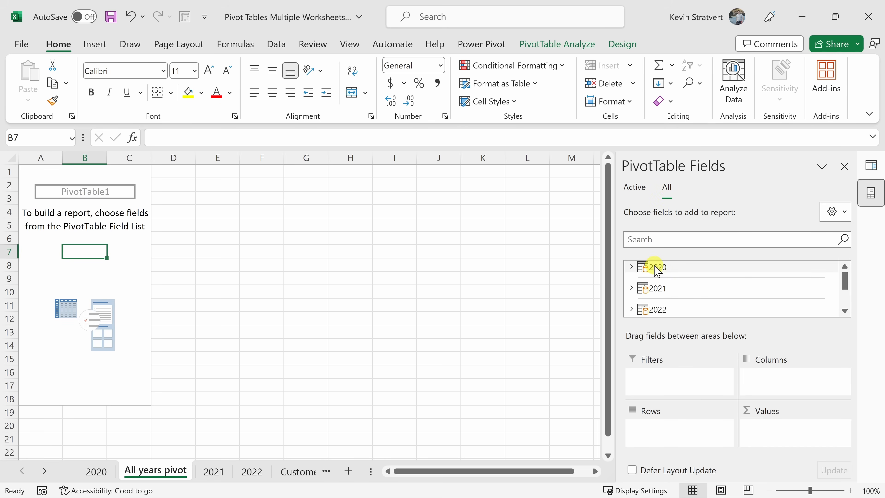
mouse_move(680, 271)
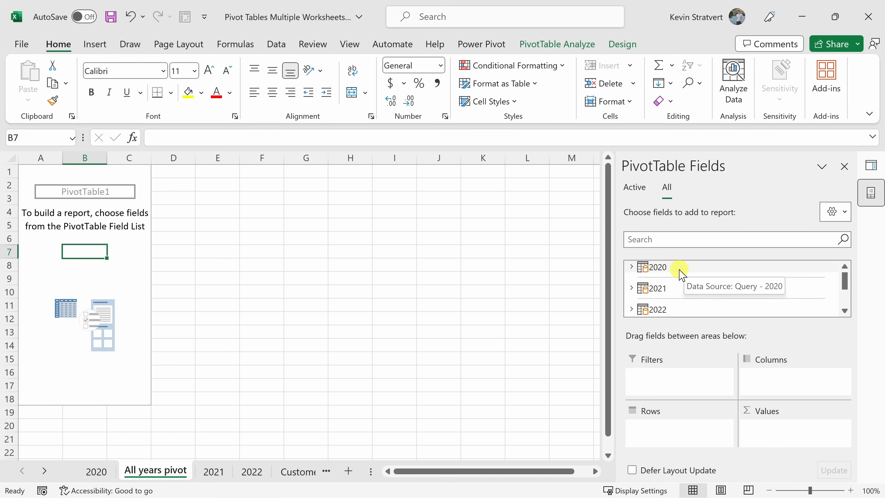
scroll("down", 3)
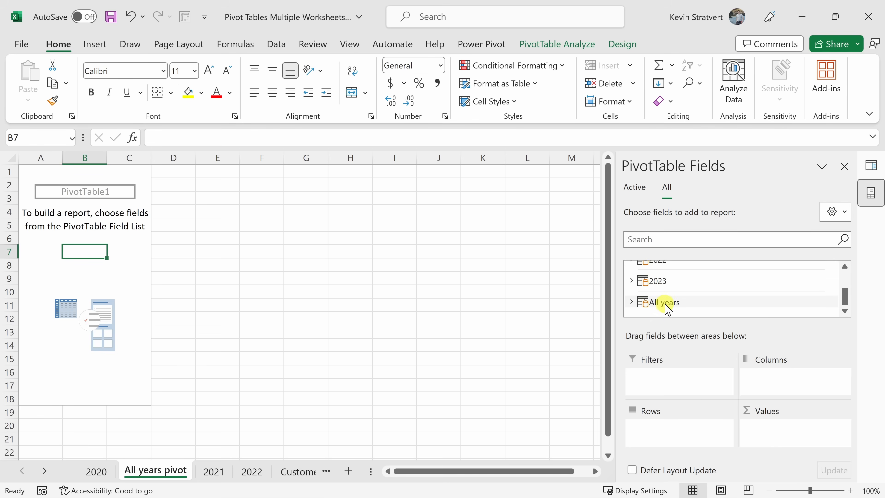
mouse_move(663, 302)
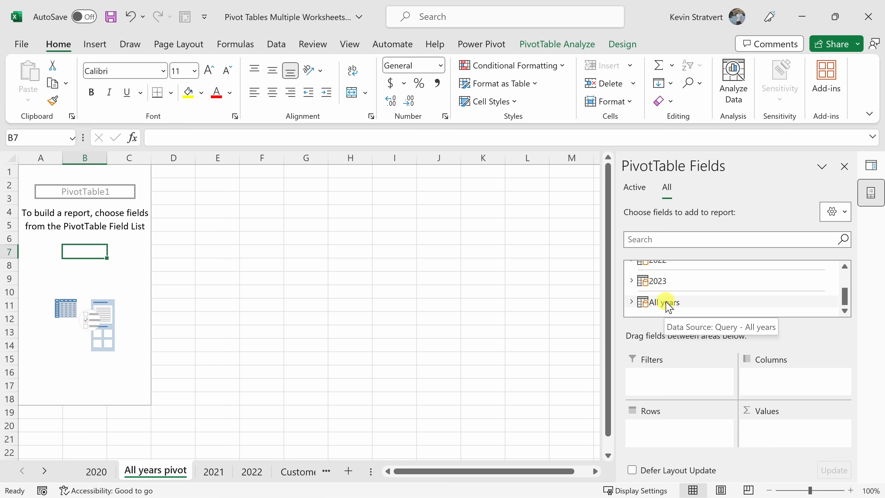
left_click(631, 301)
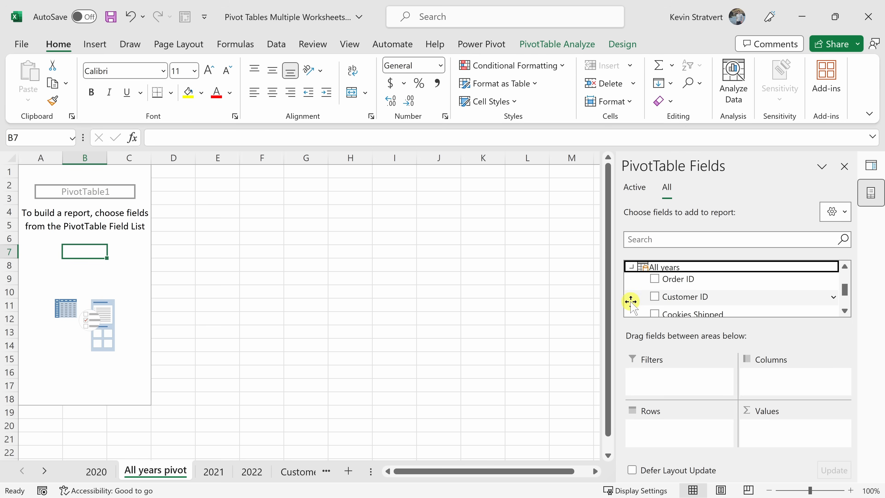
mouse_move(712, 282)
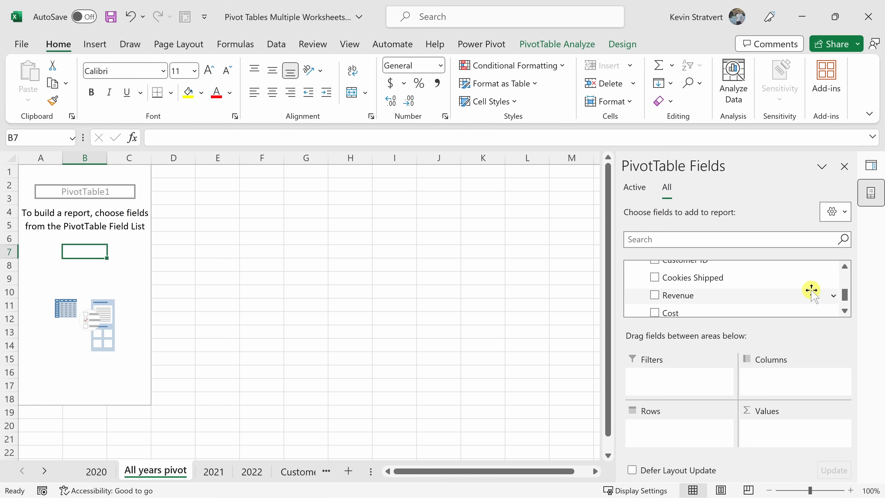
mouse_move(654, 295)
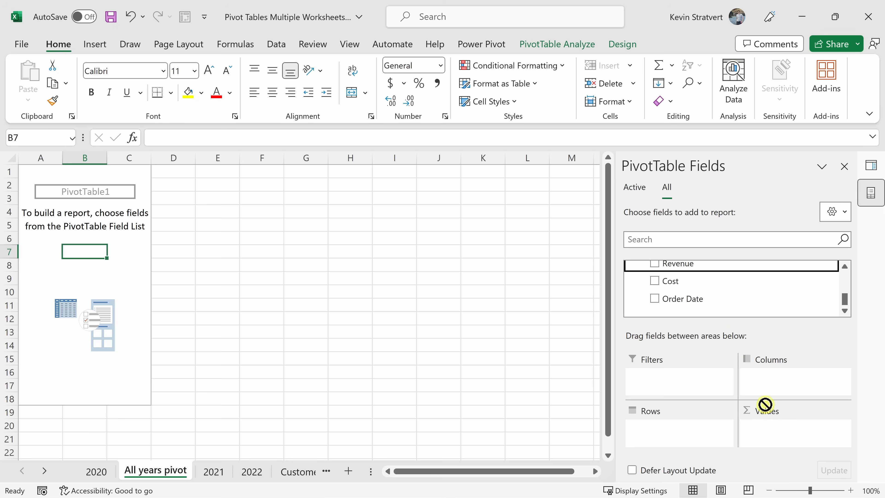
left_click(654, 263)
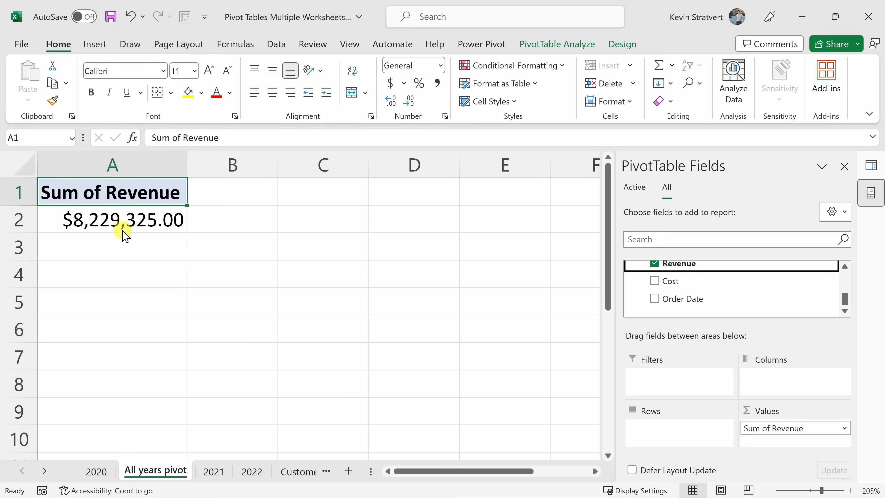
mouse_move(110, 221)
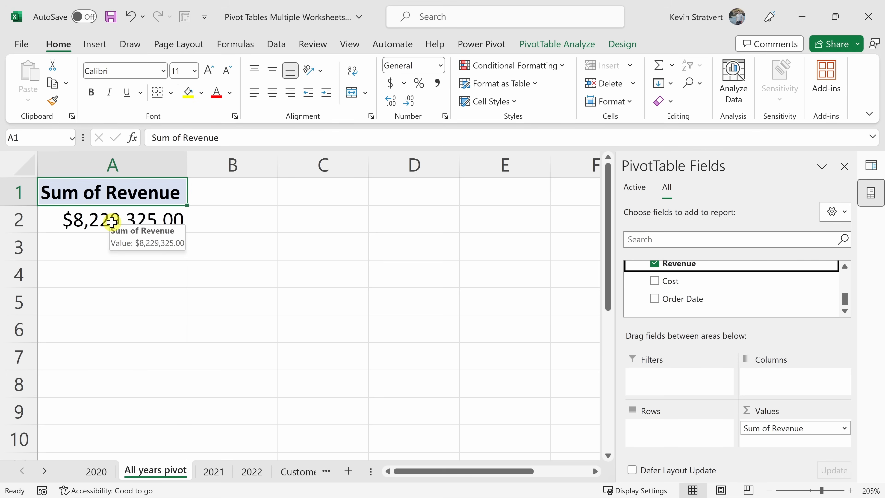
left_click(111, 220)
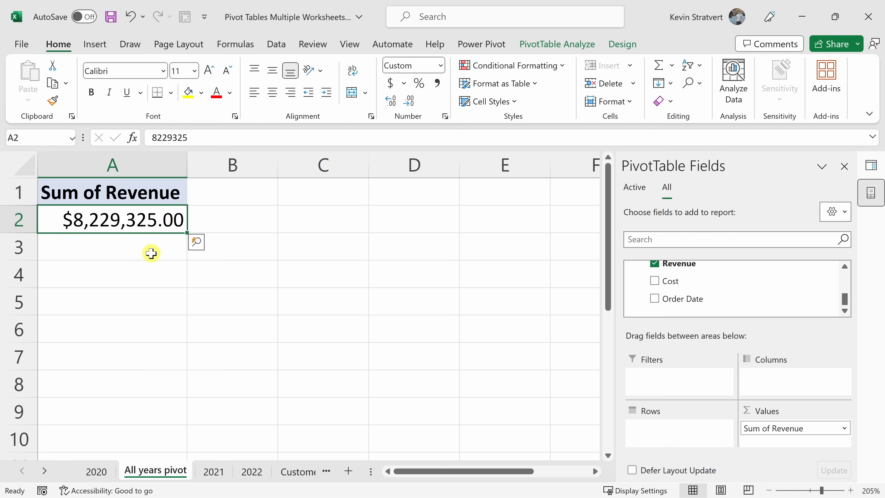
mouse_move(139, 249)
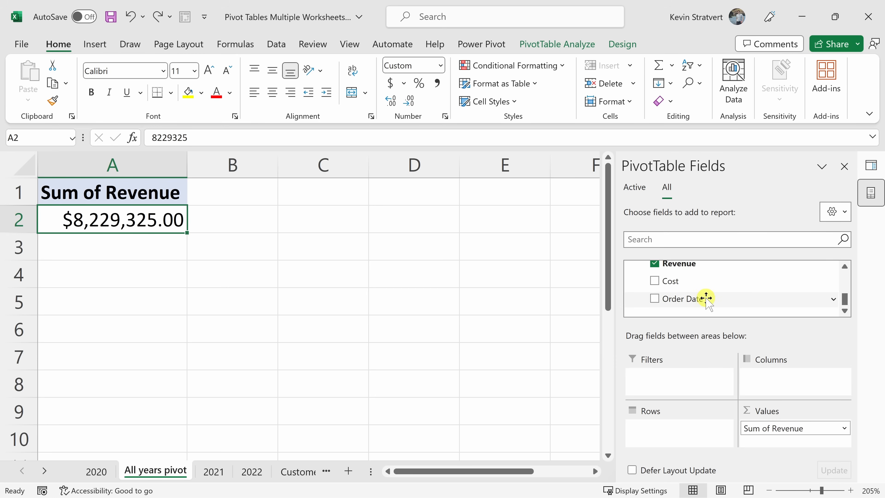
mouse_move(713, 302)
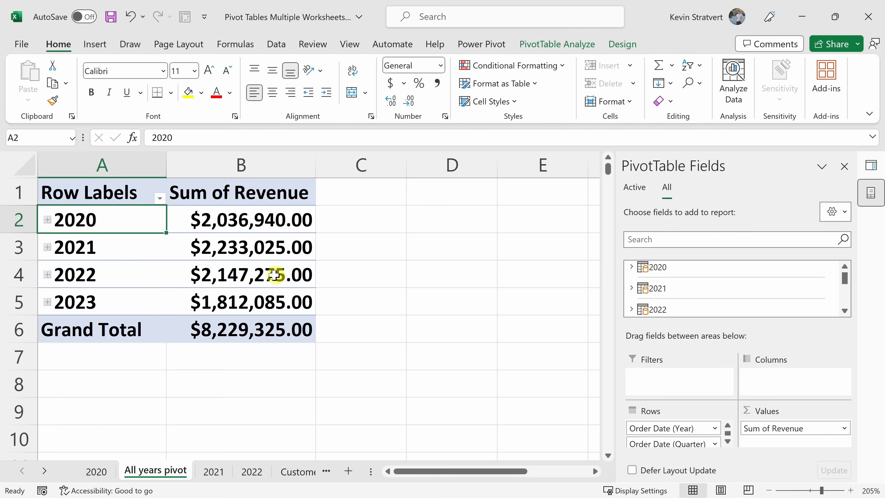
mouse_move(281, 306)
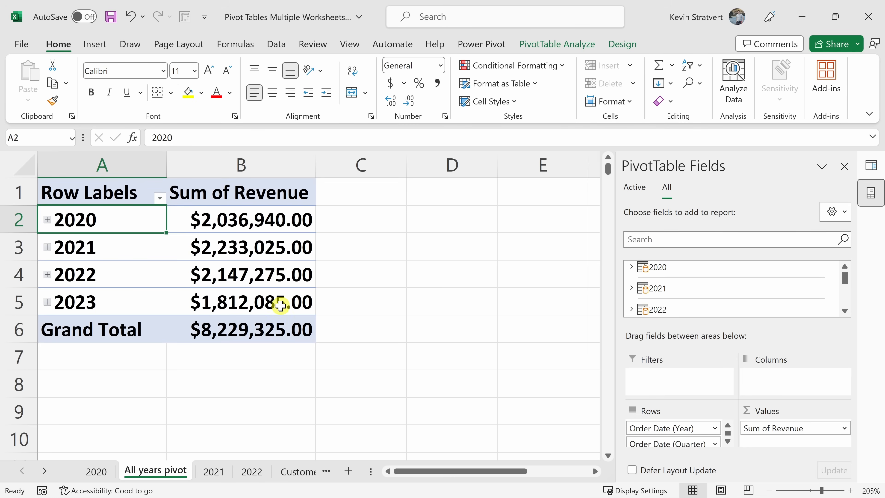
mouse_move(113, 219)
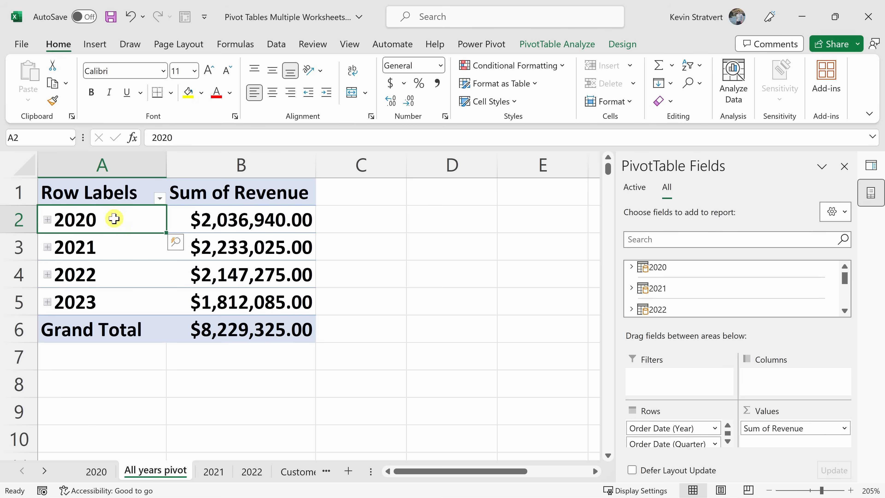
mouse_move(124, 304)
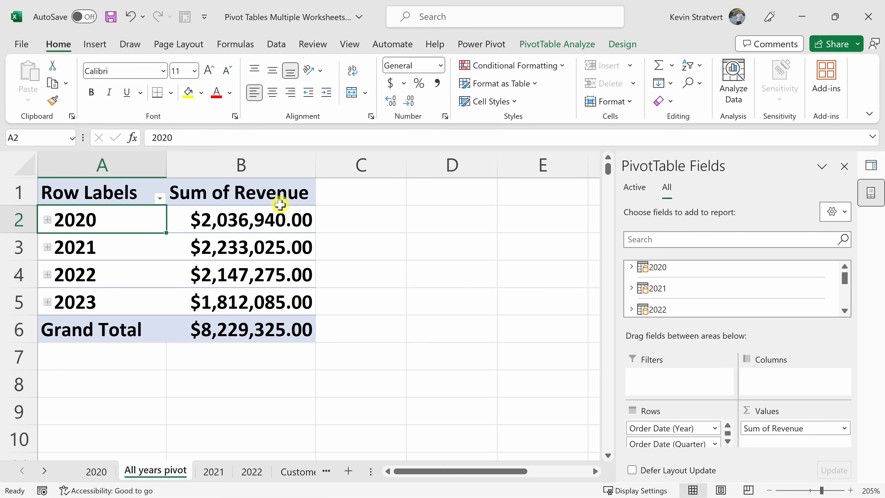
mouse_move(291, 304)
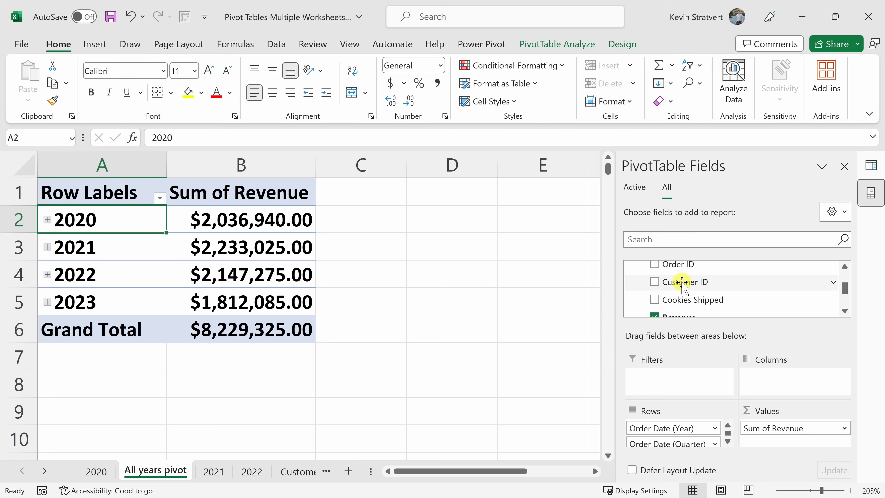
mouse_move(683, 282)
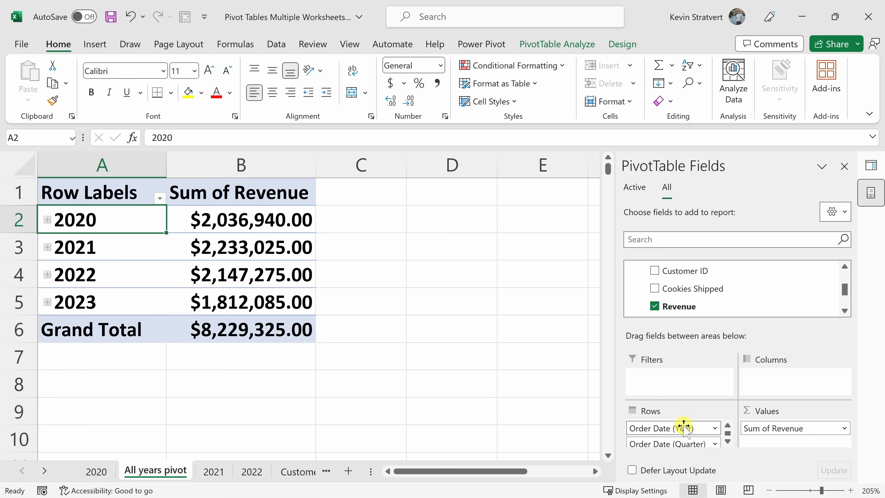
Add Customer ID as the outer row grouping above the yearly revenue
left_click(655, 271)
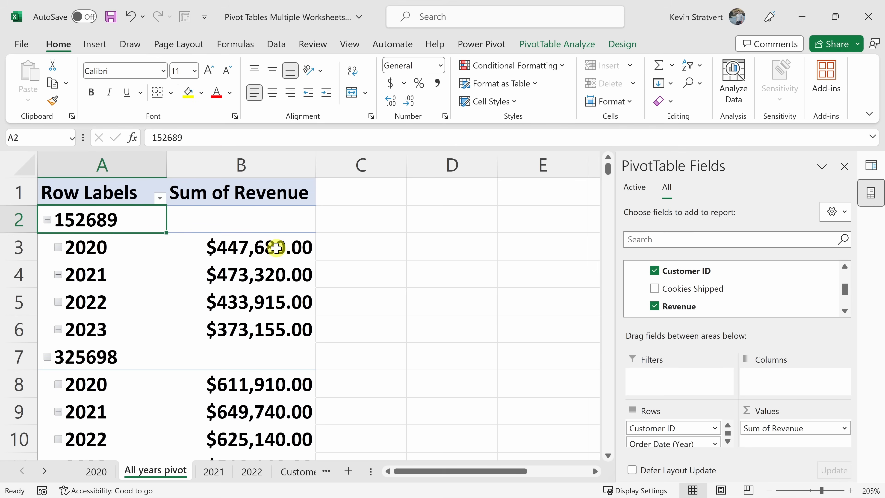
mouse_move(318, 301)
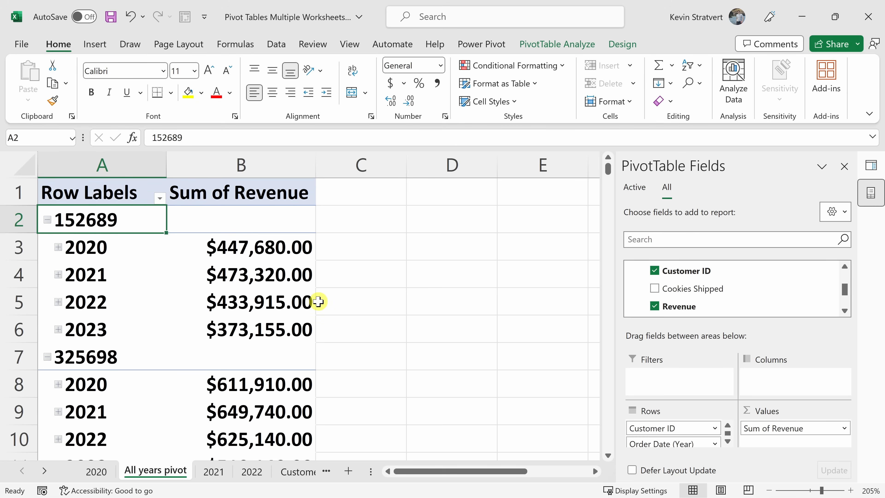
mouse_move(112, 227)
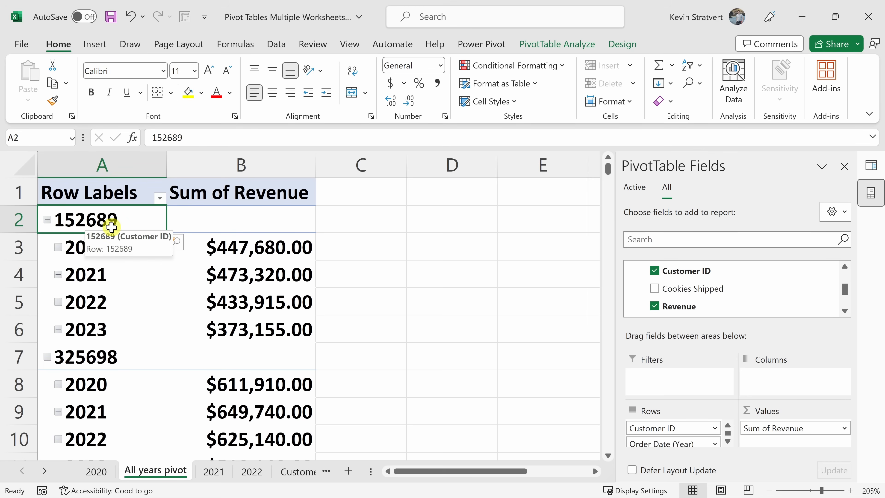
mouse_move(301, 338)
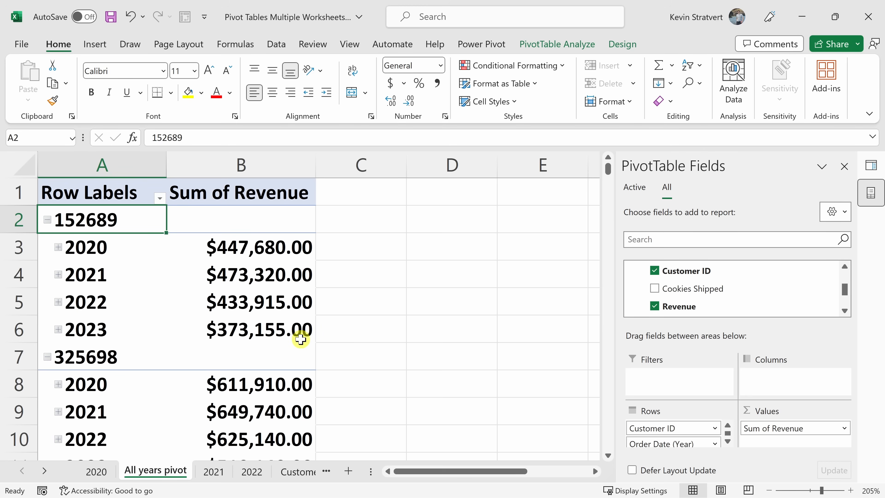
mouse_move(318, 298)
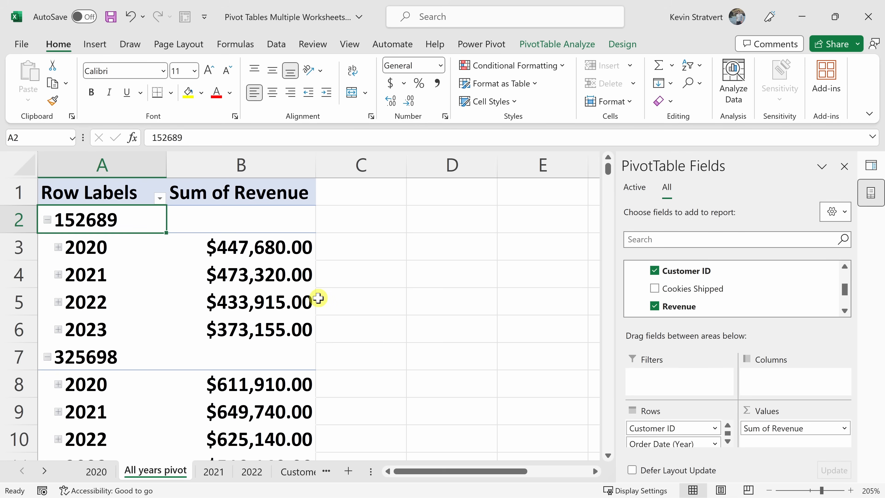
mouse_move(316, 300)
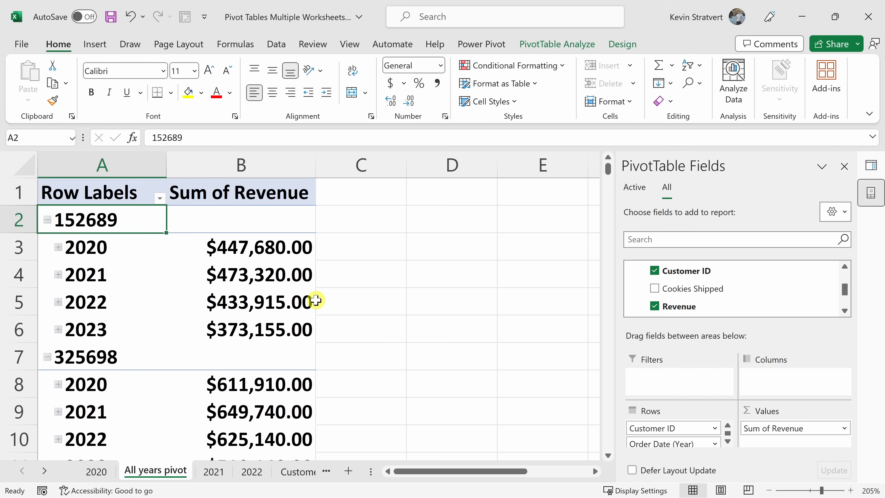
Inspect the Customer ID, Cookies Shipped and Revenue columns on the 2021 sheet
left_click(213, 471)
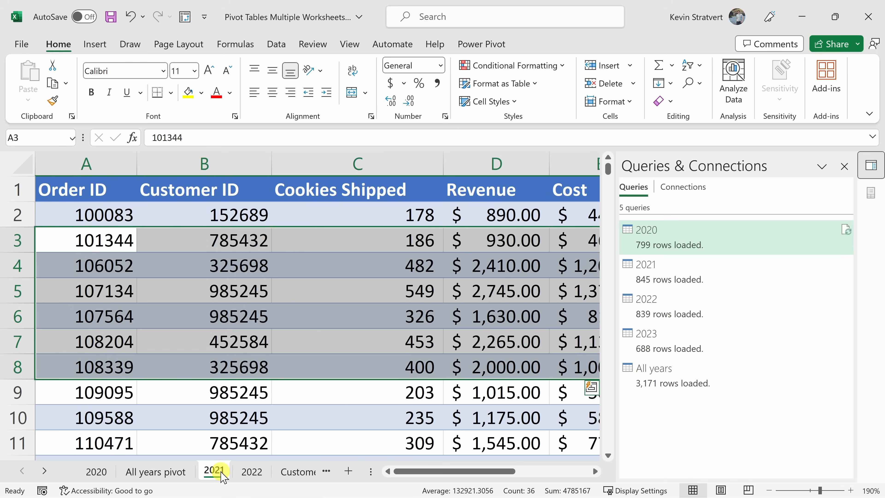
left_click(213, 471)
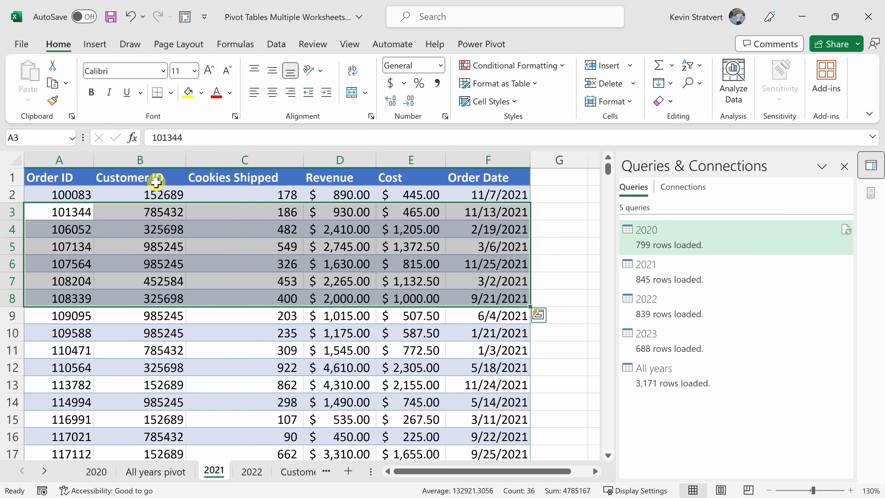
left_click_drag(140, 177, 375, 368)
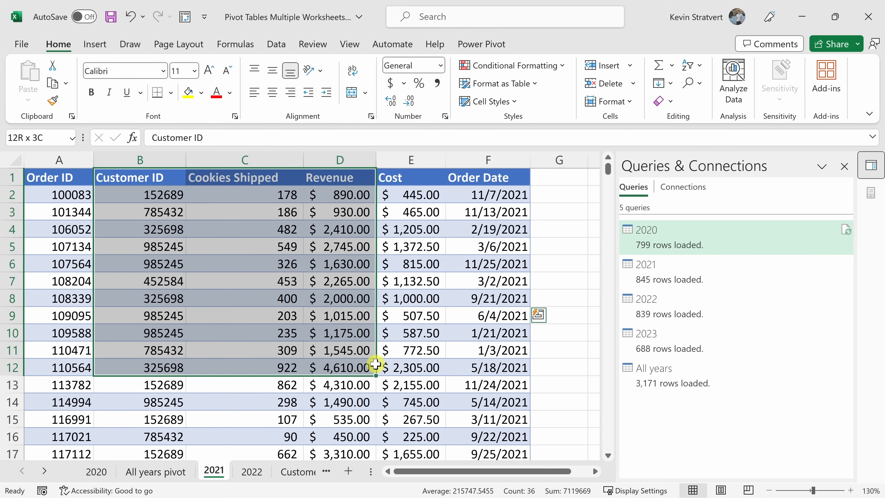
left_click(251, 472)
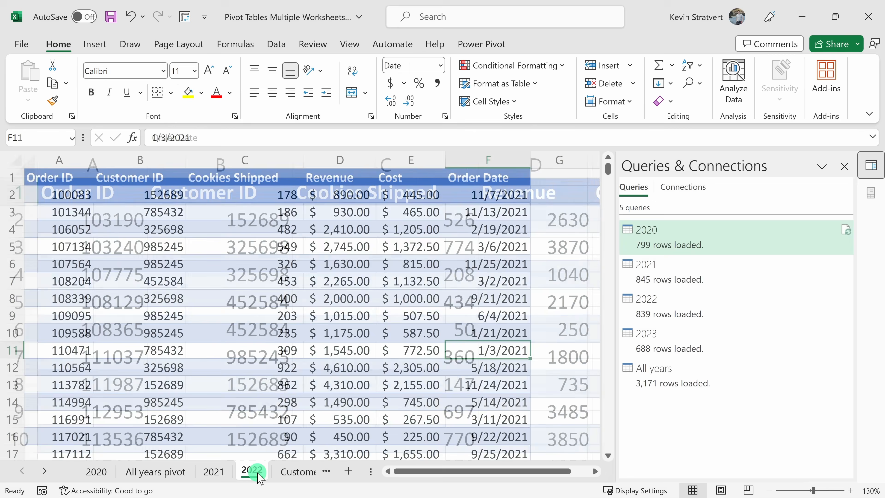
Check the 2022 sheet's Customer ID column, then switch to the Customers sheet
left_click(264, 471)
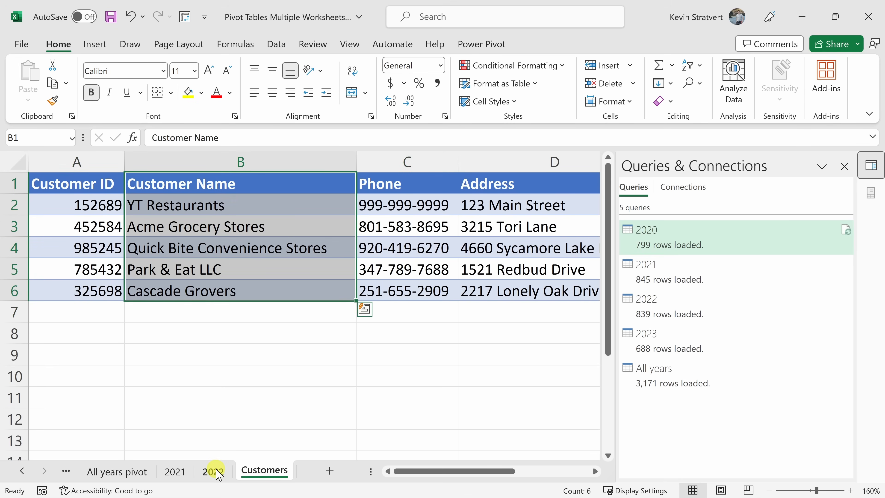
left_click(212, 471)
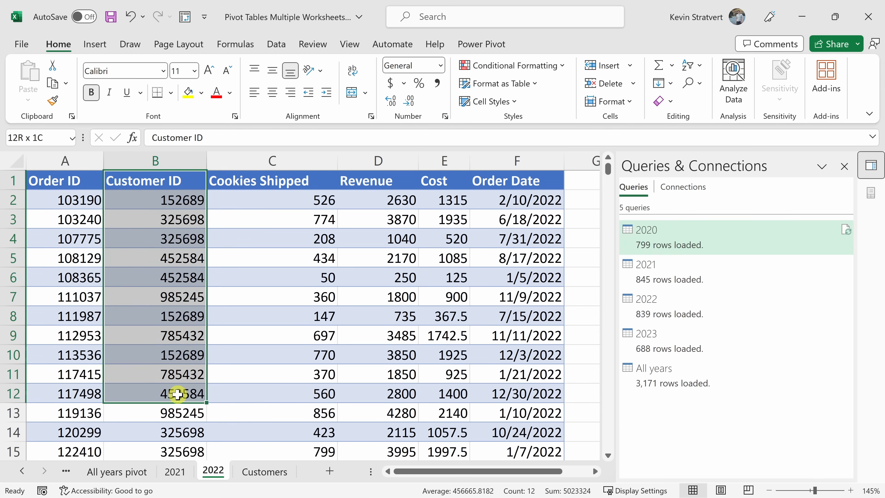
left_click(264, 471)
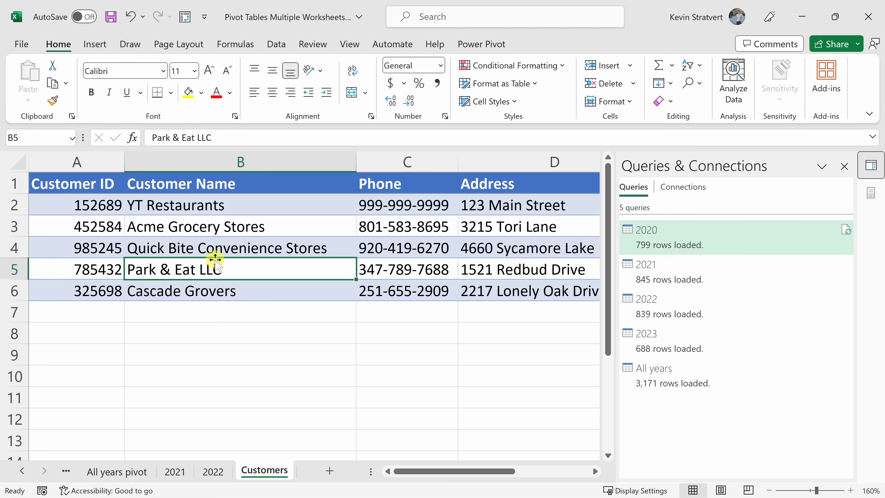
mouse_move(333, 215)
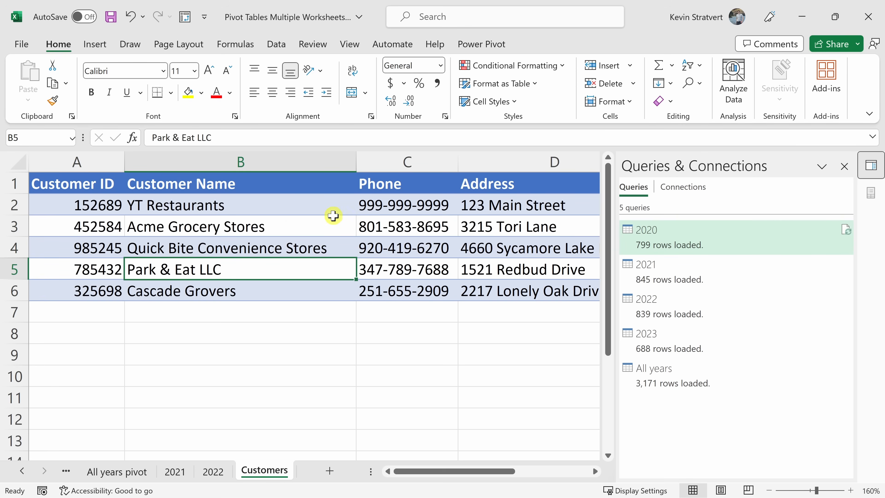
mouse_move(279, 229)
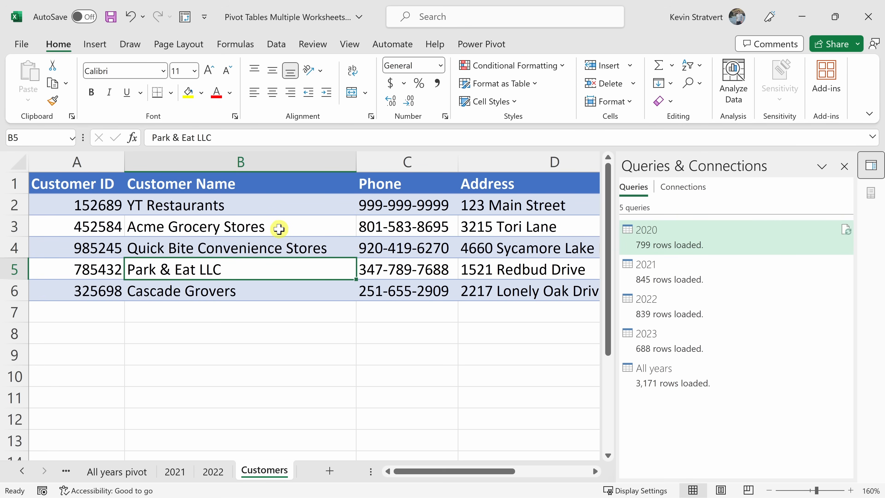
Format the customer list on the Customers sheet as a table with headers
left_click(94, 45)
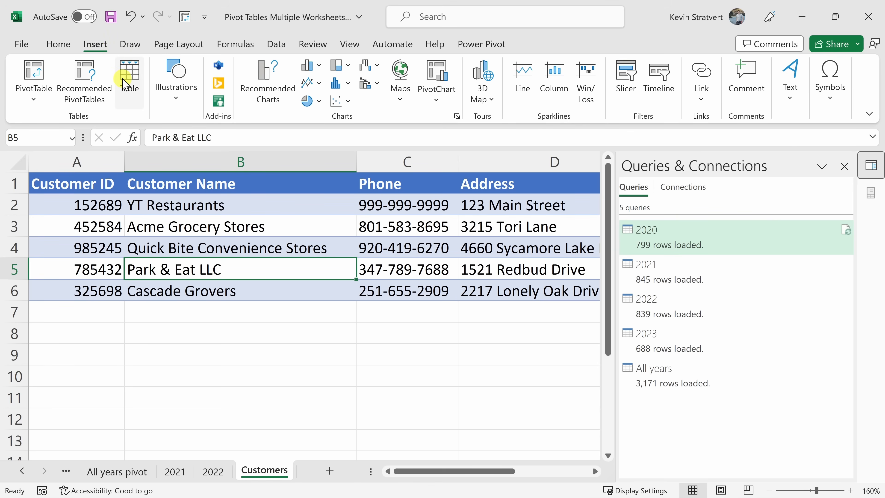
mouse_move(128, 79)
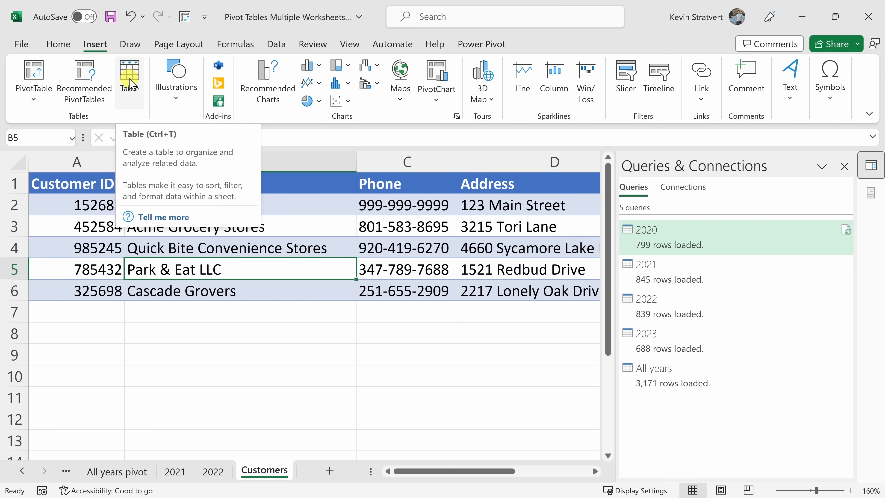
left_click(128, 79)
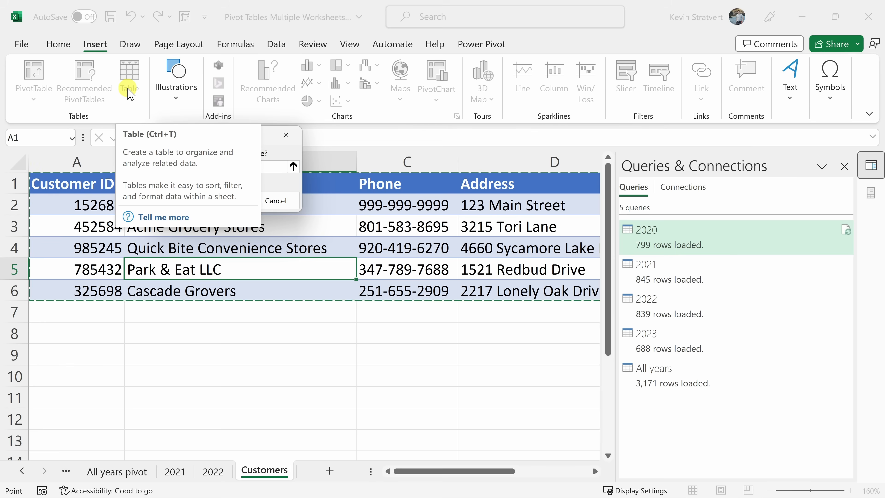
left_click(129, 79)
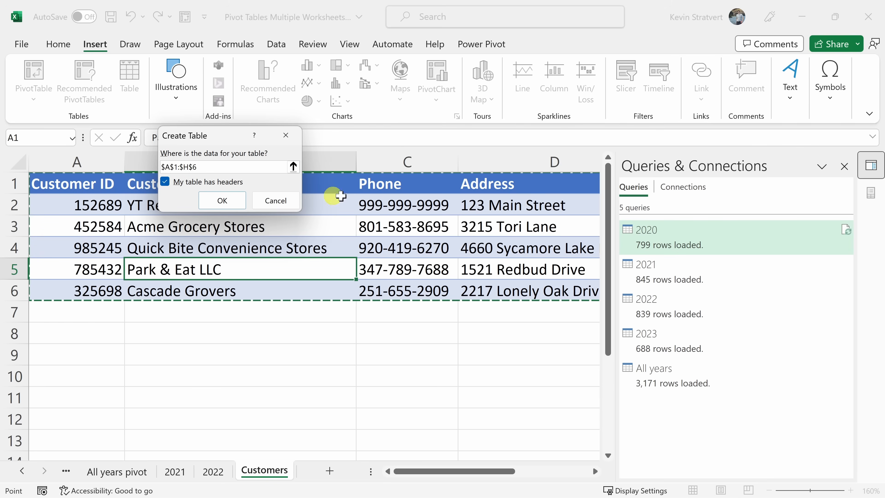
mouse_move(482, 194)
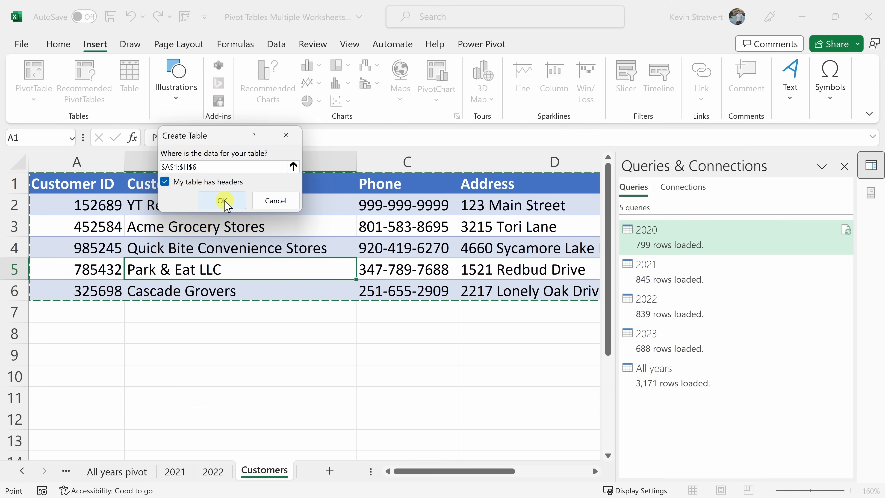
left_click(222, 201)
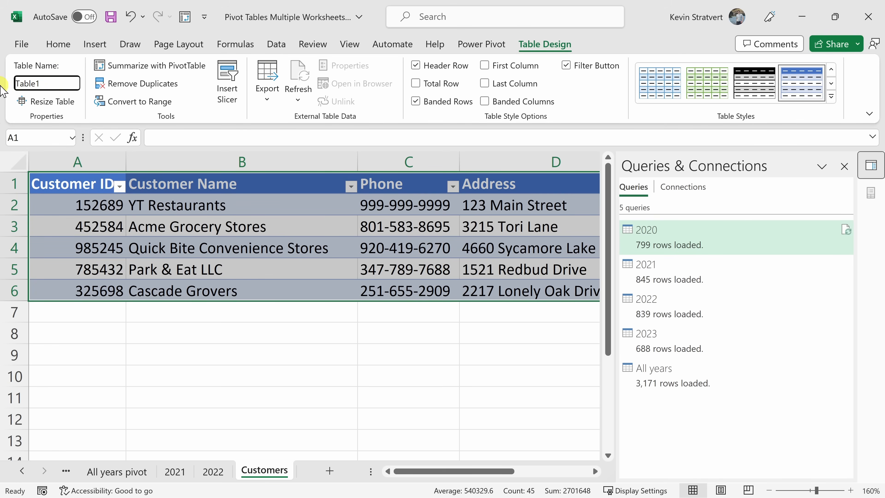
mouse_move(53, 102)
type("Customers")
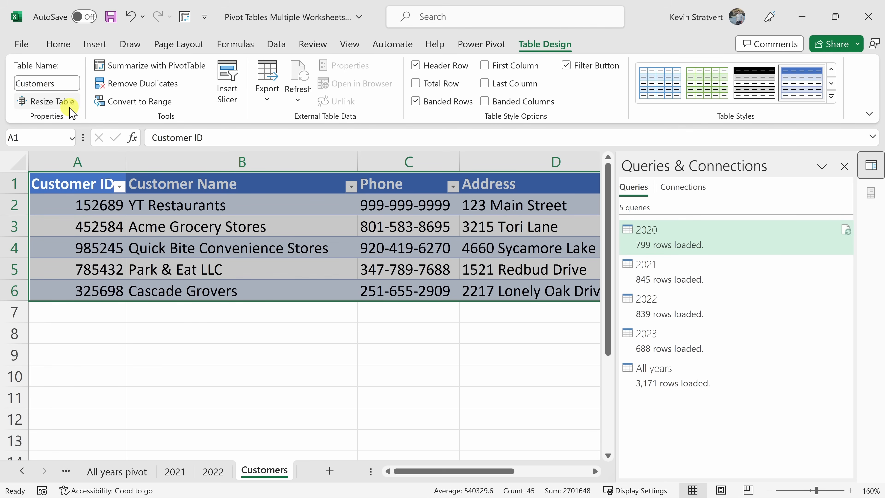
mouse_move(113, 357)
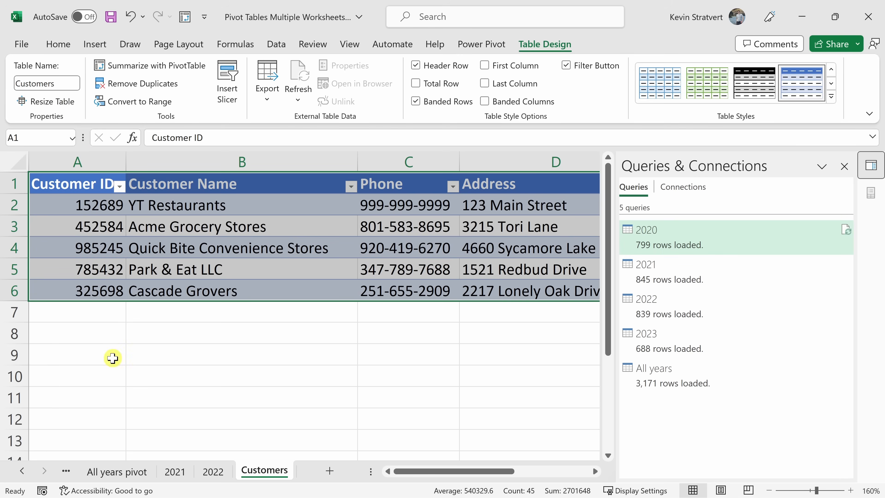
Return to the All years pivot sheet and bring up Manage Relationships from PivotTable Analyze
left_click(116, 470)
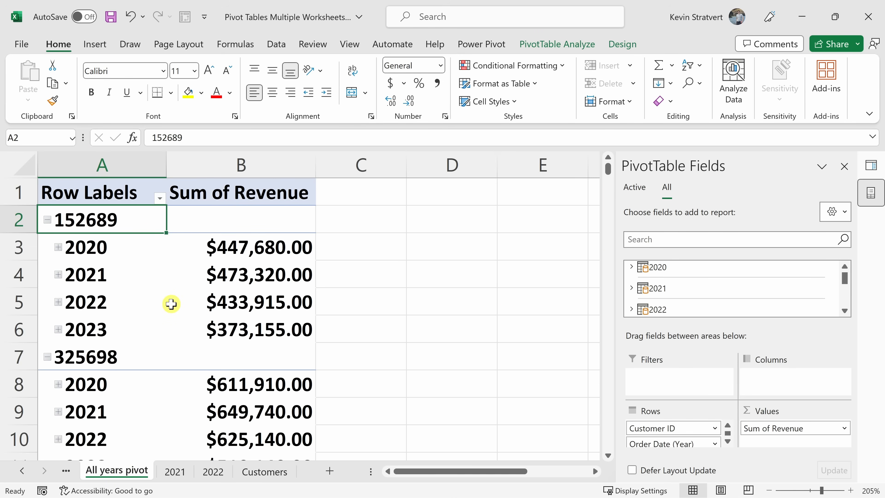
mouse_move(138, 266)
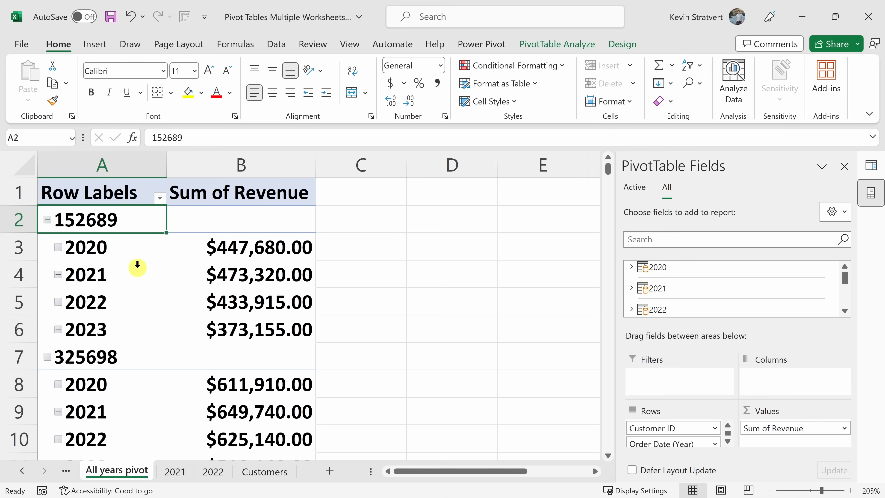
mouse_move(254, 329)
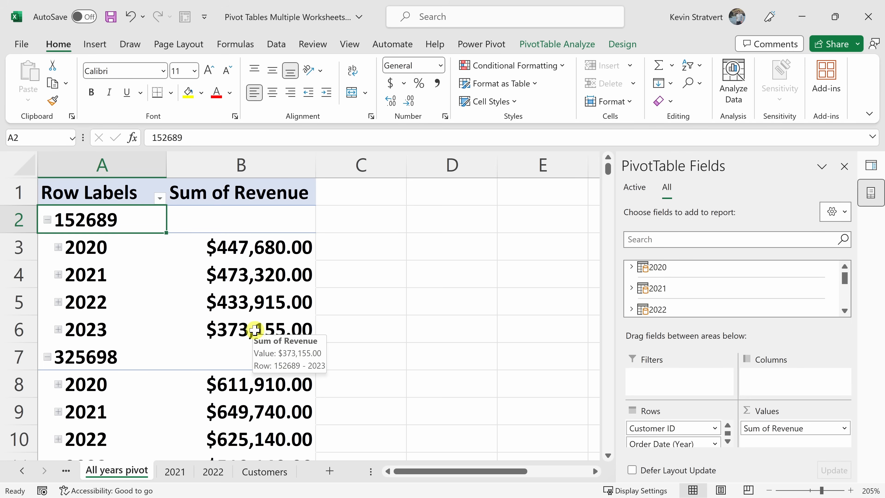
mouse_move(262, 329)
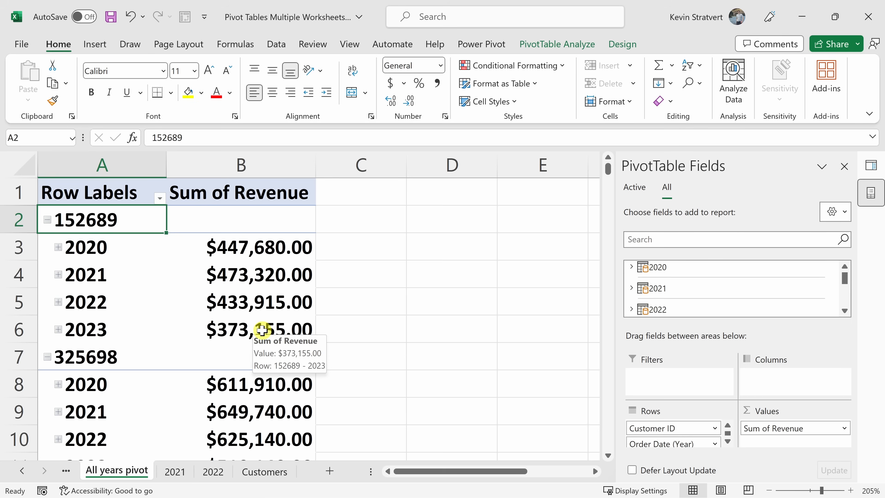
mouse_move(556, 44)
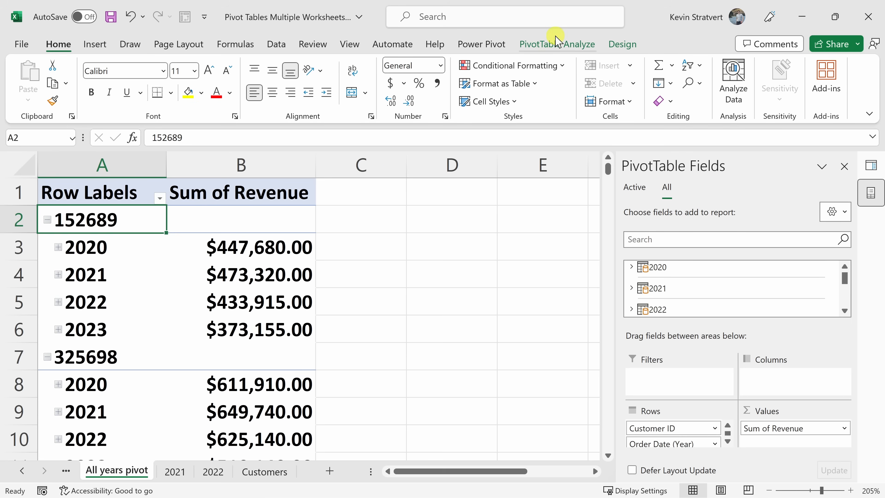
left_click(557, 45)
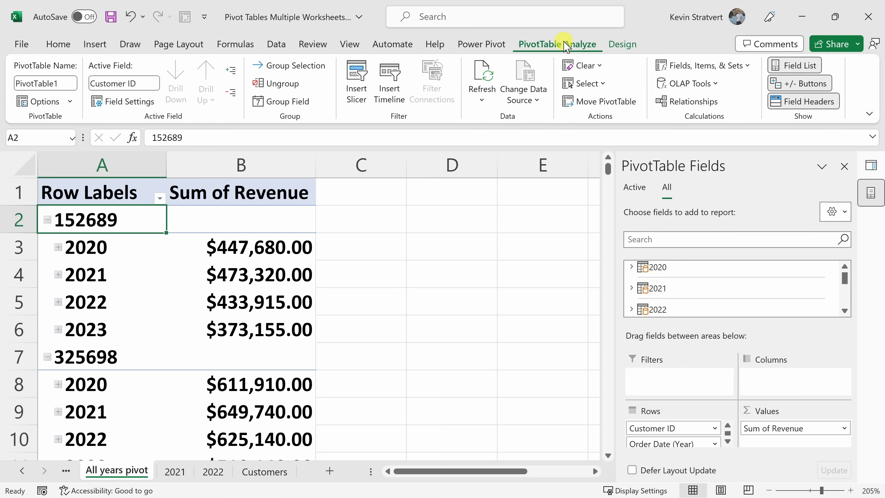
mouse_move(702, 120)
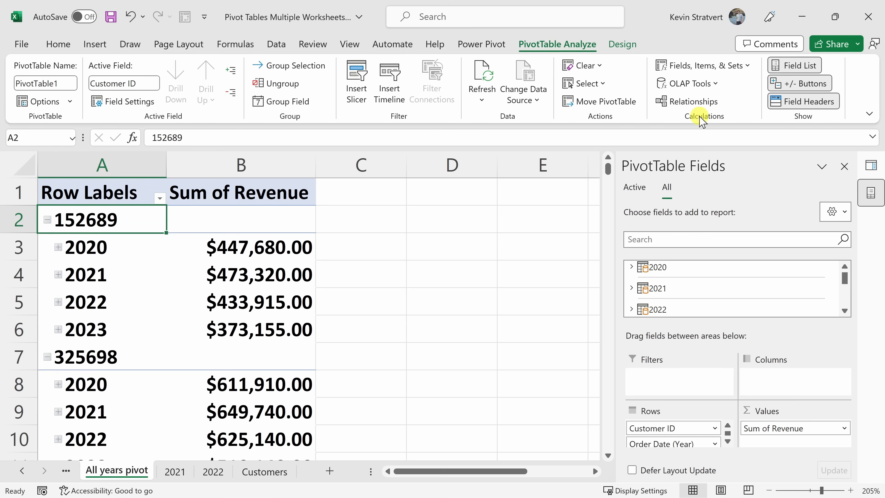
mouse_move(694, 101)
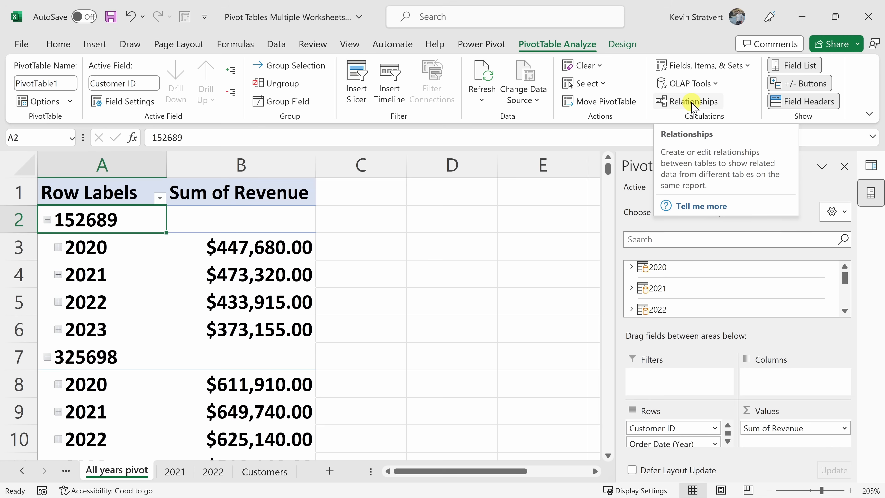
left_click(693, 101)
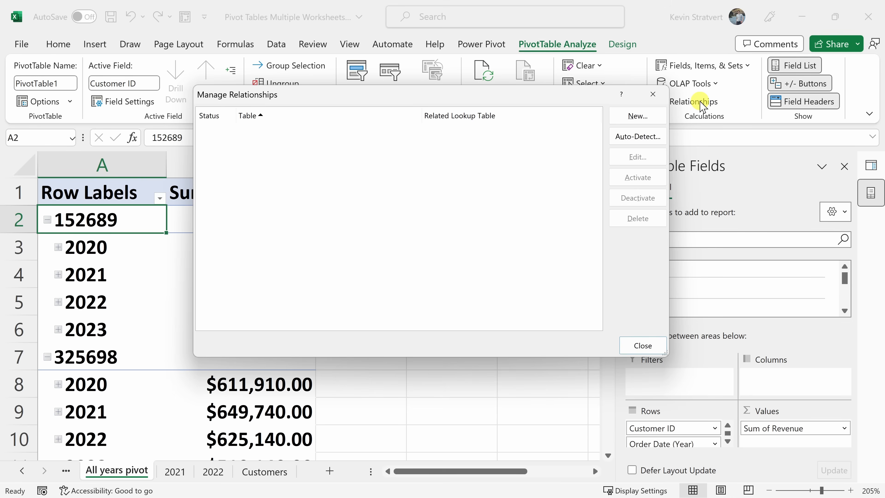
Create a relationship linking All years Customer ID to Customers Customer ID
left_click(636, 116)
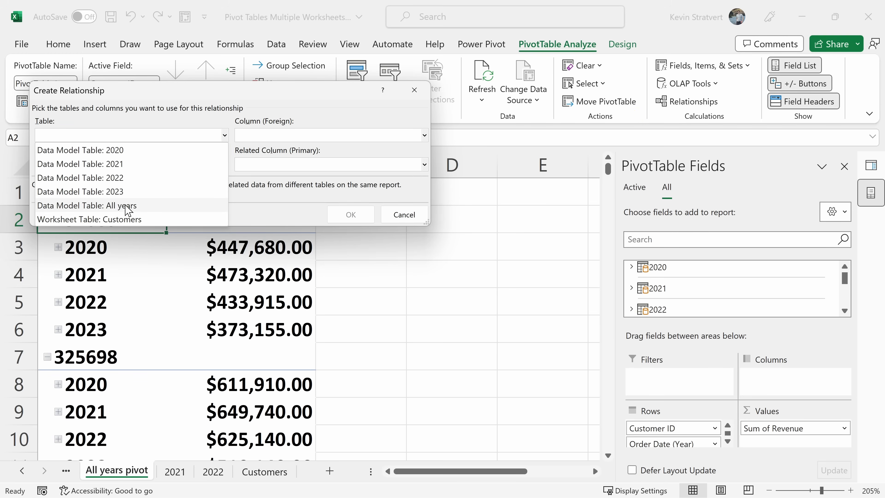
left_click(86, 204)
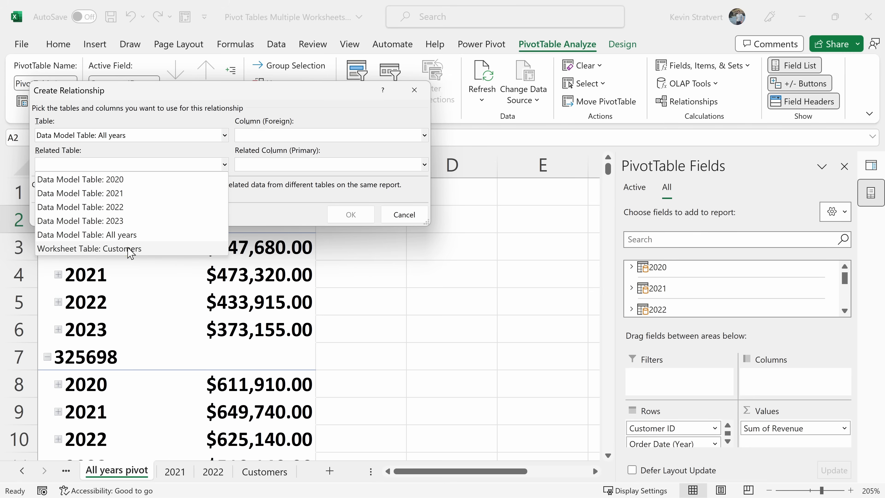
left_click(88, 248)
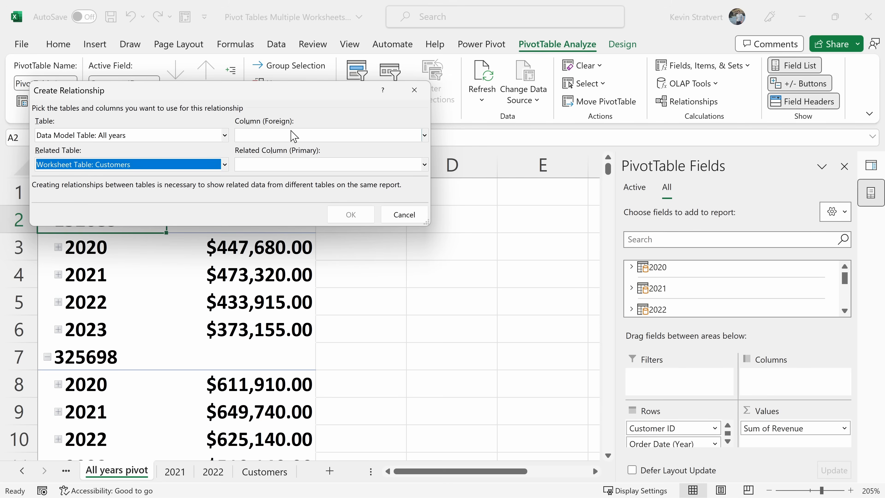
mouse_move(295, 141)
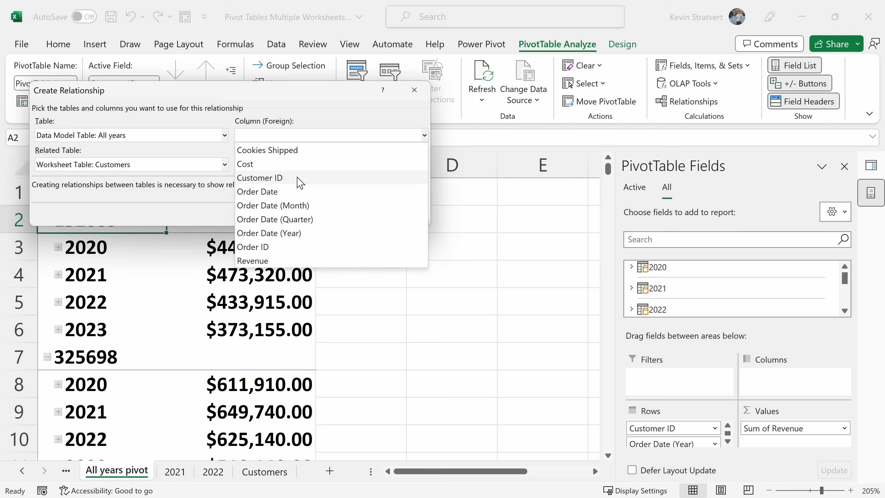
mouse_move(278, 184)
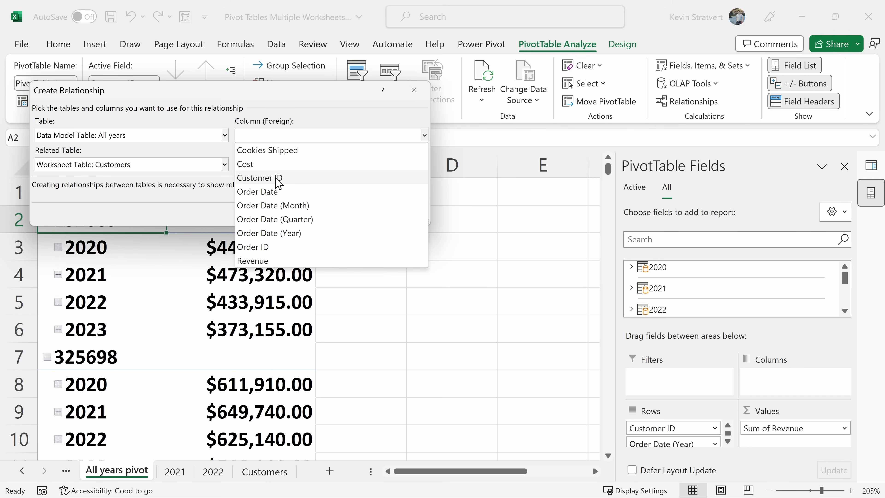
left_click(259, 178)
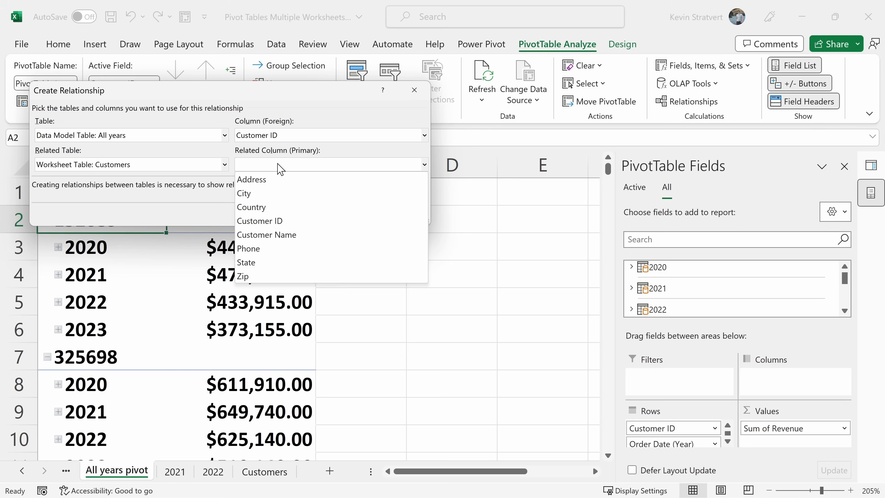
mouse_move(260, 221)
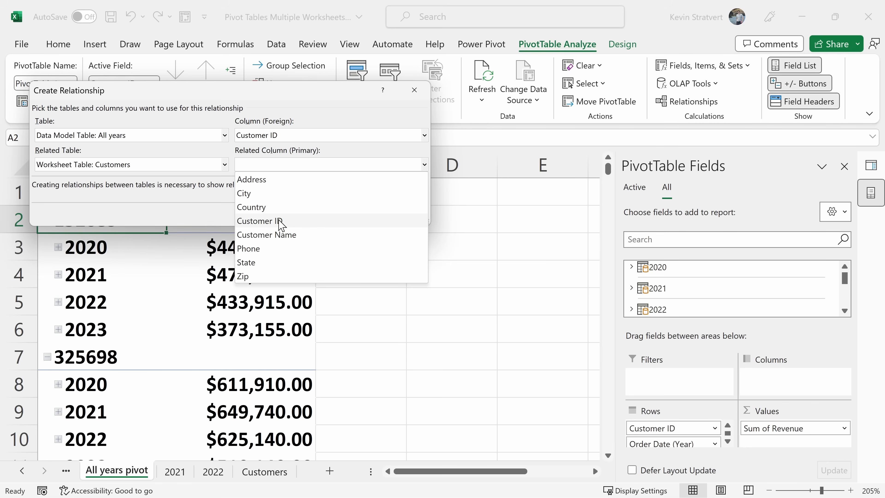
left_click(259, 221)
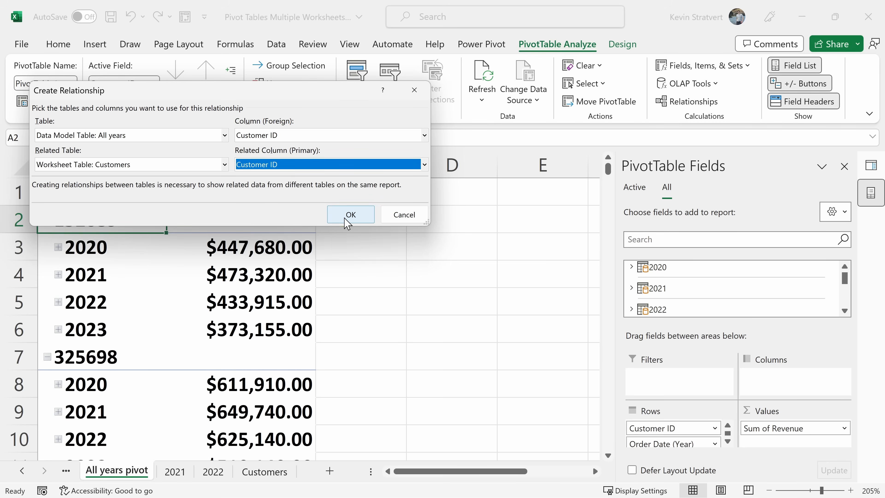
left_click(350, 214)
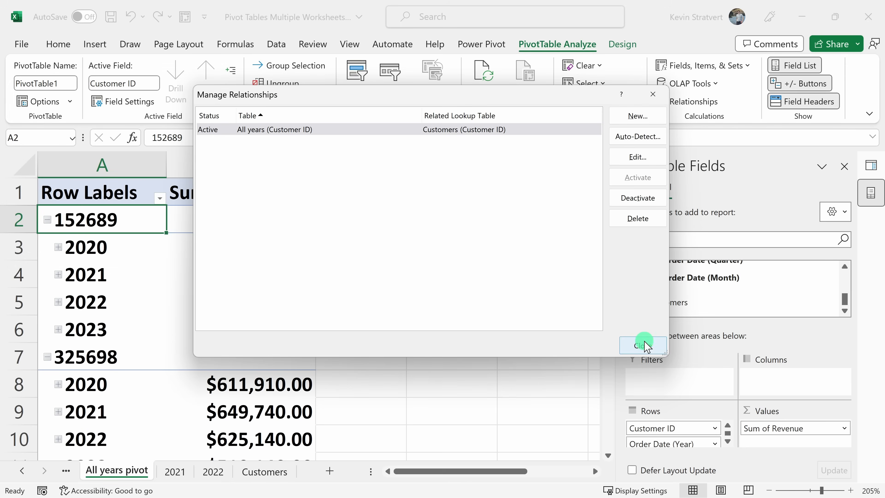
Replace Customer ID with Customer Name from the Customers table in the pivot rows
left_click(642, 345)
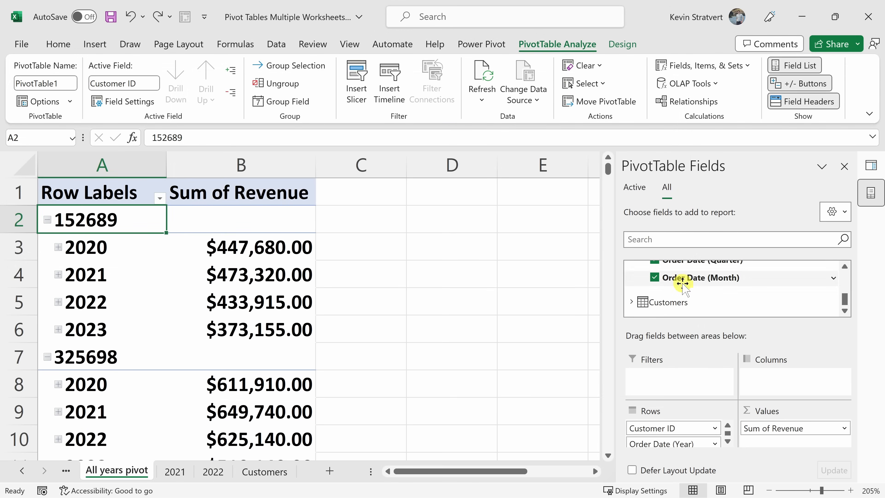
mouse_move(669, 301)
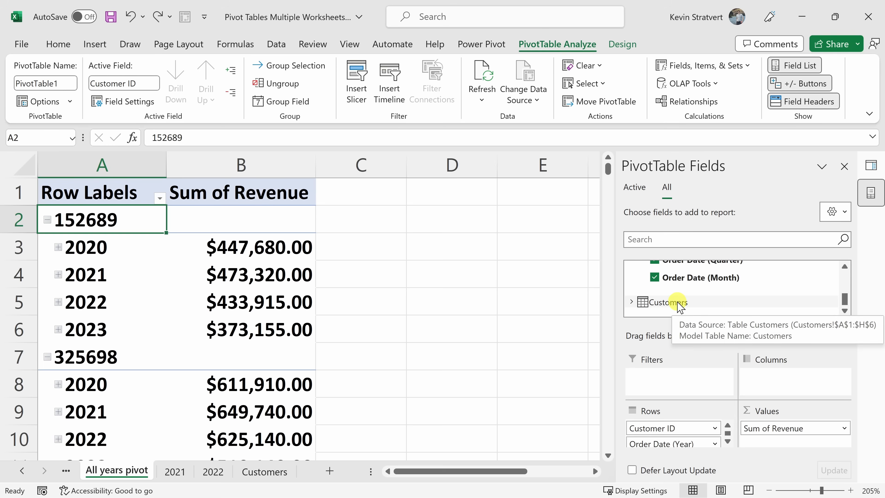
left_click(632, 302)
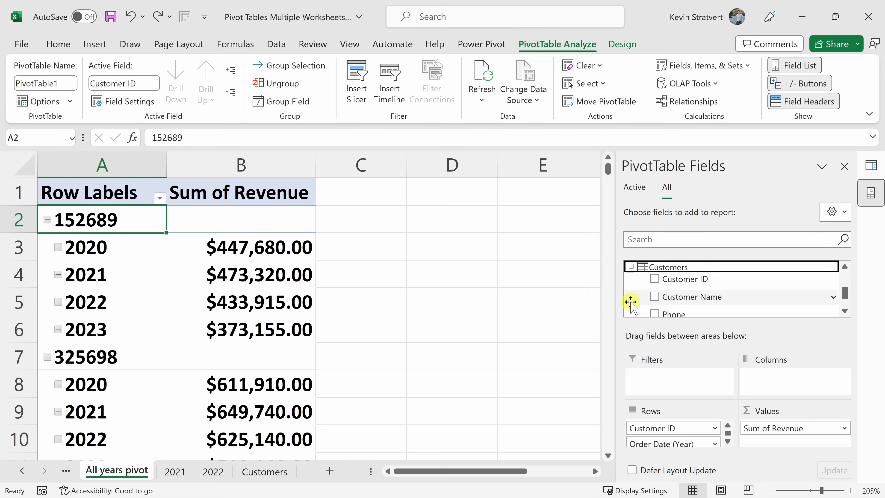
mouse_move(692, 301)
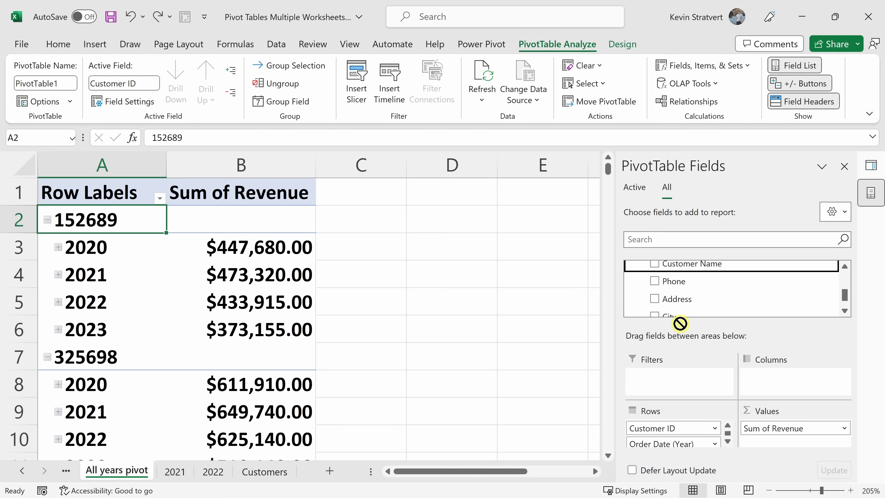
left_click(654, 264)
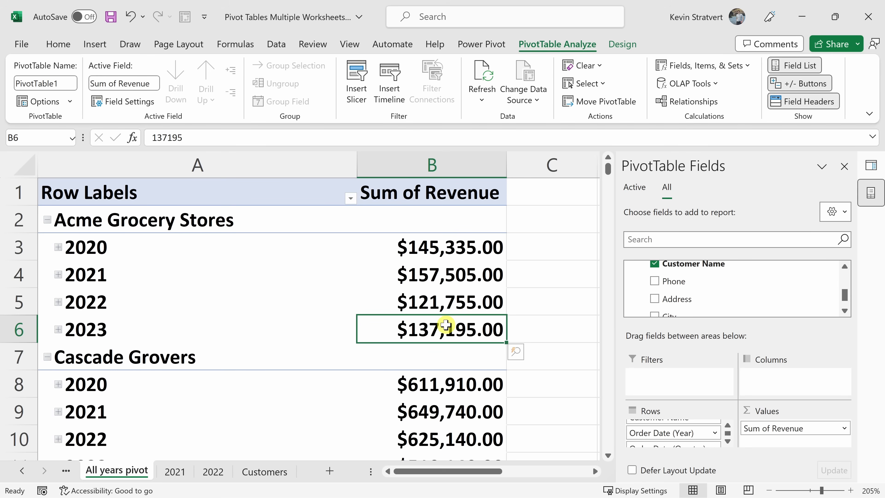
mouse_move(322, 321)
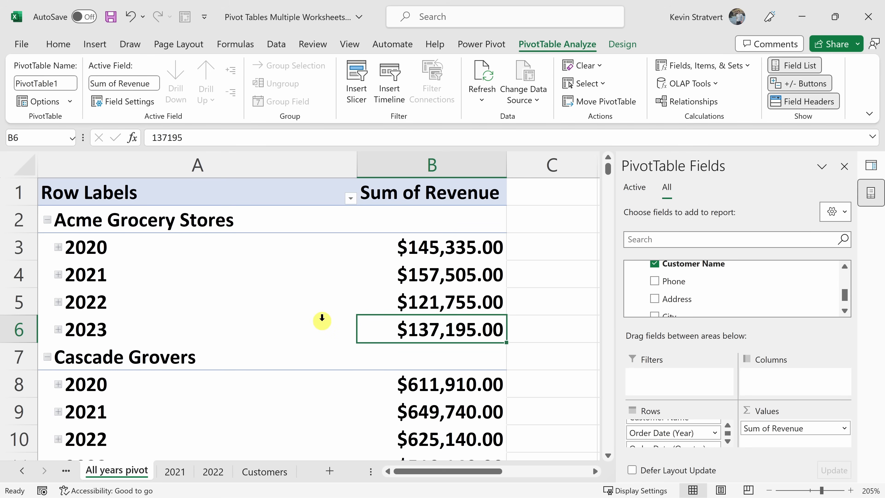
mouse_move(305, 364)
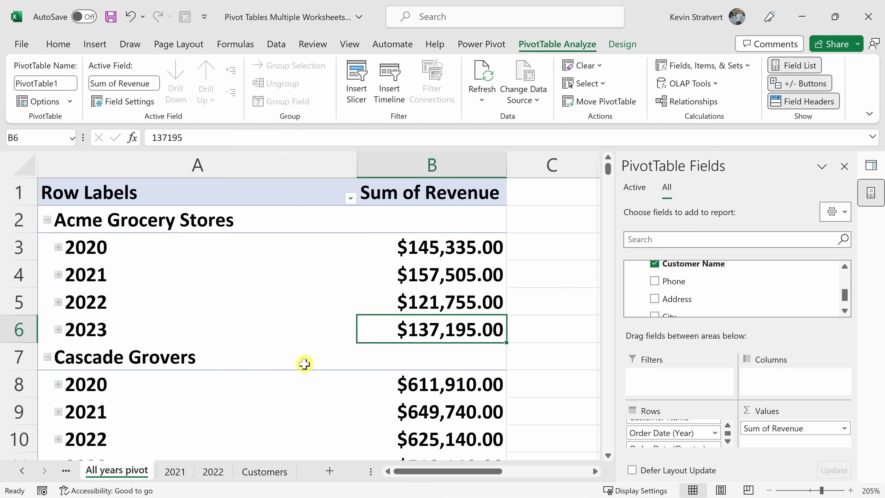
mouse_move(286, 302)
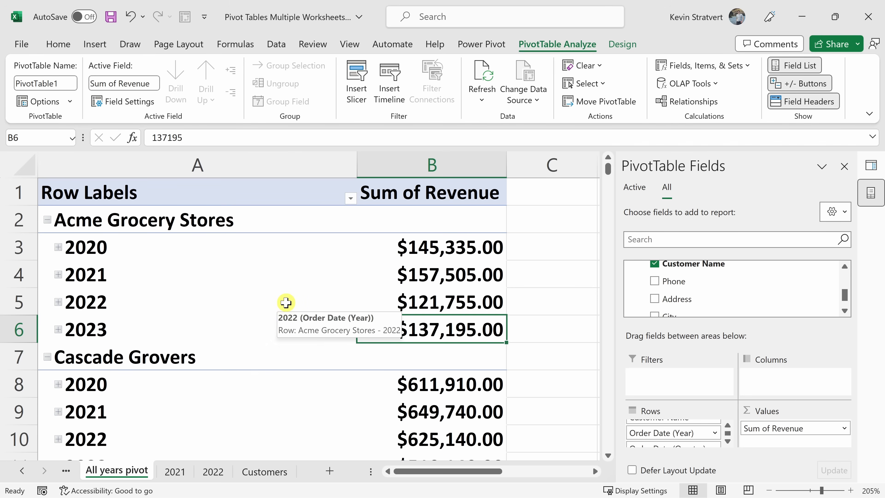